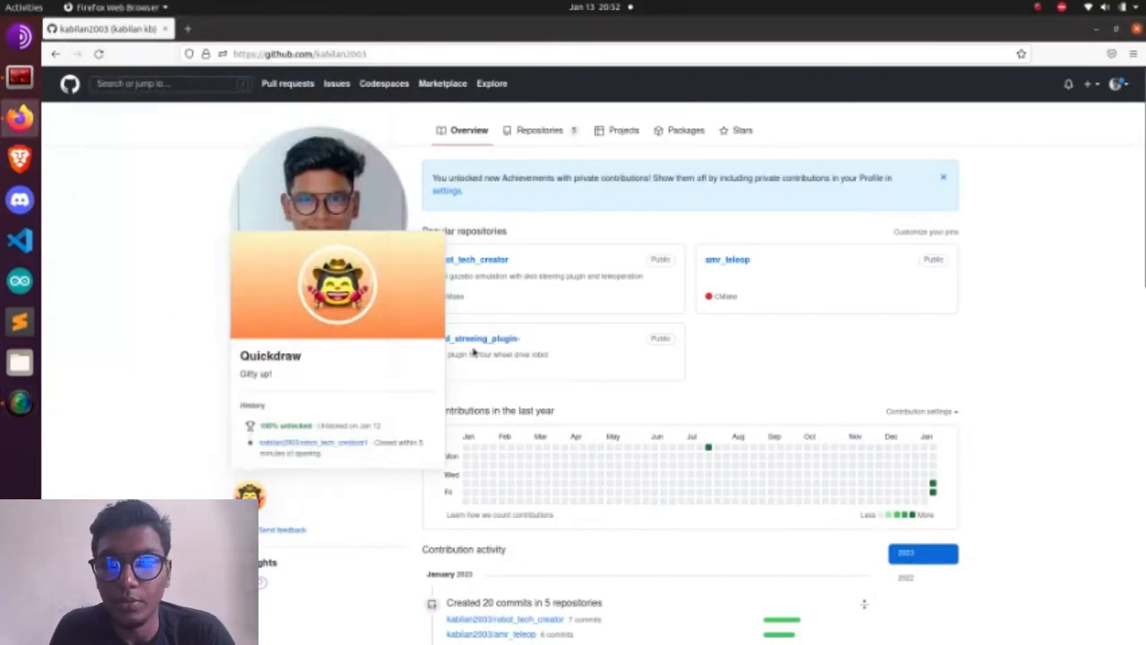
- Dismiss the Quickdraw achievement, open robot_tech_creator, and reveal its Code clone URL
{"action": "left_click", "coordinate": [99, 54]}
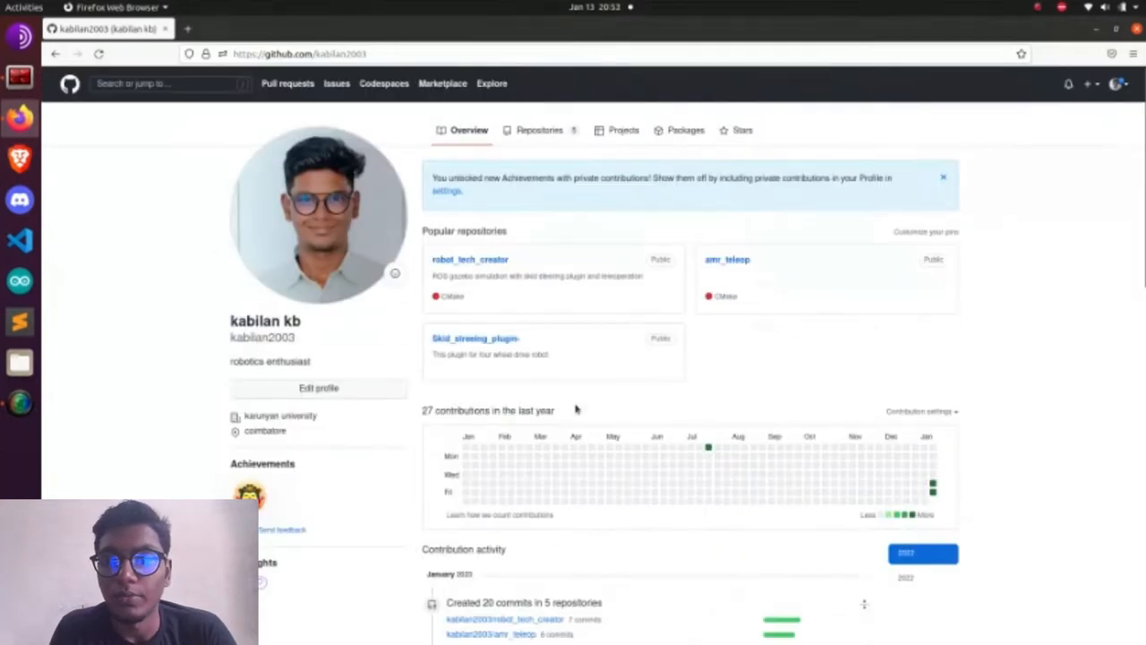
{"action": "scroll", "scroll_direction": "down", "scroll_amount": 3}
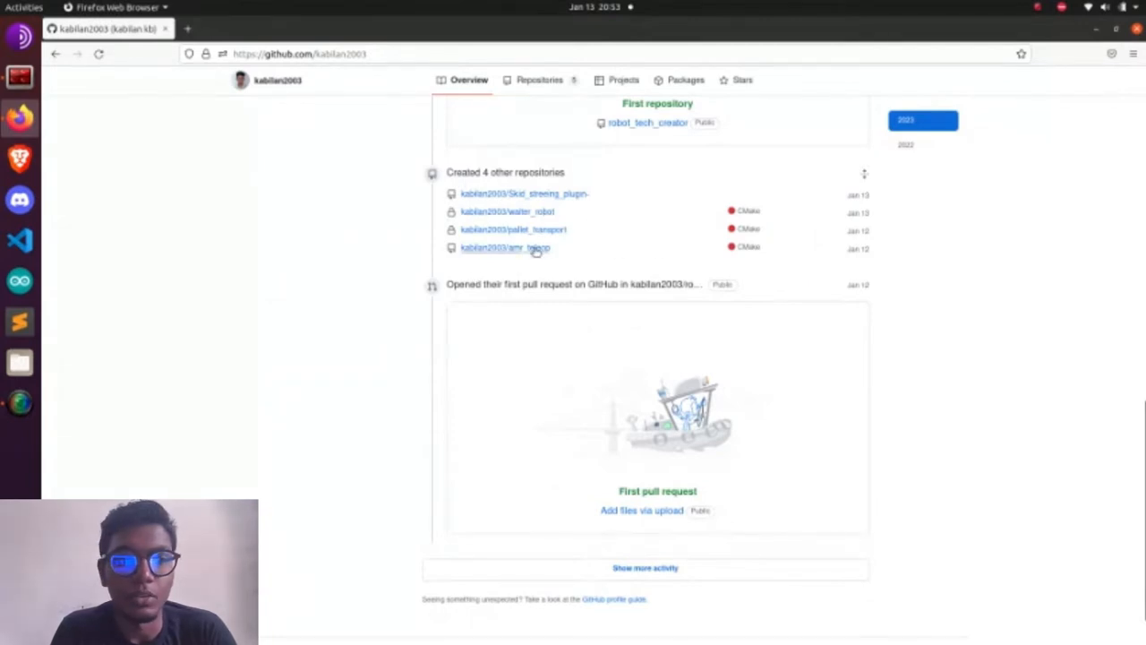
{"action": "mouse_move", "coordinate": [482, 148]}
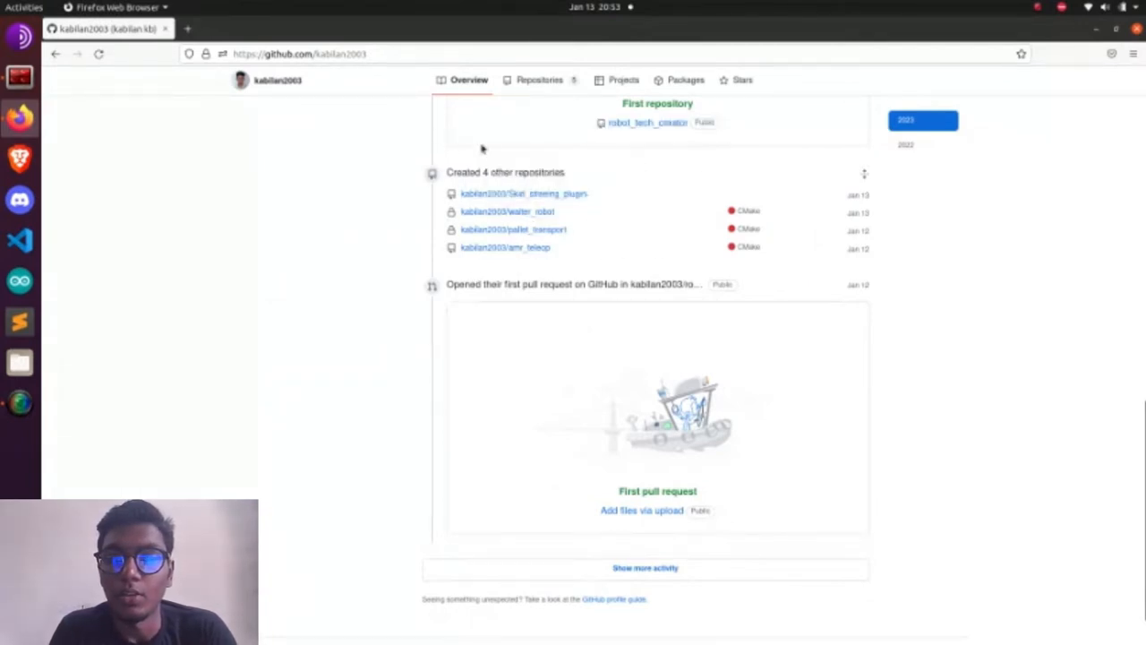
{"action": "mouse_move", "coordinate": [526, 248]}
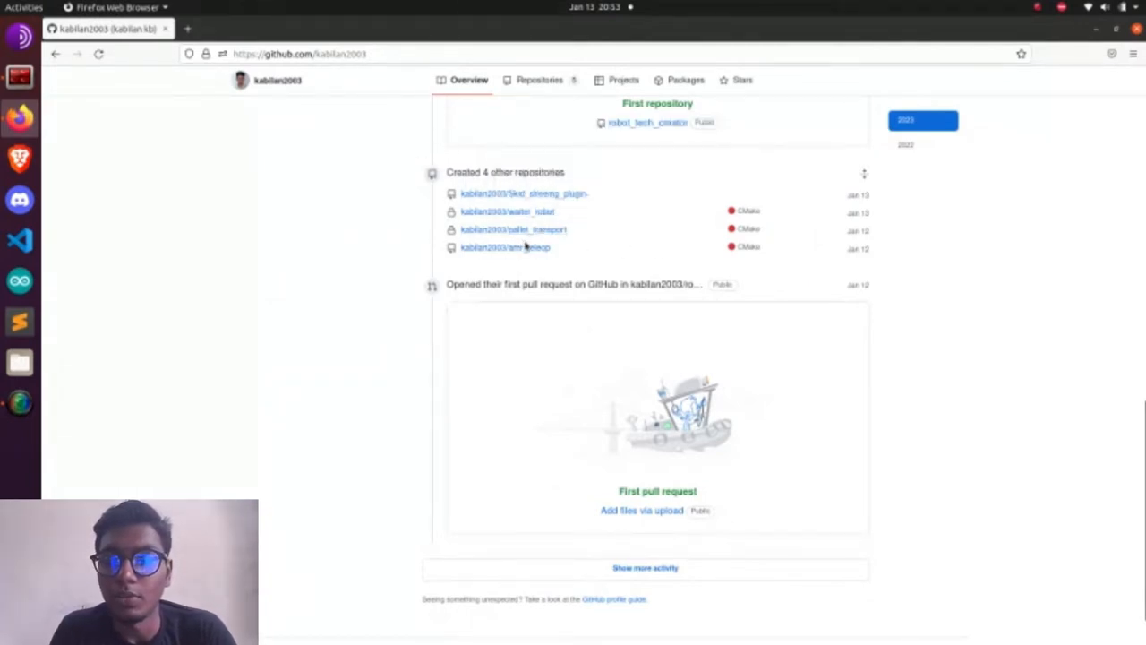
{"action": "scroll", "scroll_direction": "up", "scroll_amount": 3}
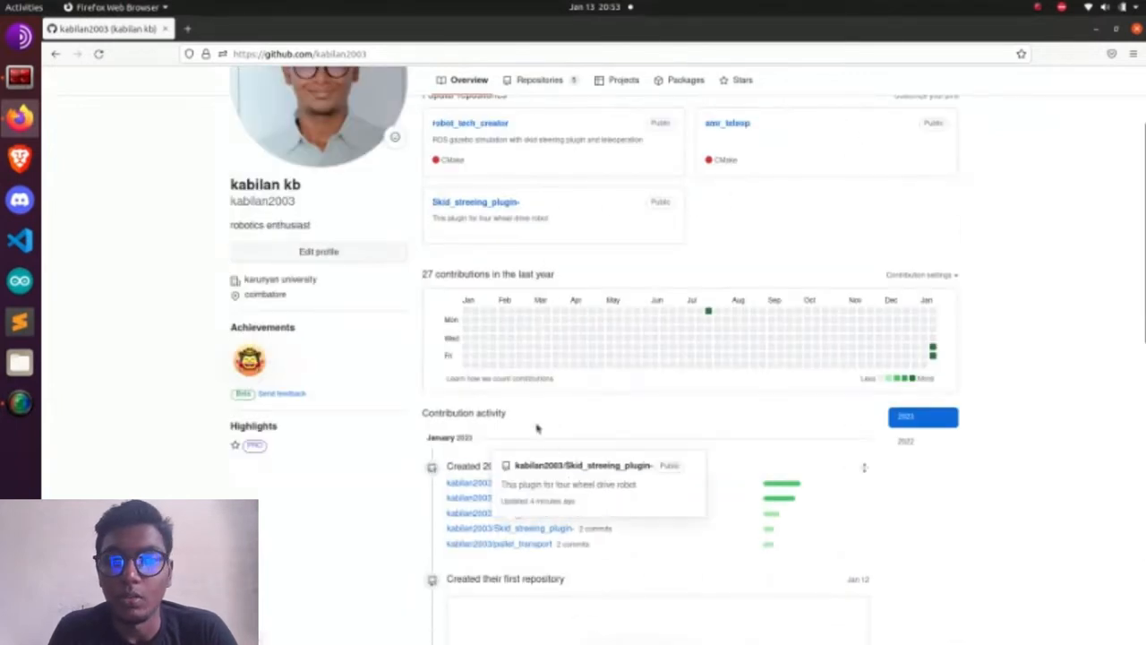
{"action": "scroll", "scroll_direction": "up", "scroll_amount": 3}
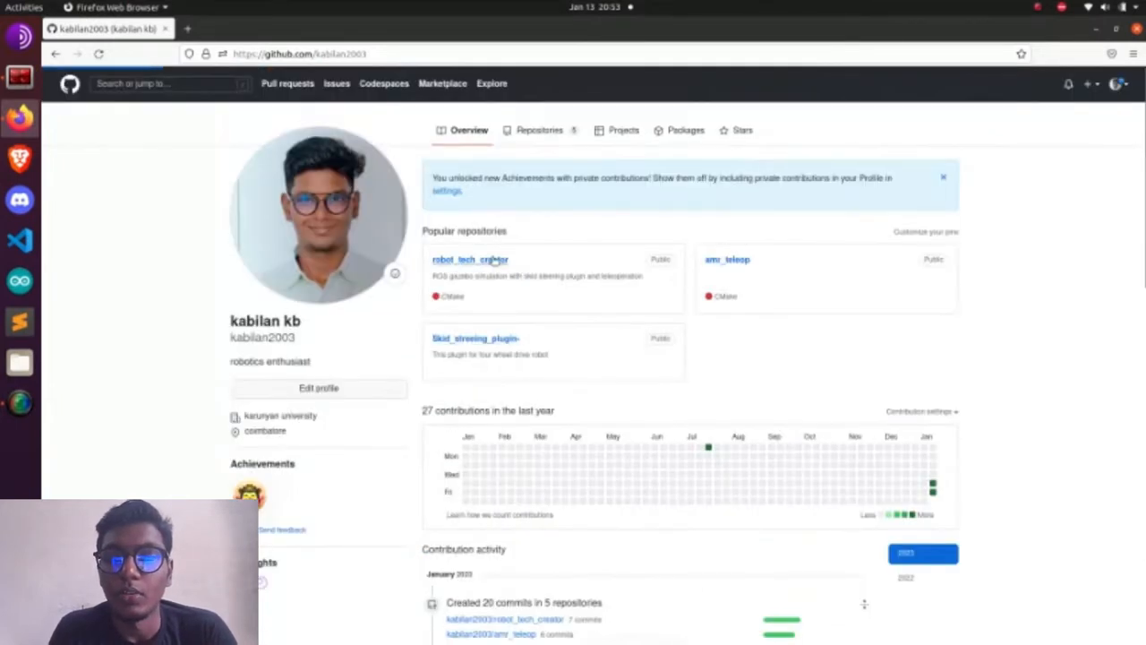
{"action": "left_click", "coordinate": [469, 259]}
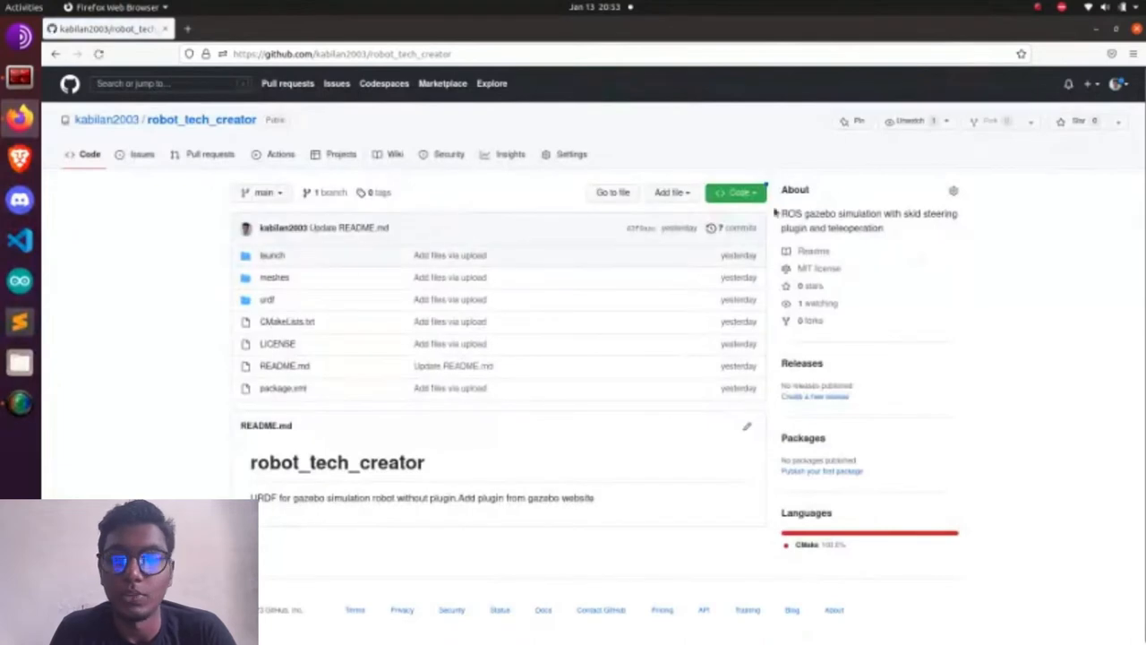
{"action": "left_click", "coordinate": [735, 192]}
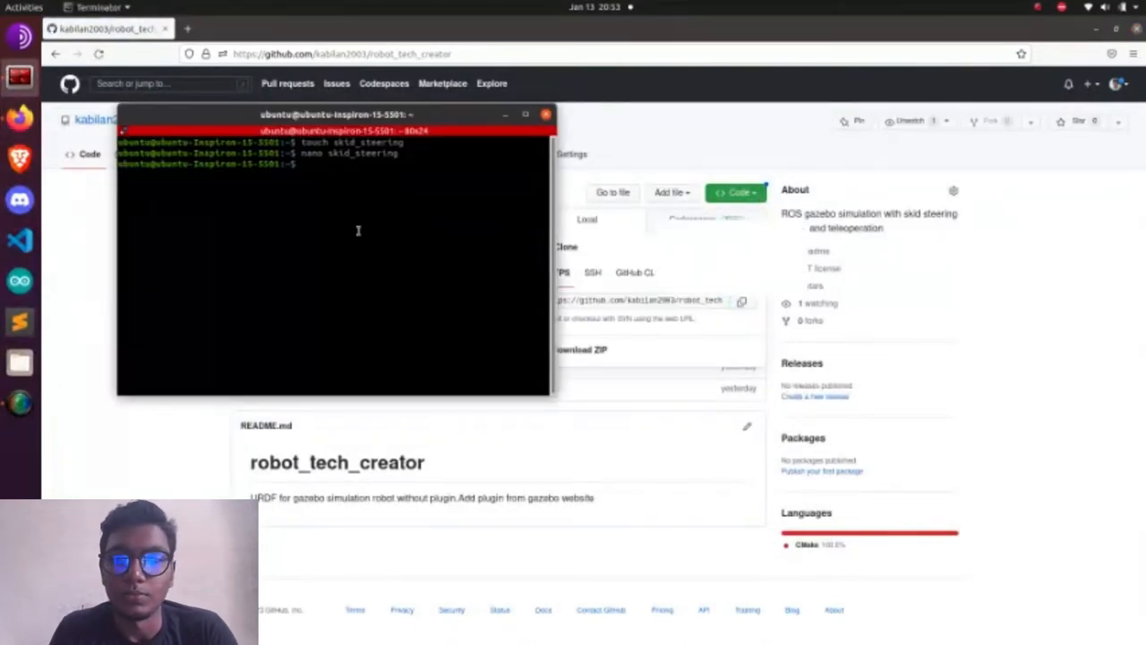
- Create the amr workspace with a src folder and run catkin_init_workspace inside src
{"action": "type", "text": "cd"}
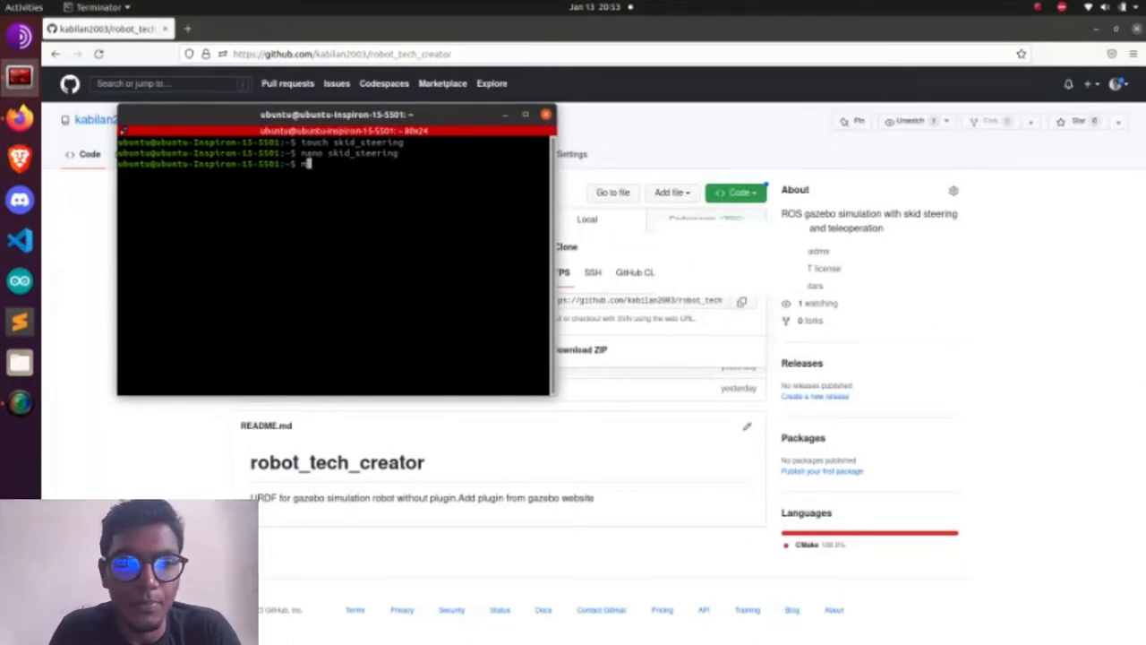
{"action": "type", "text": "mkdir a"}
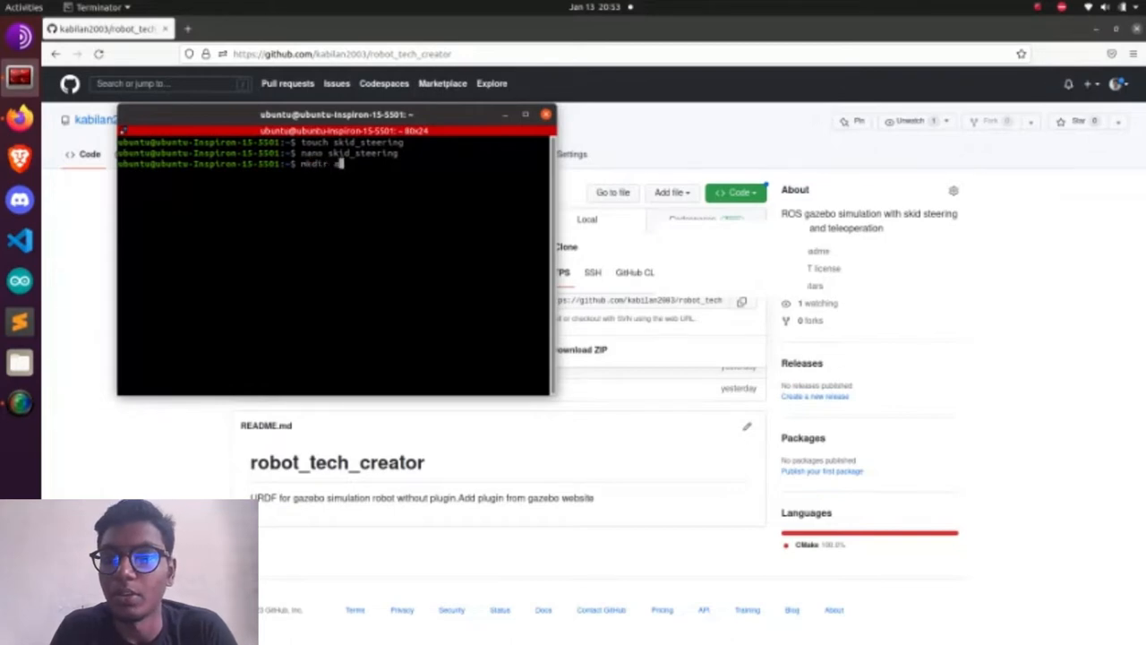
{"action": "type", "text": "cd"}
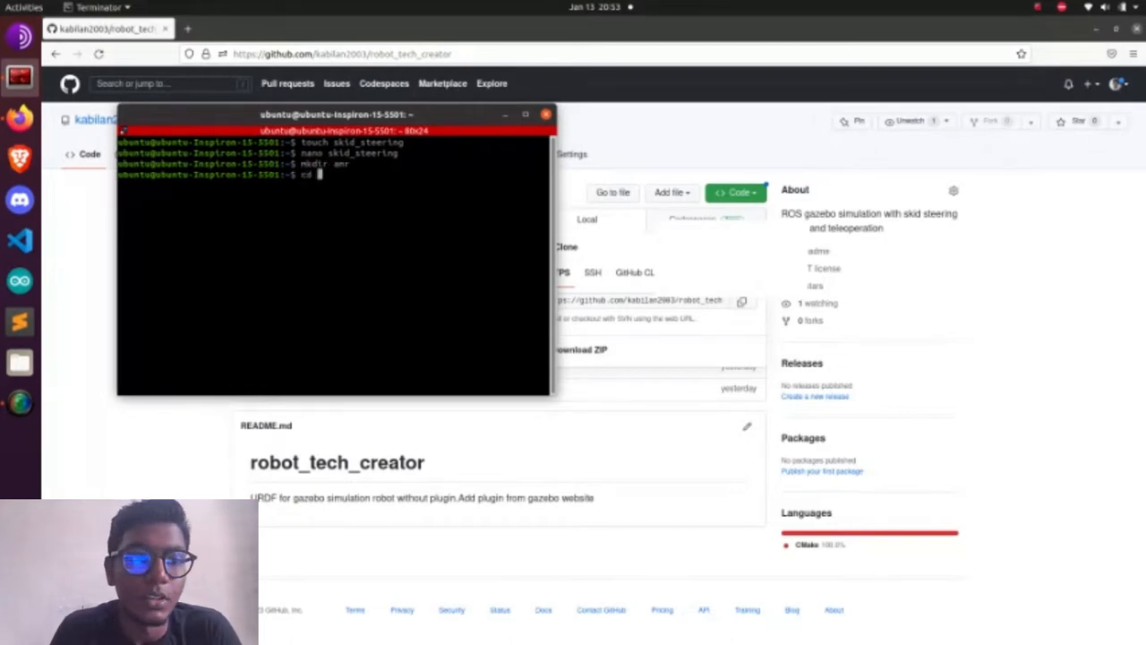
{"action": "key", "text": "Return"}
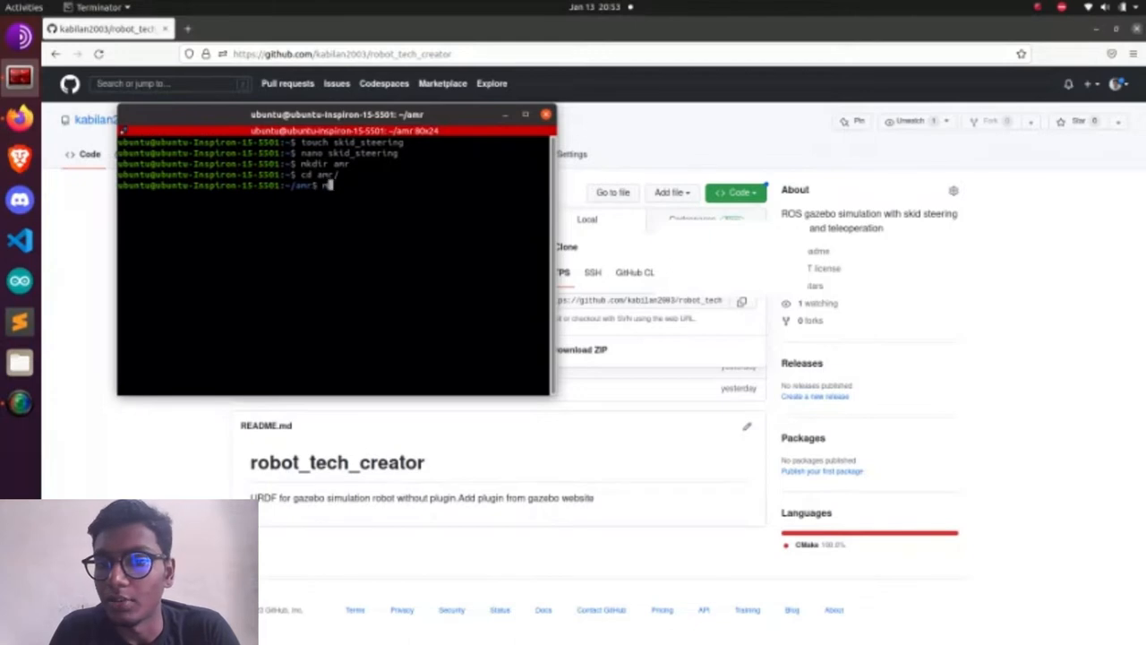
{"action": "type", "text": "mkdir src"}
{"action": "type", "text": "cd s"}
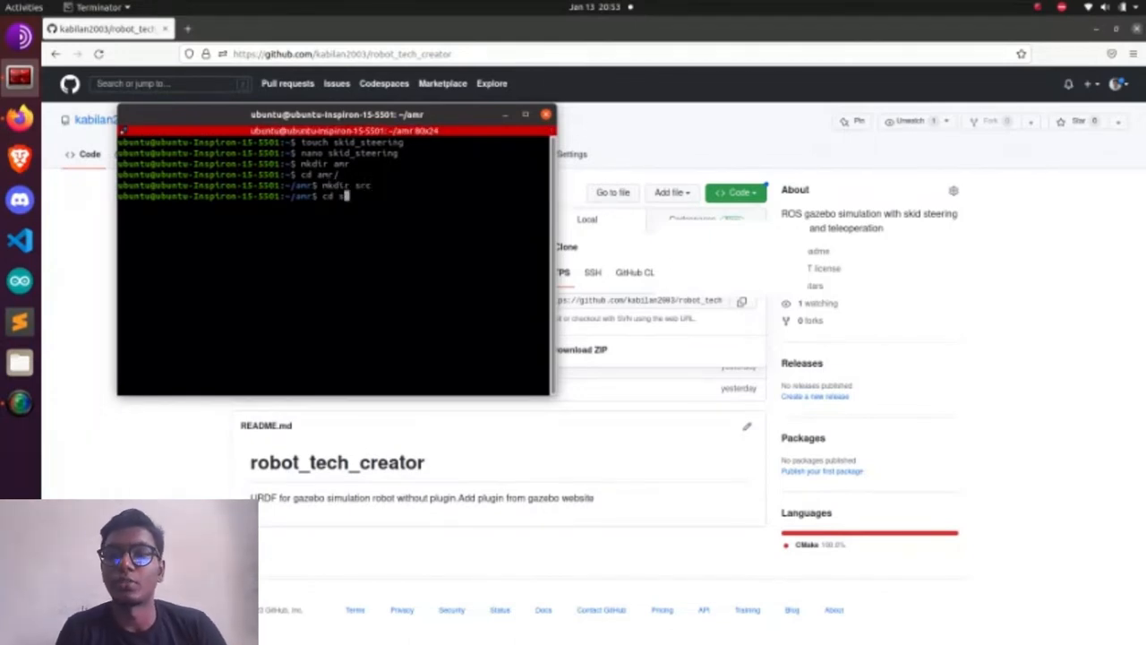
{"action": "key", "text": "Return"}
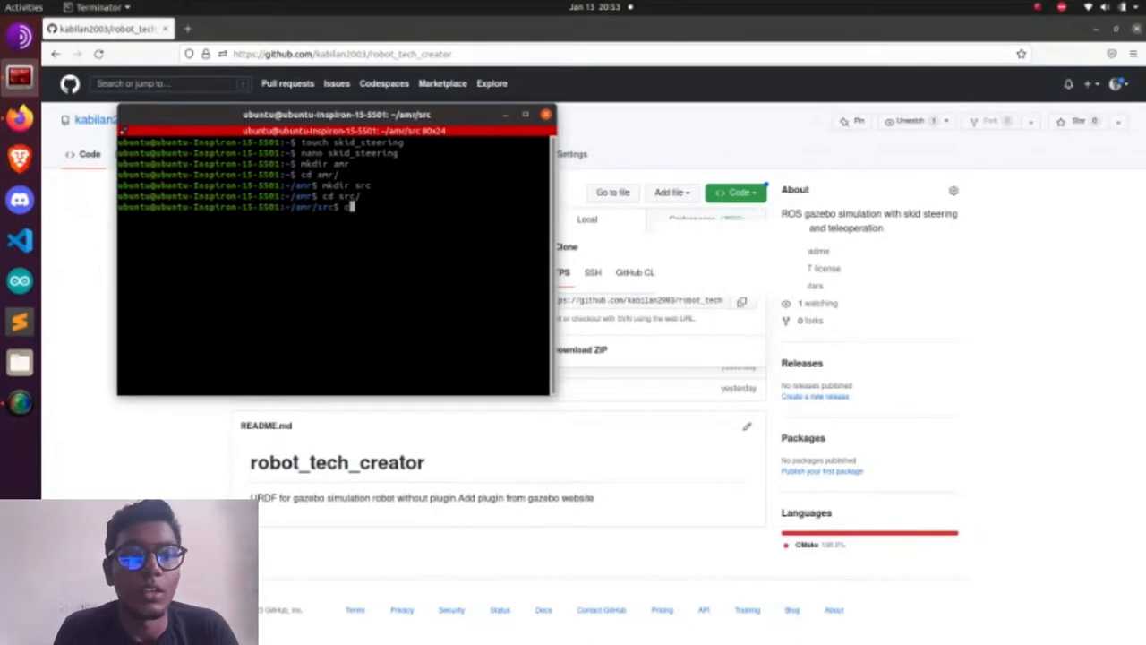
{"action": "type", "text": "catkin_"}
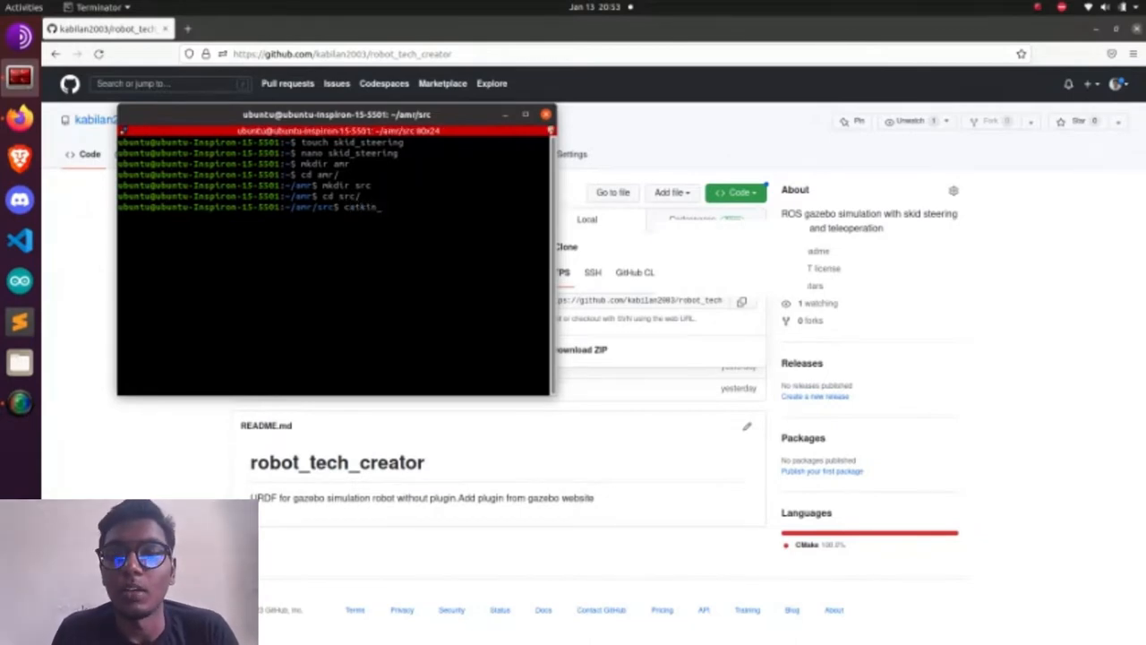
{"action": "key", "text": "Return"}
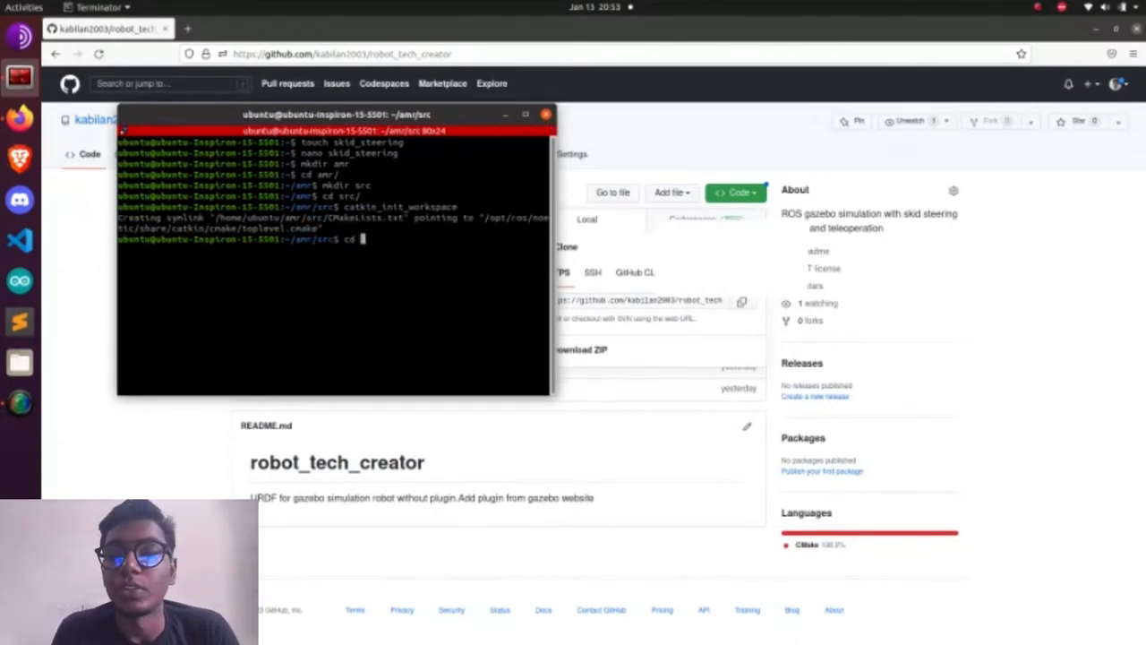
- Build the amr workspace with catkin_make, then return to src and show git usage help
{"action": "key", "text": "Return"}
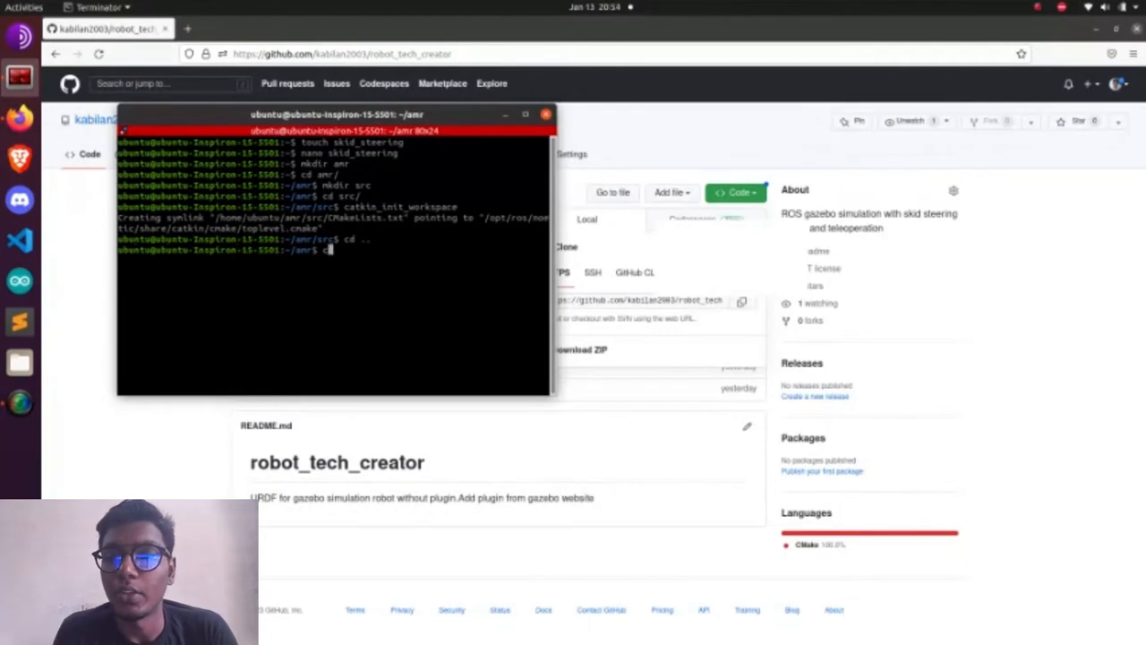
{"action": "type", "text": "catkin_ma"}
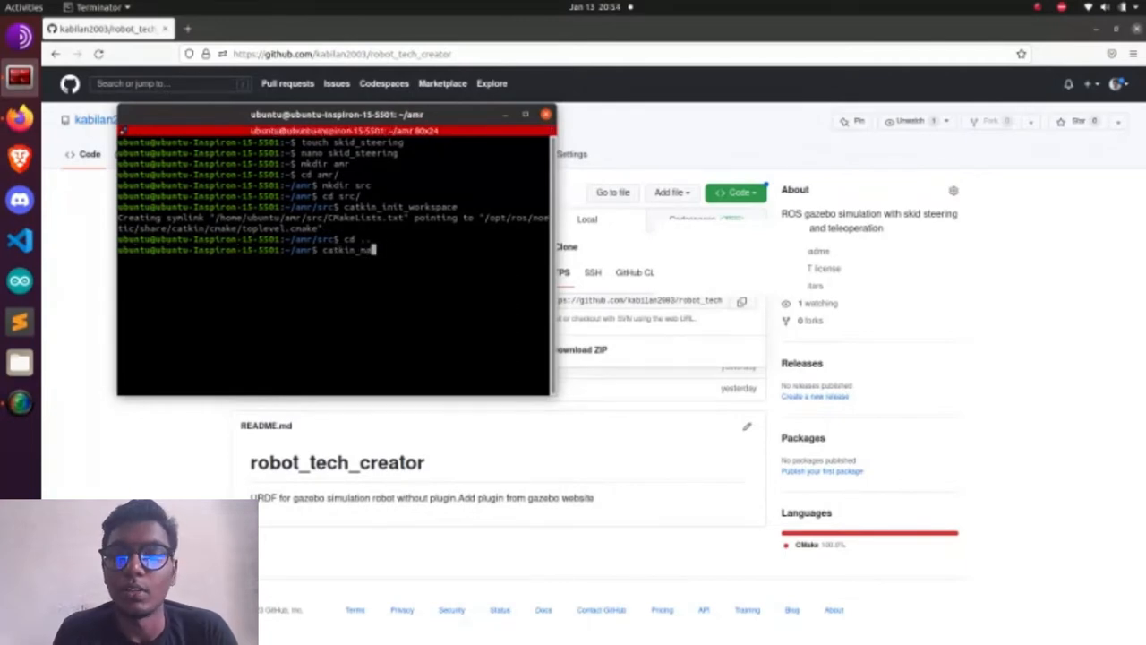
{"action": "key", "text": "Return"}
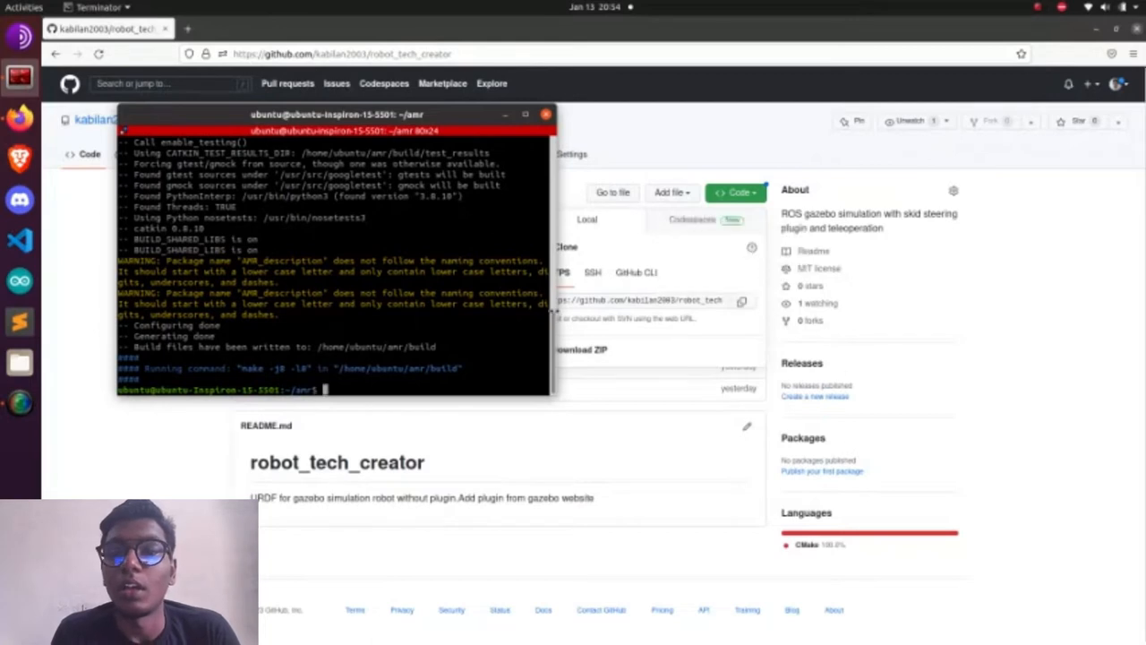
{"action": "type", "text": "cd src/"}
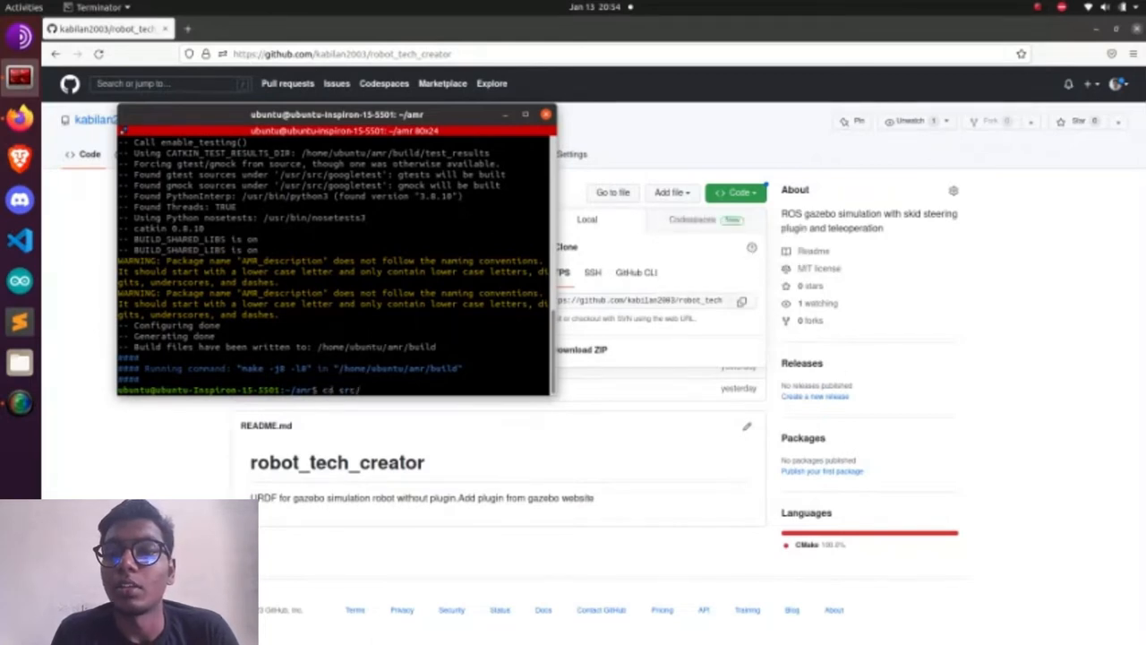
{"action": "key", "text": "Return"}
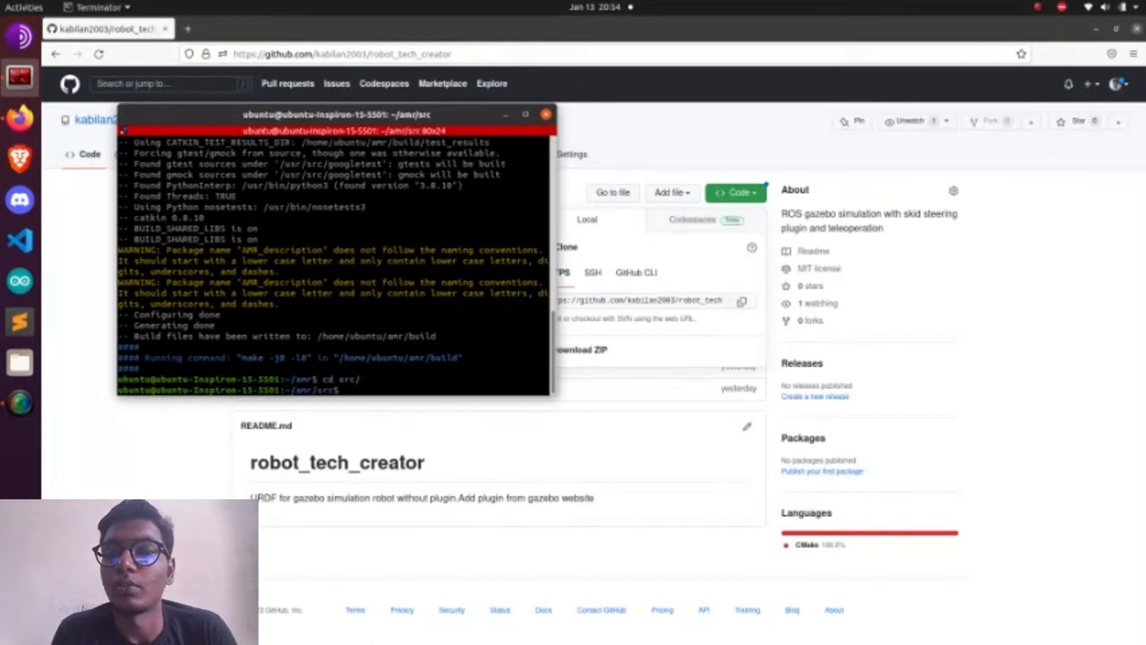
{"action": "type", "text": "git"}
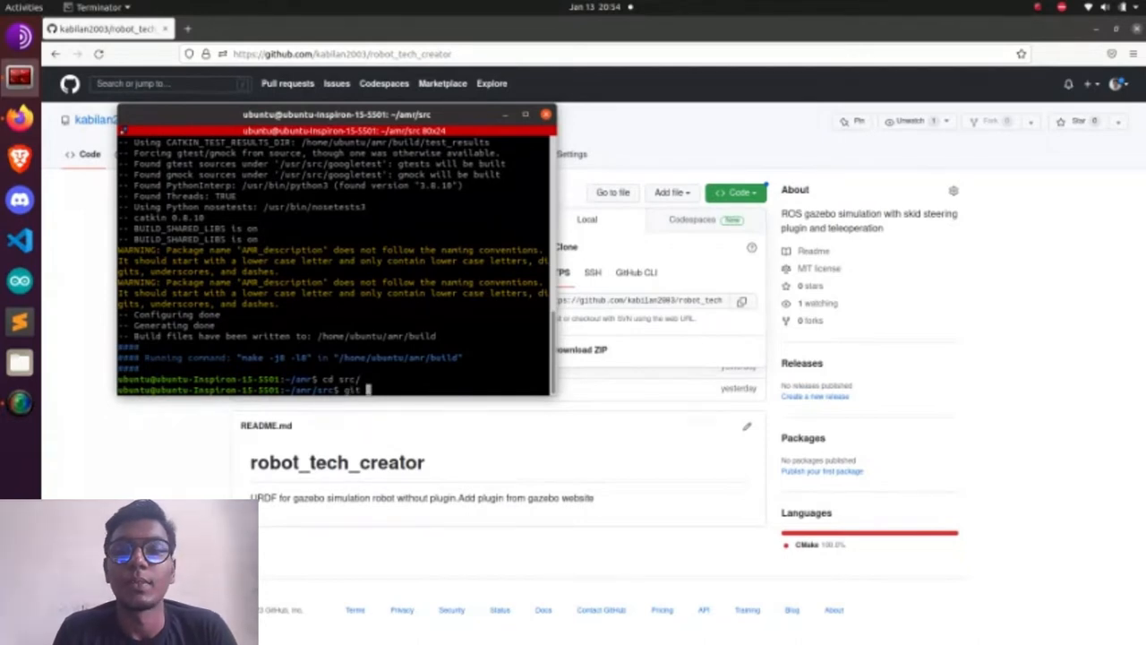
{"action": "key", "text": "Return"}
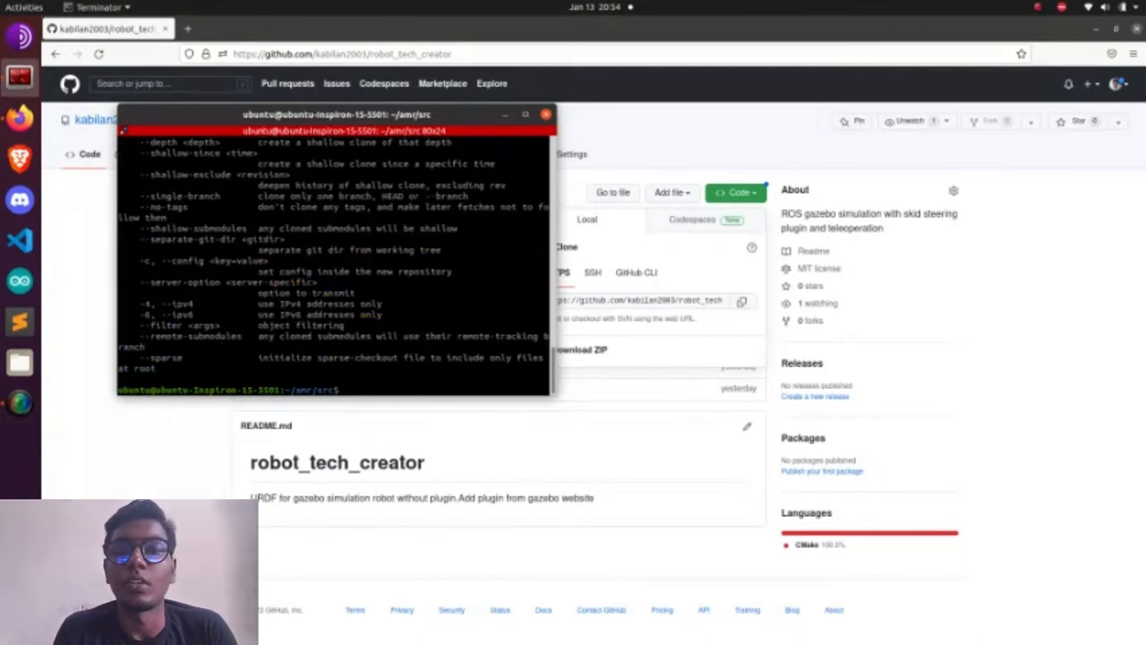
- Git clone kabilan2003/robot_tech_creator into src and change into its launch folder
{"action": "type", "text": "git clone https://github.com/kabilan2003/robot_tech_creator.git"}
{"action": "type", "text": "cd robot_tech_creator/"}
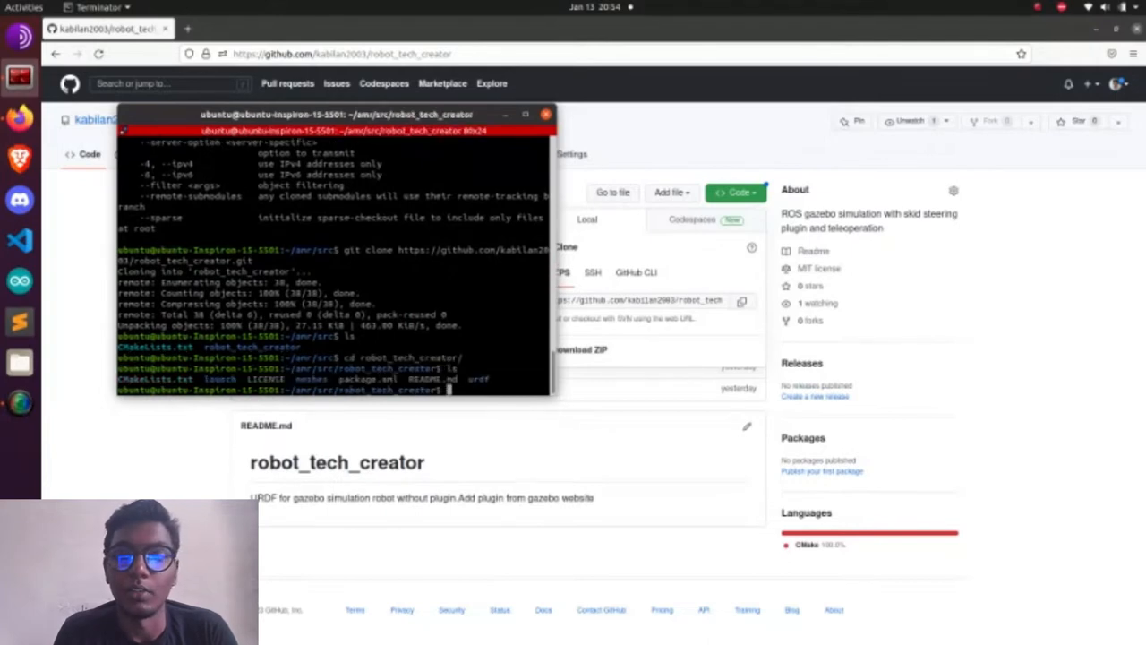
{"action": "type", "text": "cd launch/"}
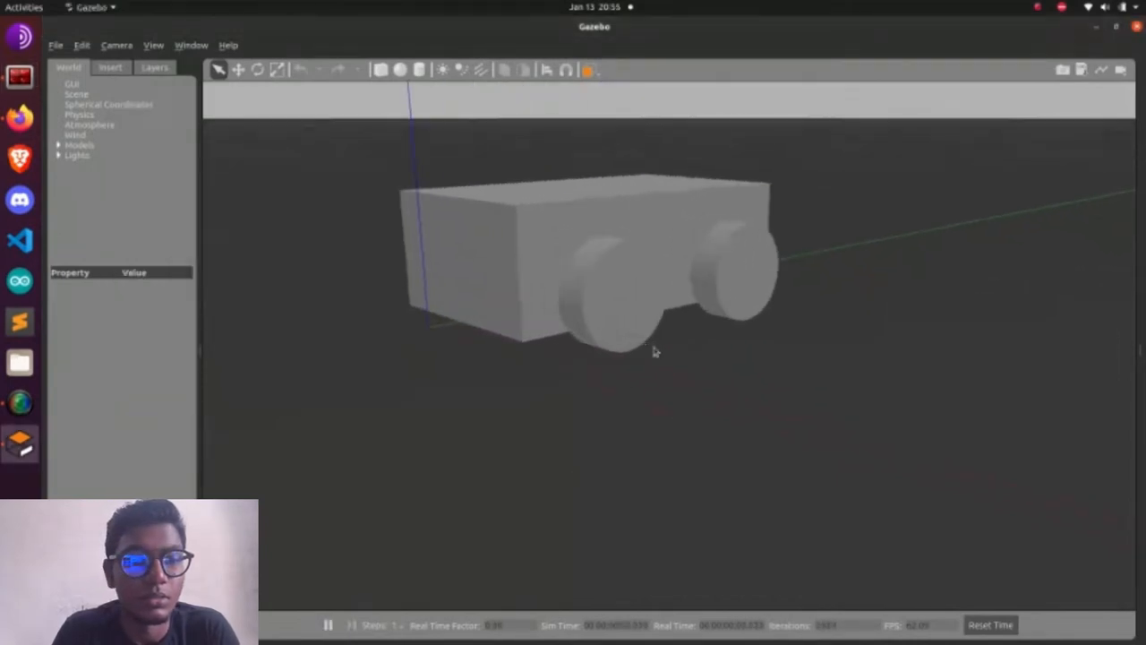
- View the spawned four-wheel box robot in Gazebo and split Terminator into another pane
{"action": "scroll", "scroll_direction": "down", "scroll_amount": 3}
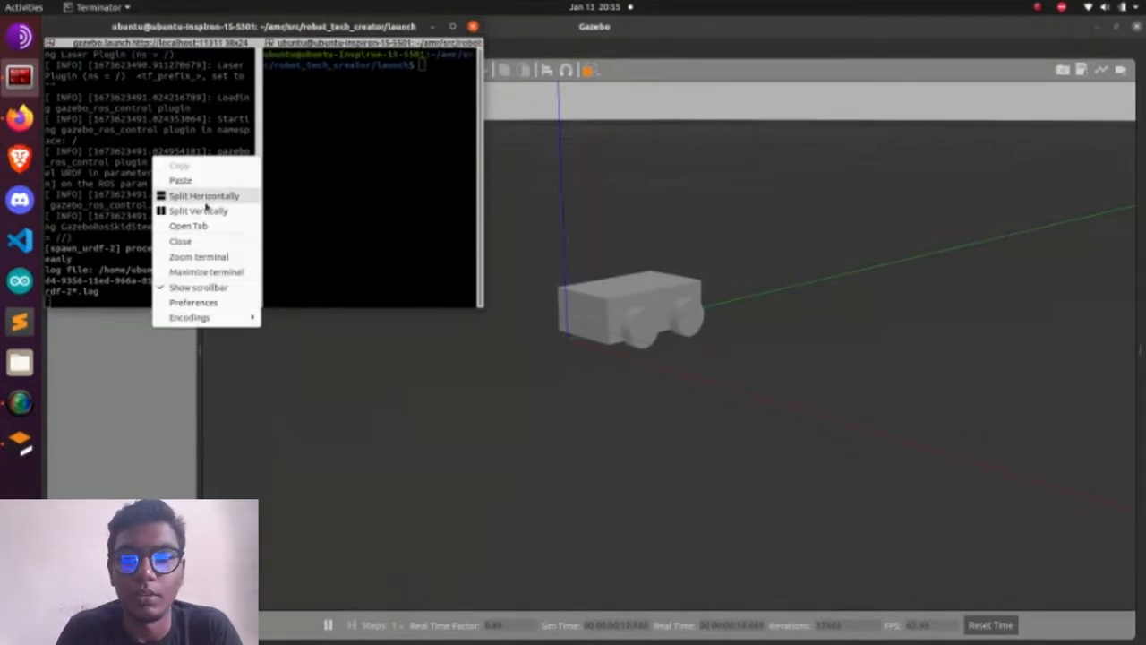
{"action": "left_click", "coordinate": [199, 211]}
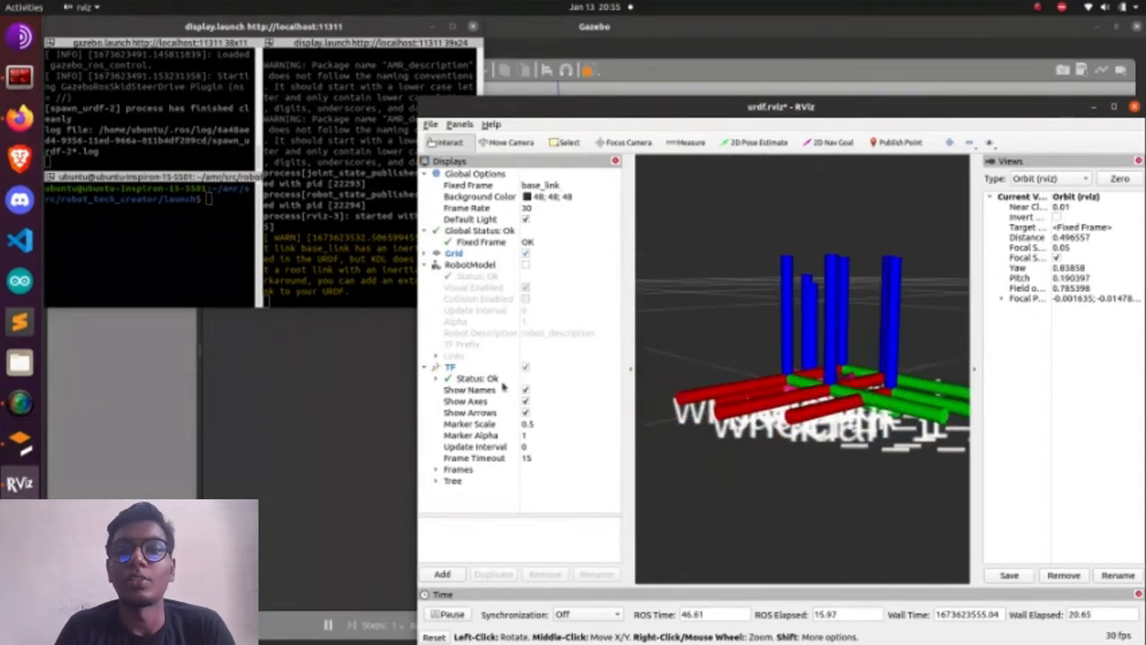
- Show RobotModel and TF displays in RViz with base_link as the fixed frame
{"action": "left_click", "coordinate": [525, 264]}
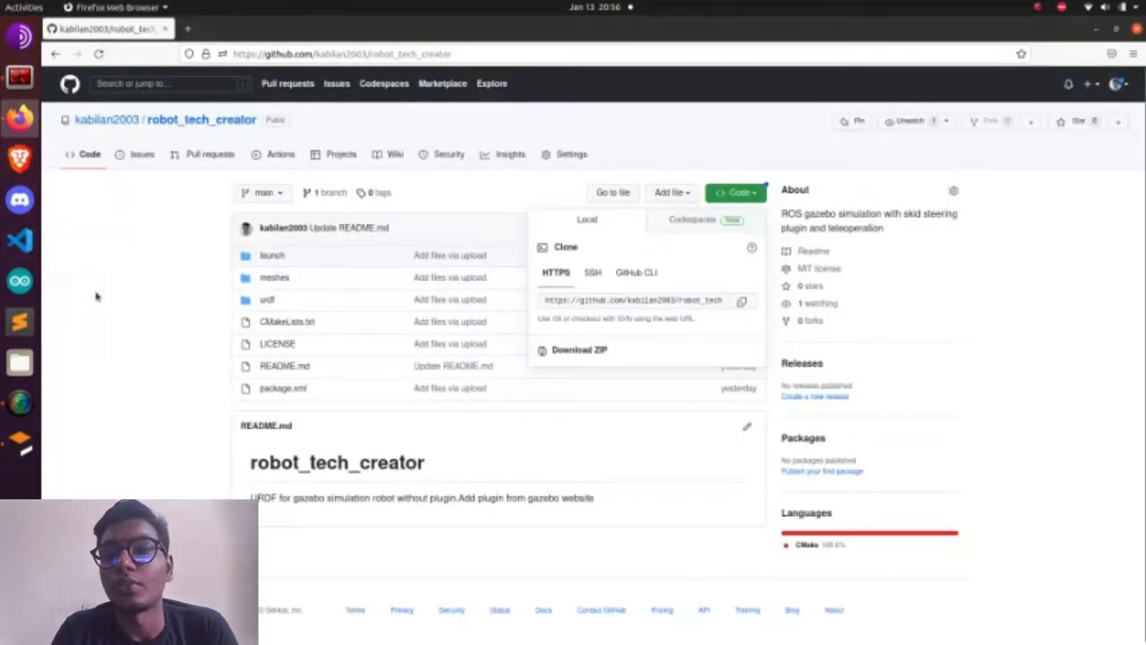
- Open Skid_streeing_plugin- from the profile's Popular repositories list
{"action": "left_click", "coordinate": [106, 119]}
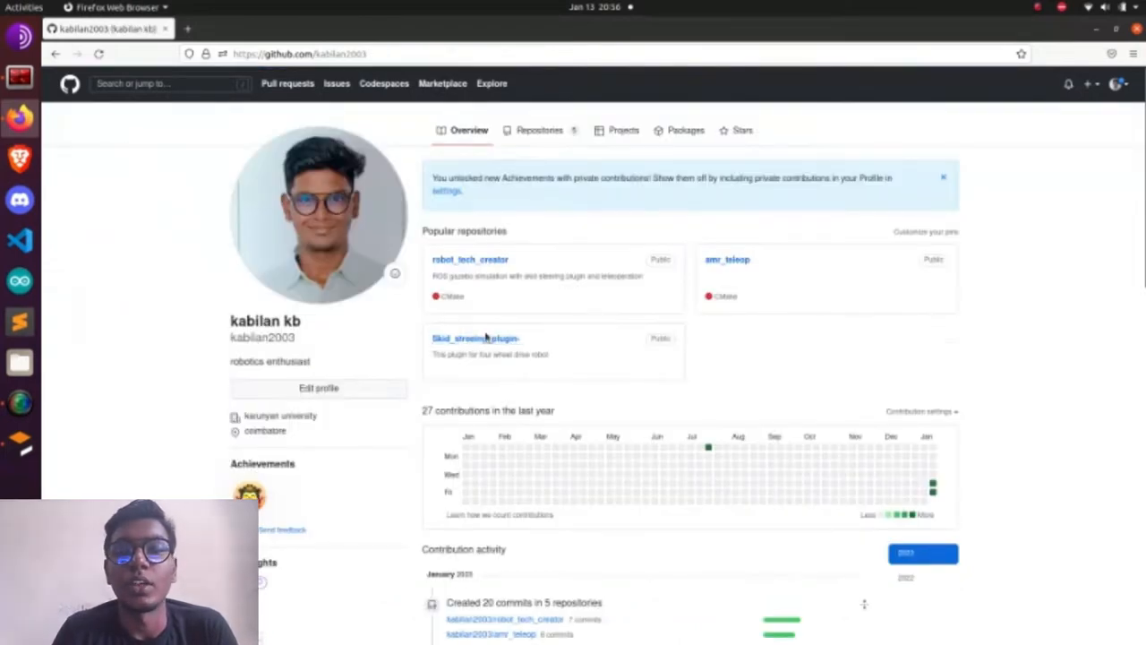
{"action": "left_click", "coordinate": [475, 337]}
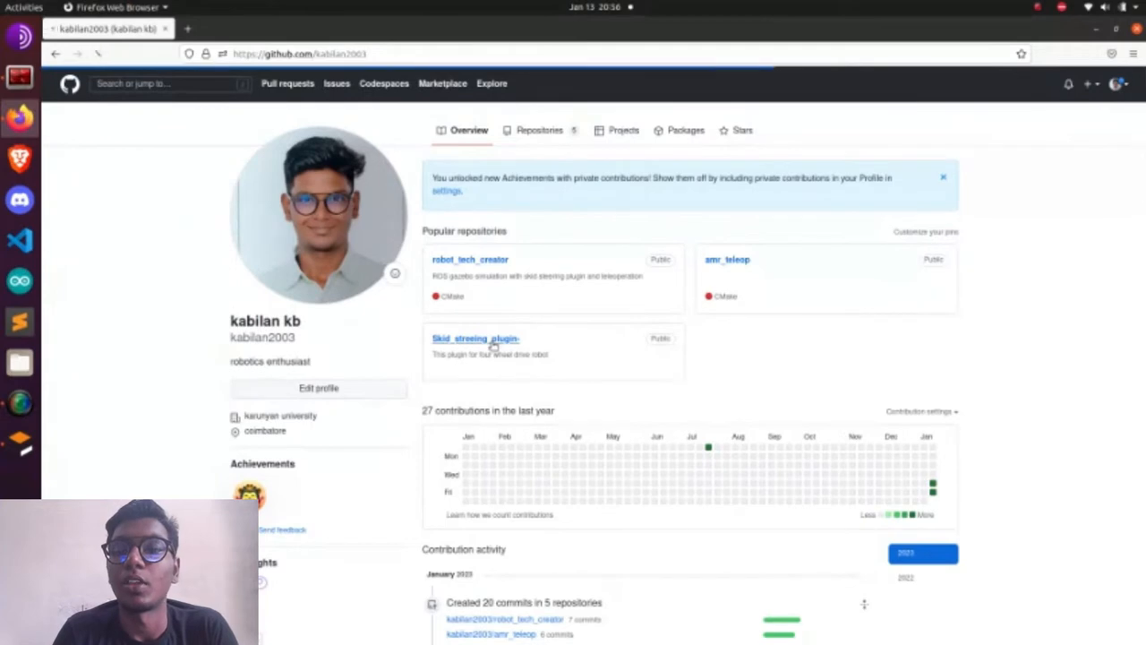
{"action": "left_click", "coordinate": [475, 339]}
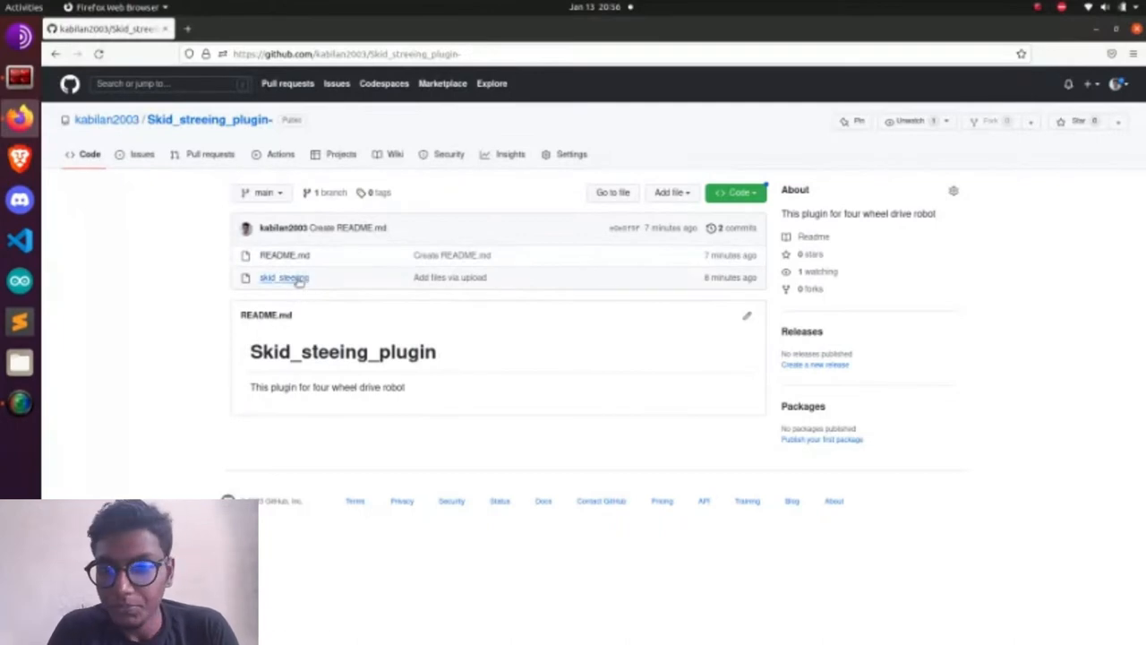
{"action": "mouse_move", "coordinate": [283, 278]}
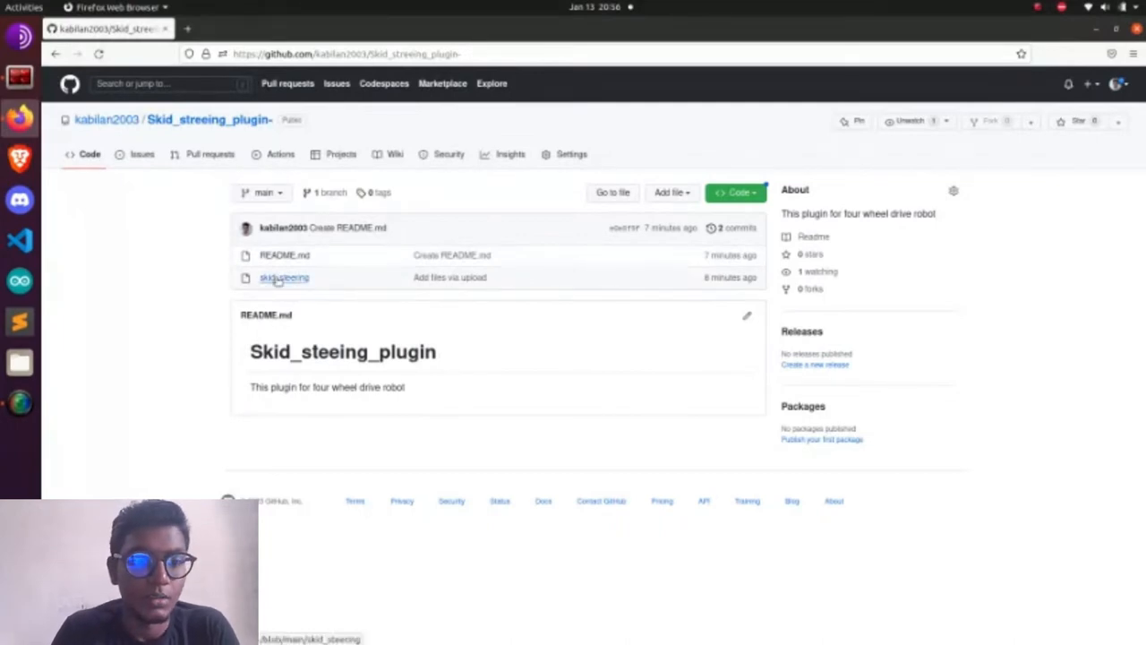
- Review the skid_steering plugin XML, then show the repository's green Code clone options
{"action": "left_click", "coordinate": [284, 277]}
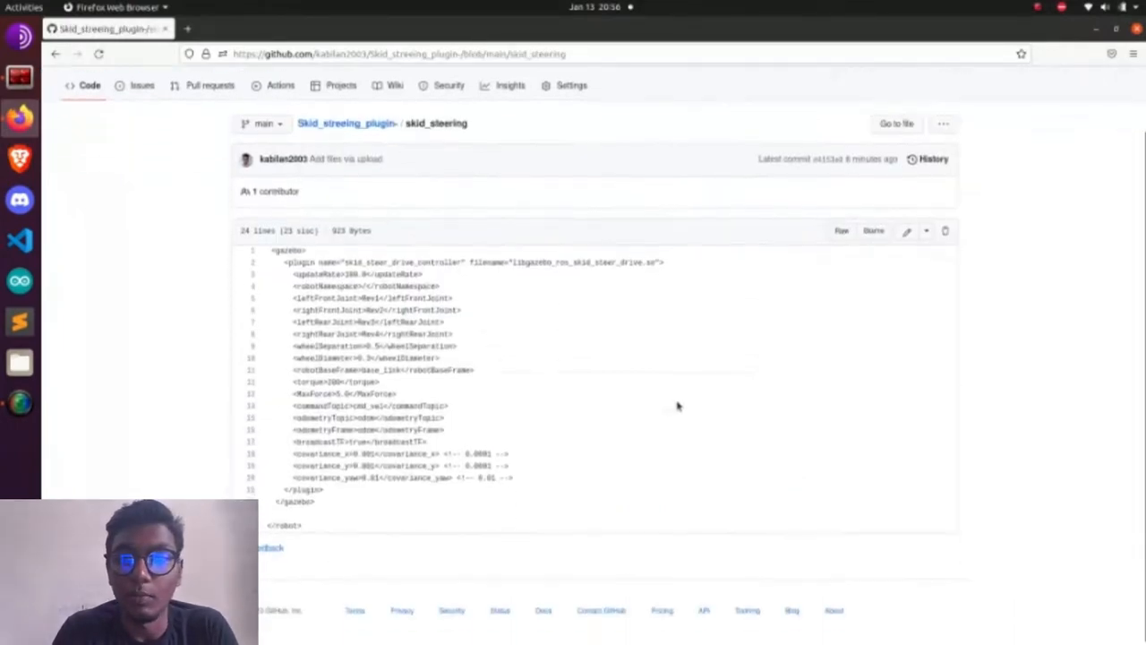
{"action": "scroll", "scroll_direction": "up", "scroll_amount": 3}
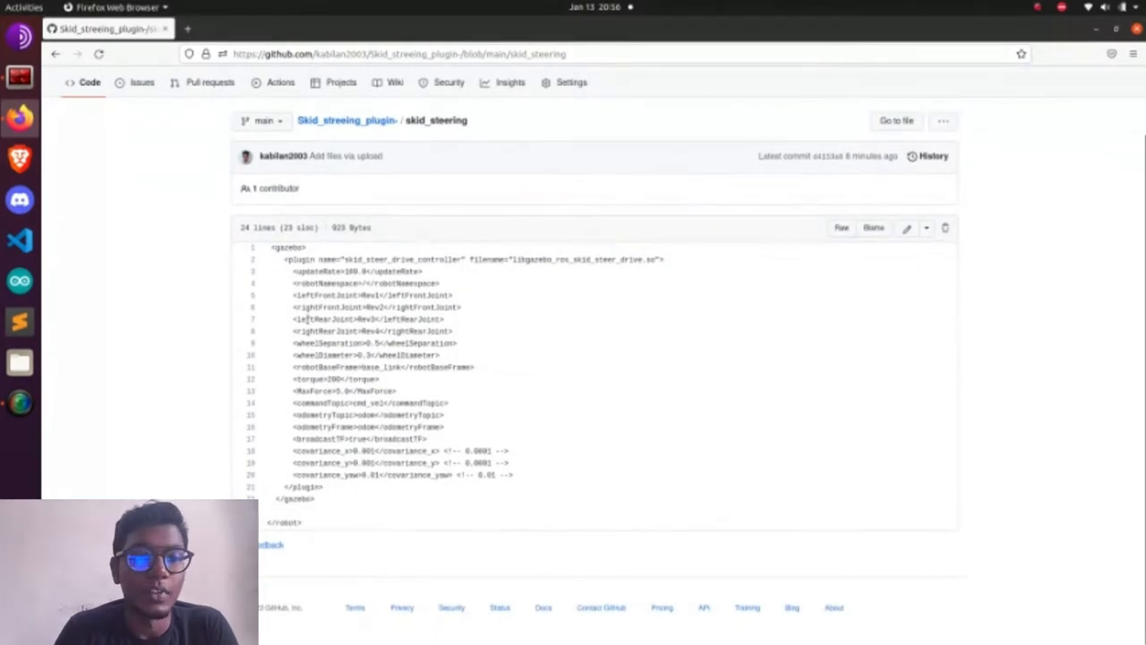
{"action": "mouse_move", "coordinate": [441, 439]}
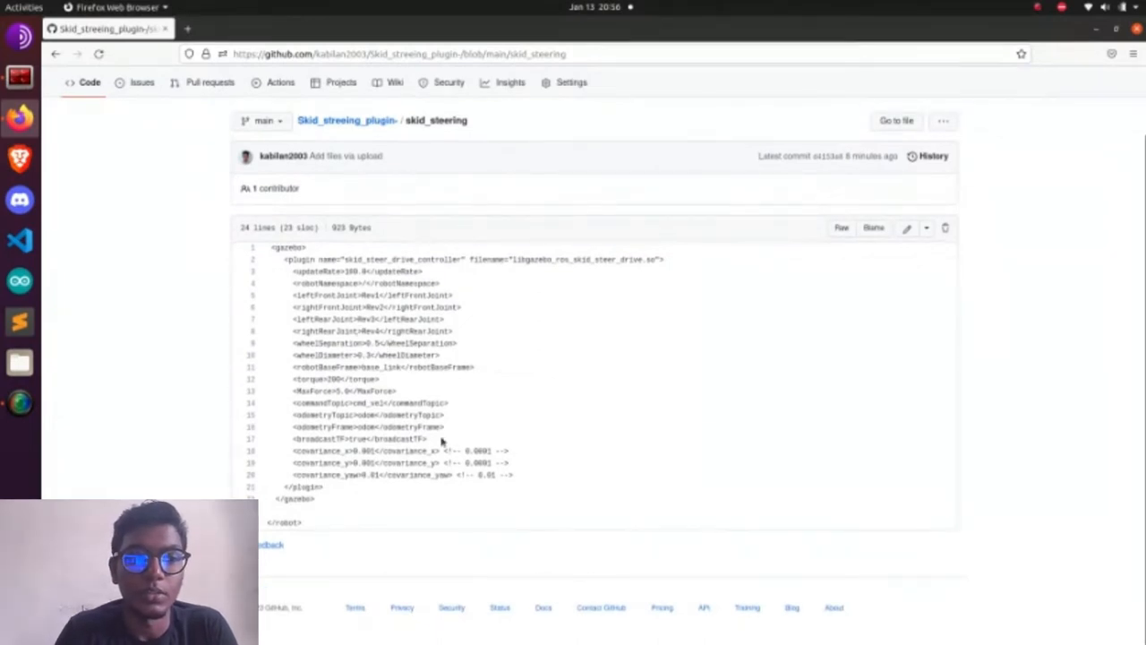
{"action": "mouse_move", "coordinate": [1000, 248]}
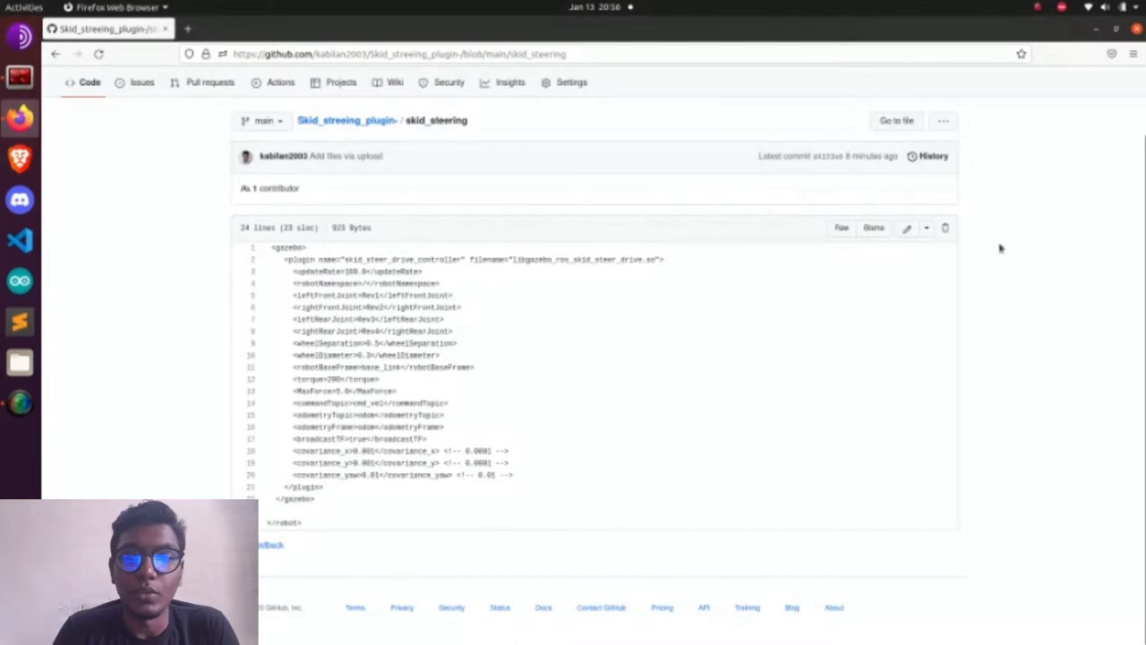
{"action": "left_click", "coordinate": [906, 227]}
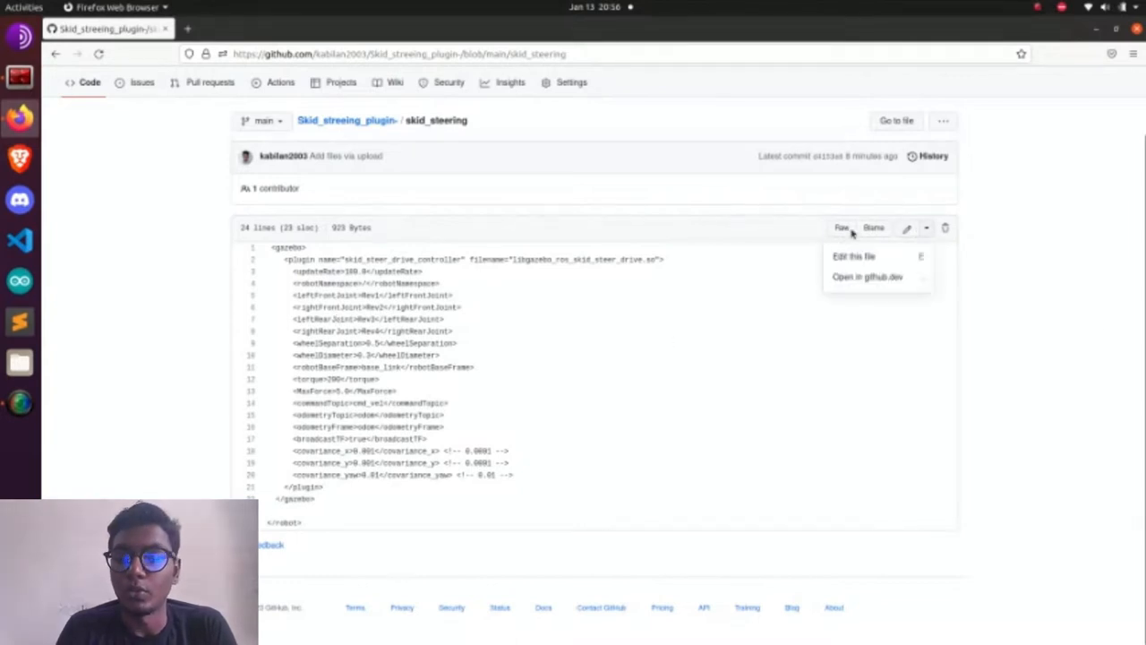
{"action": "left_click", "coordinate": [942, 121]}
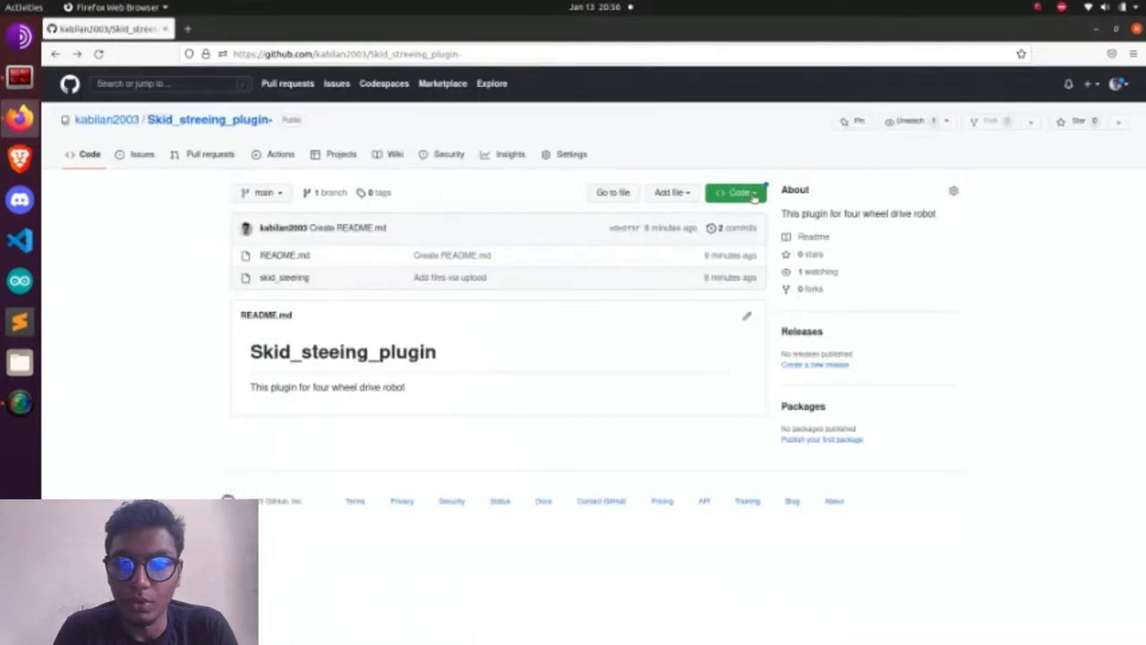
{"action": "left_click", "coordinate": [736, 191]}
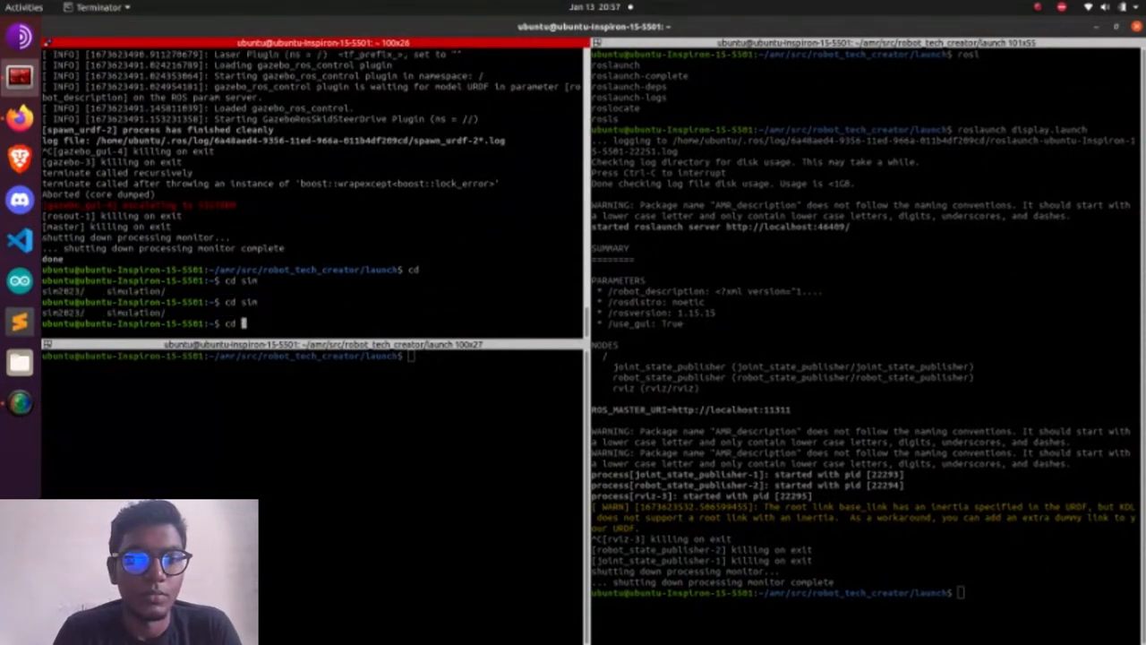
- Change to amr/src and git clone the Skid_streeing_plugin- repository there
{"action": "key", "text": "Return"}
{"action": "type", "text": "git"}
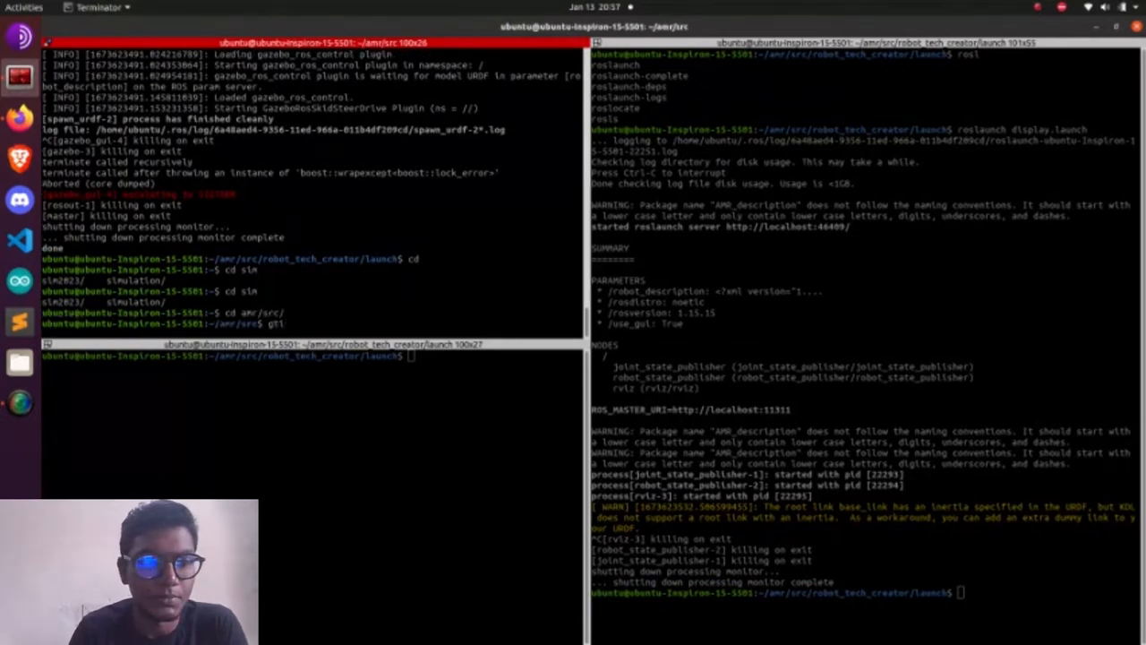
{"action": "key", "text": "Tab"}
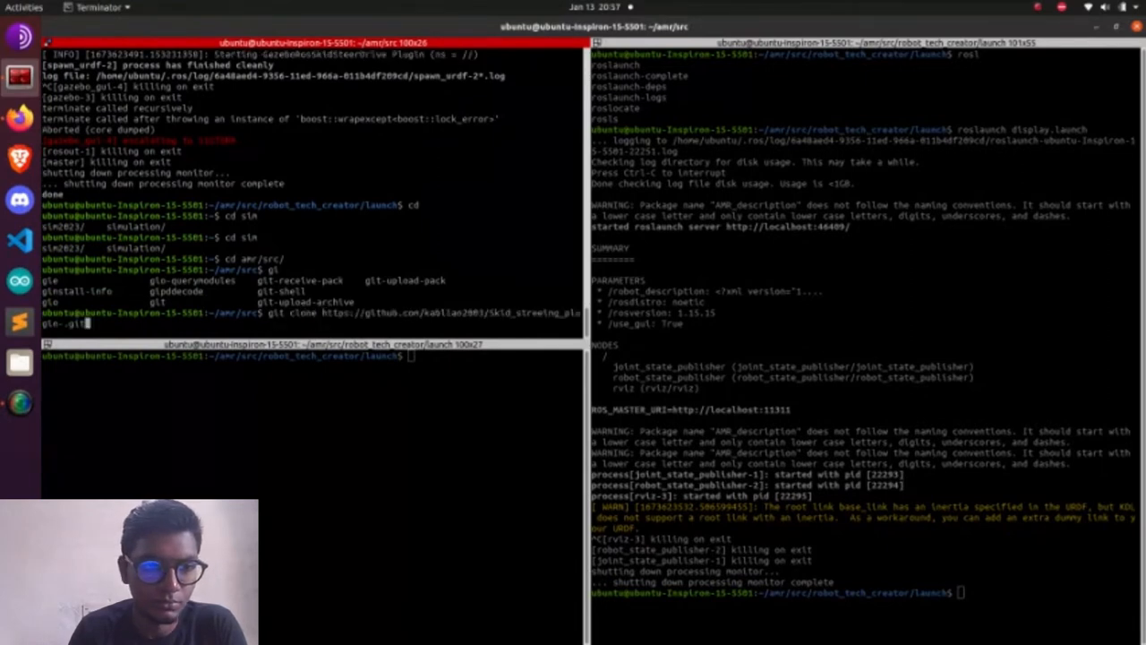
{"action": "key", "text": "Return"}
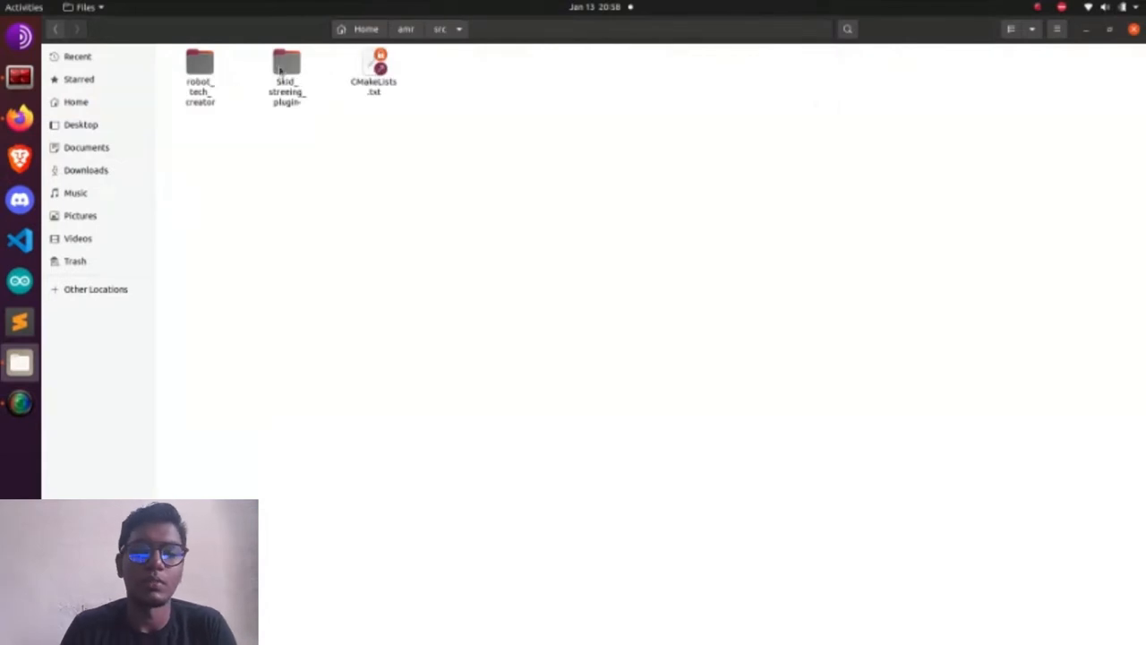
- Browse the plugin folder and robot_tech_creator's urdf and launch folders, selecting AMR.gazebo
{"action": "double_click", "coordinate": [286, 76]}
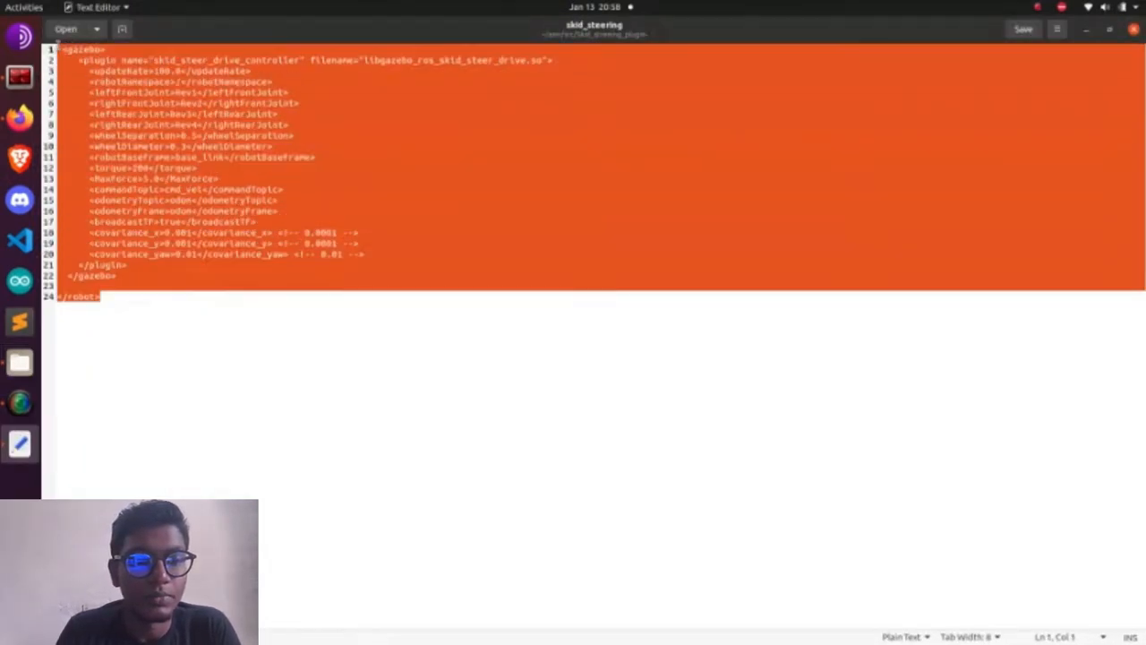
{"action": "mouse_move", "coordinate": [20, 403]}
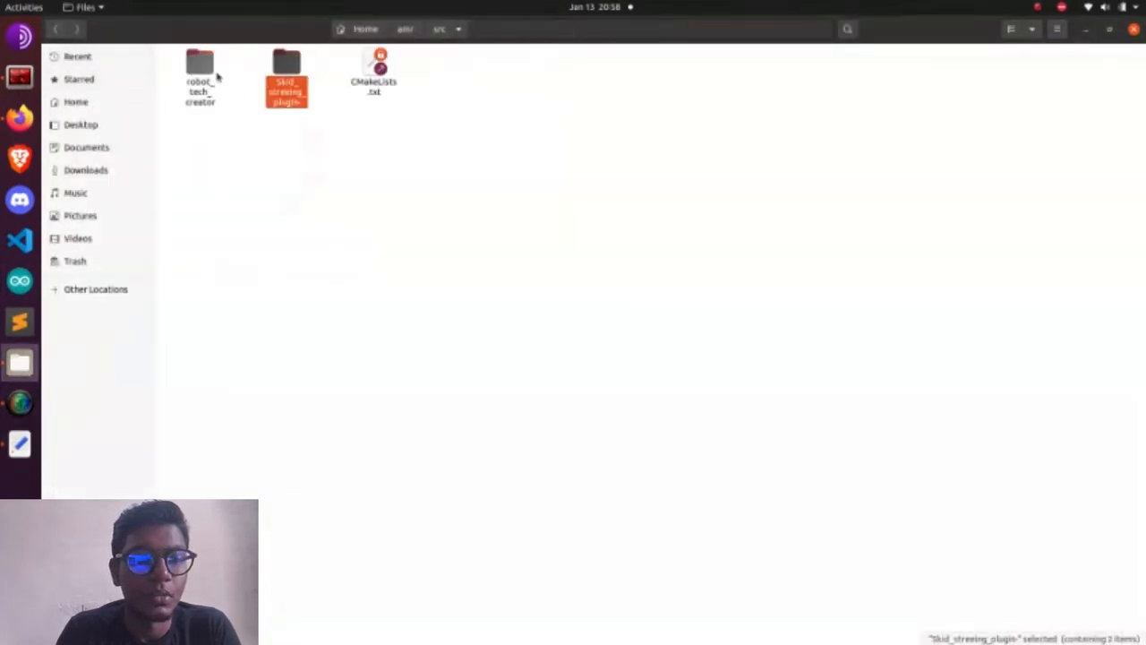
{"action": "double_click", "coordinate": [199, 67]}
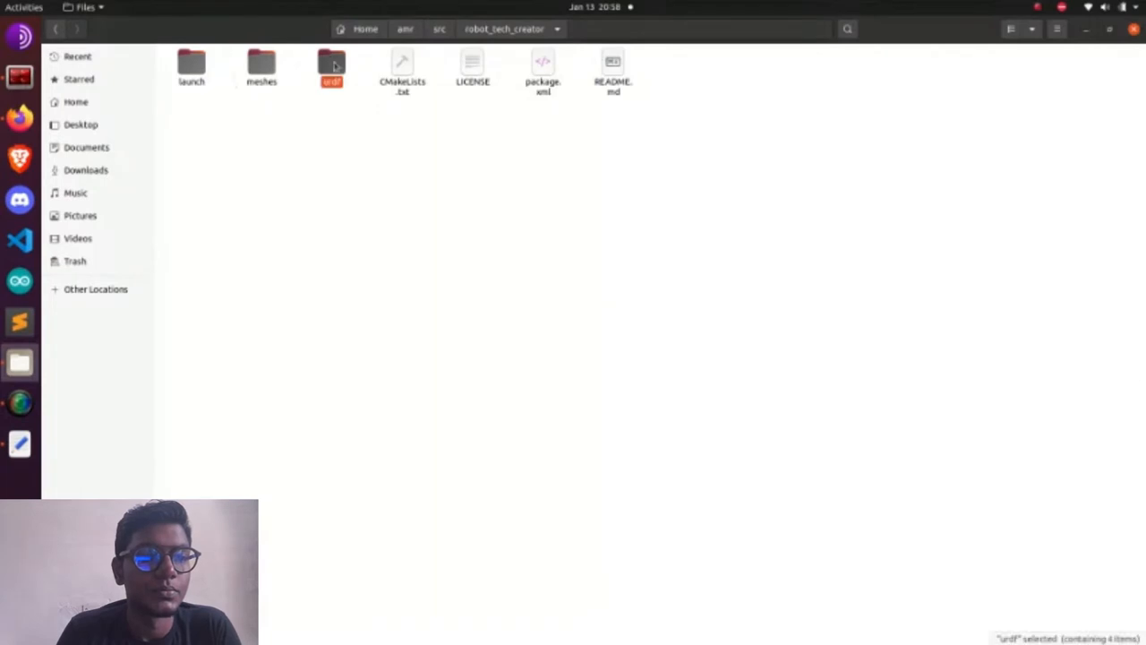
{"action": "double_click", "coordinate": [331, 63]}
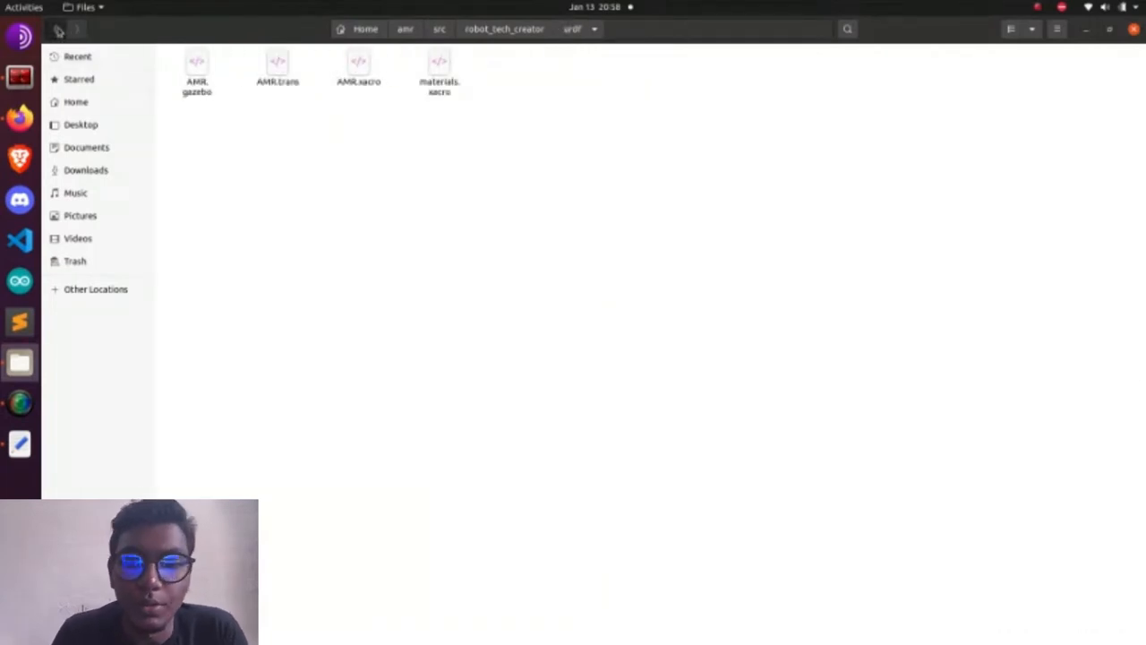
{"action": "left_click", "coordinate": [55, 29]}
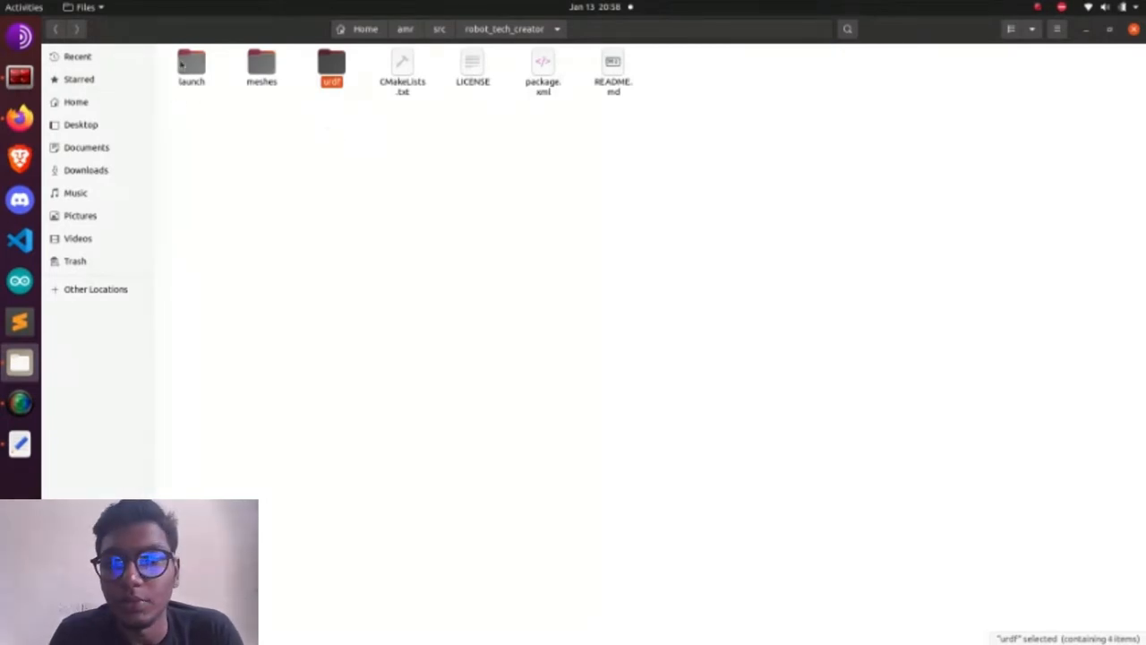
{"action": "double_click", "coordinate": [191, 67]}
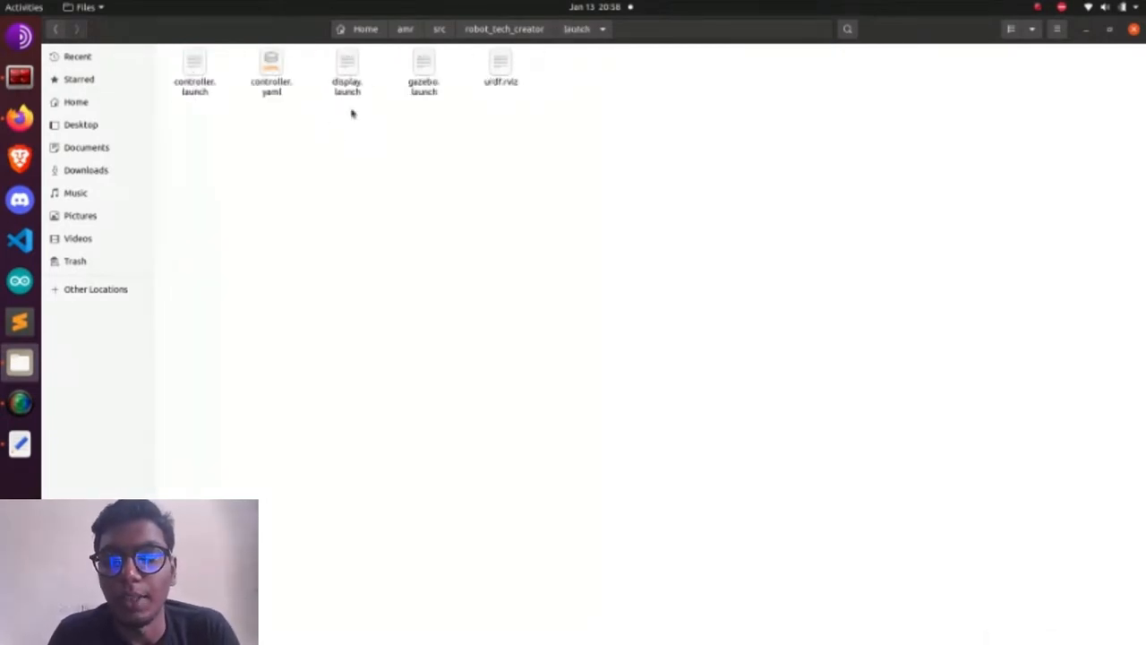
{"action": "left_click", "coordinate": [422, 67]}
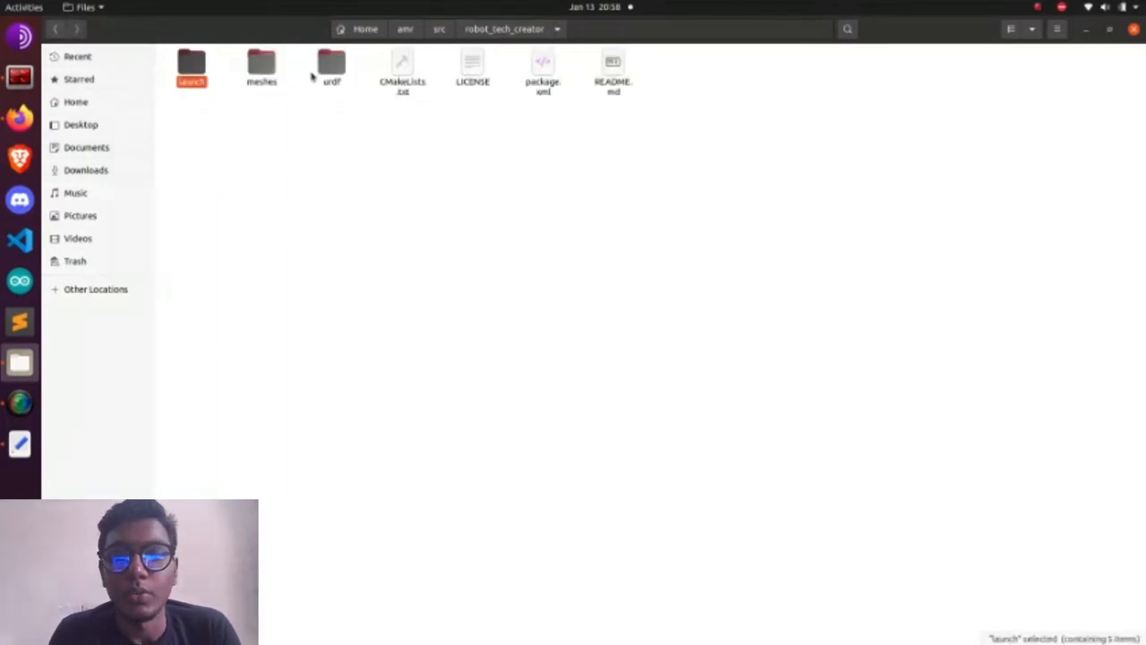
{"action": "double_click", "coordinate": [331, 68]}
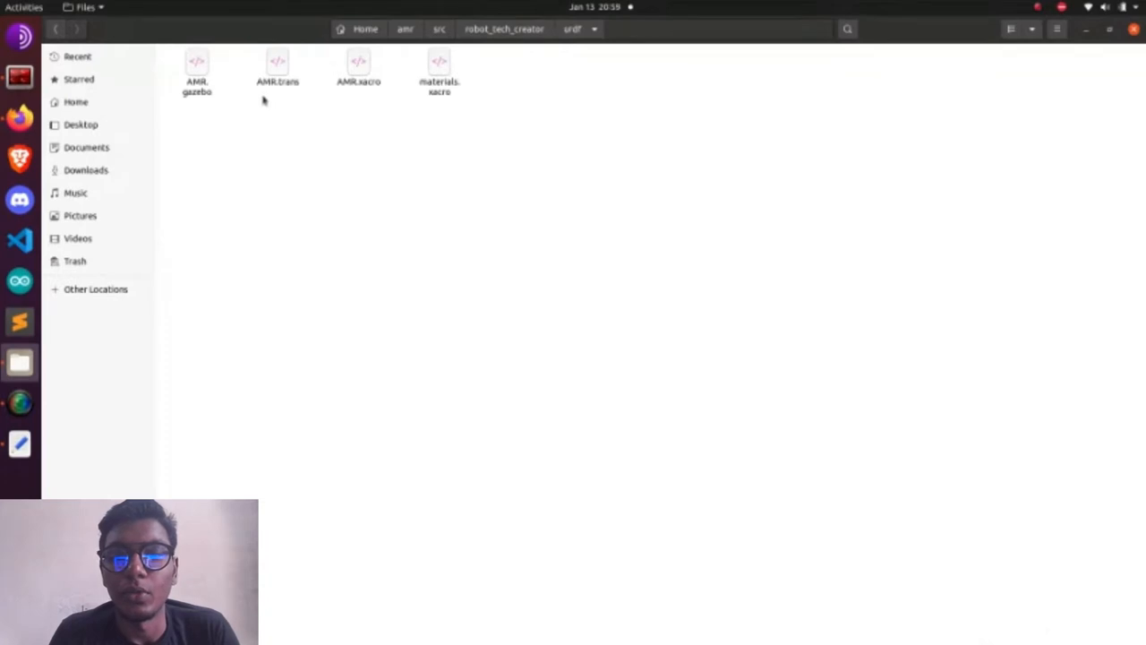
{"action": "left_click", "coordinate": [196, 72]}
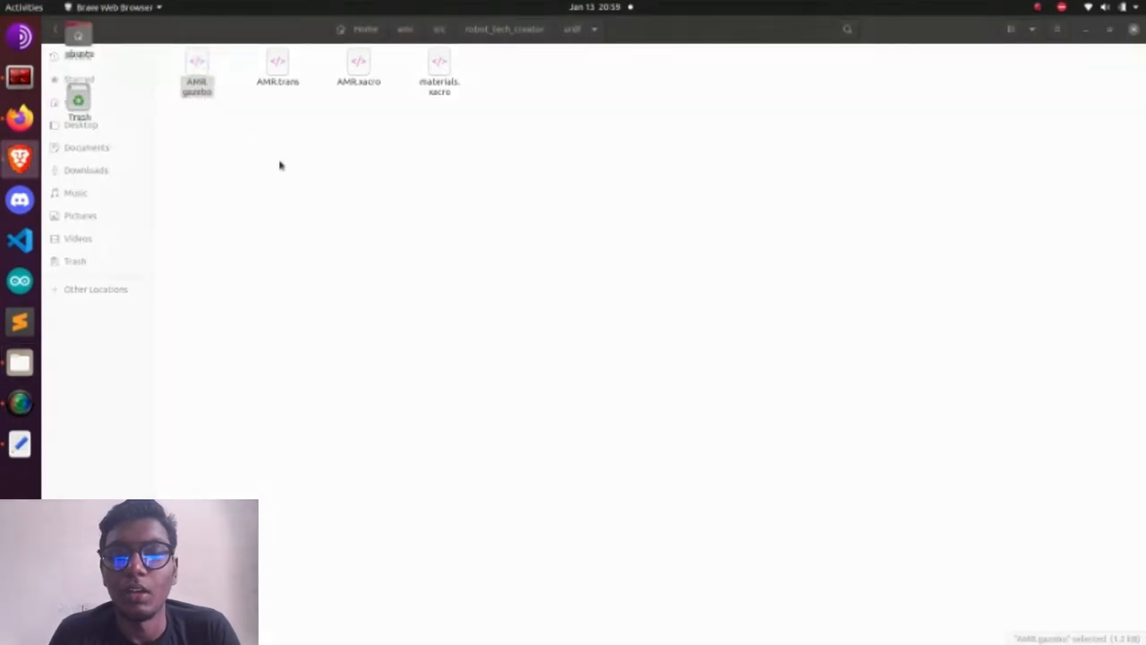
- Open AMR.gazebo in Brave, close the browser, and switch to Sublime Text
{"action": "double_click", "coordinate": [196, 61]}
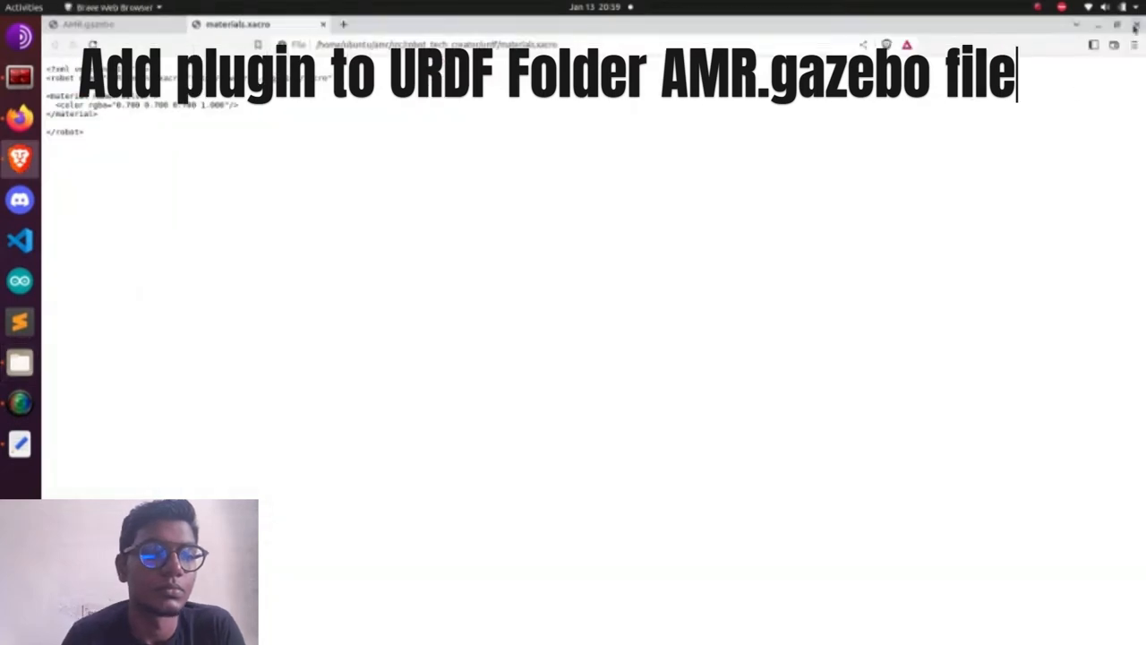
{"action": "left_click", "coordinate": [19, 362]}
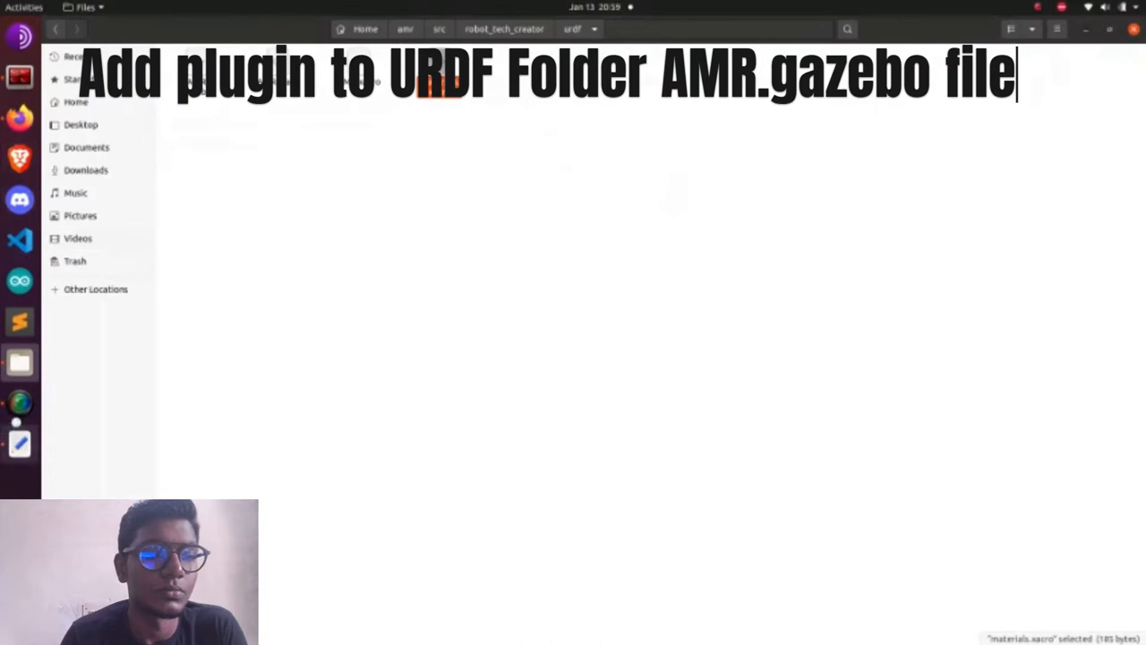
{"action": "mouse_move", "coordinate": [19, 321]}
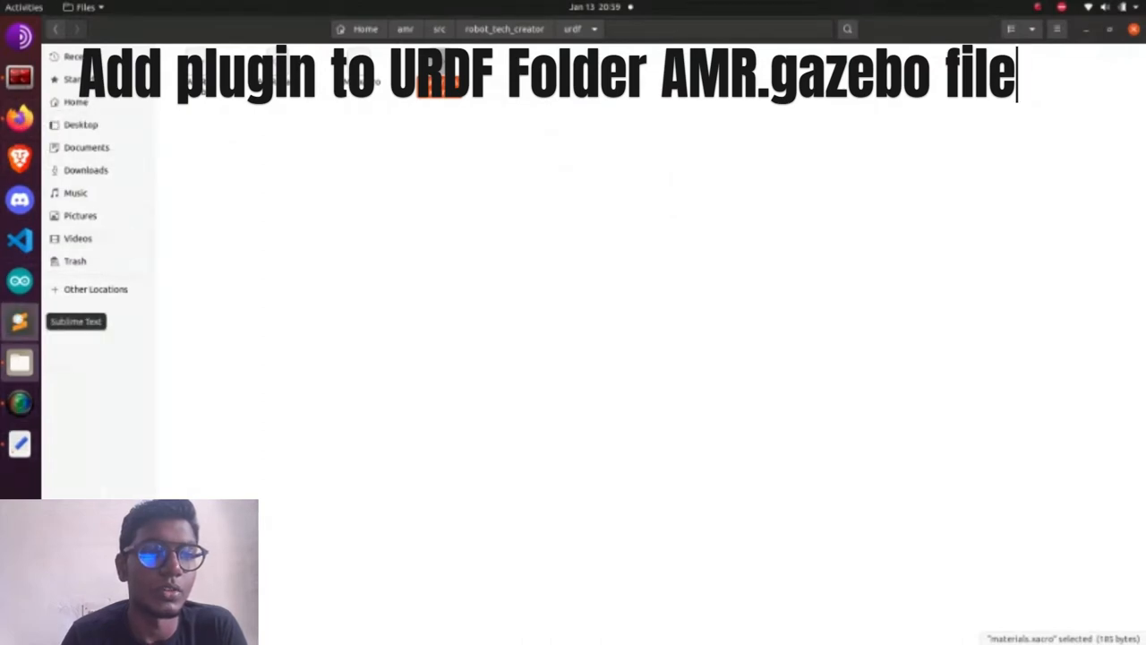
{"action": "left_click", "coordinate": [62, 50]}
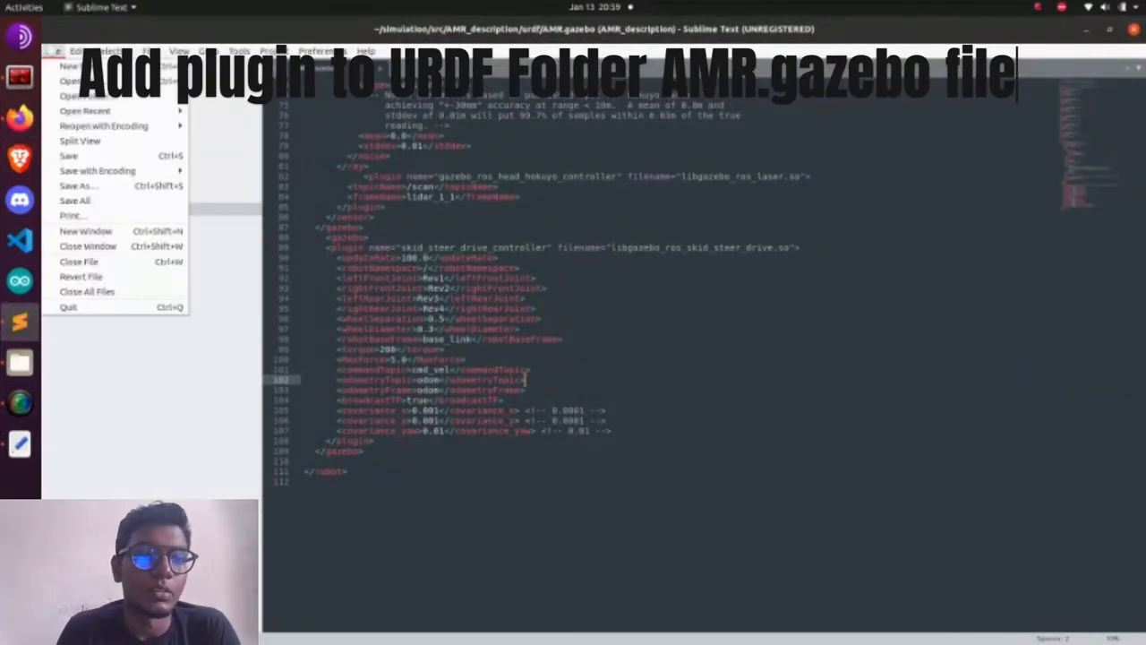
- Open the amr/src/robot_tech_creator/urdf folder in Sublime Text and show AMR.gazebo
{"action": "left_click", "coordinate": [75, 80]}
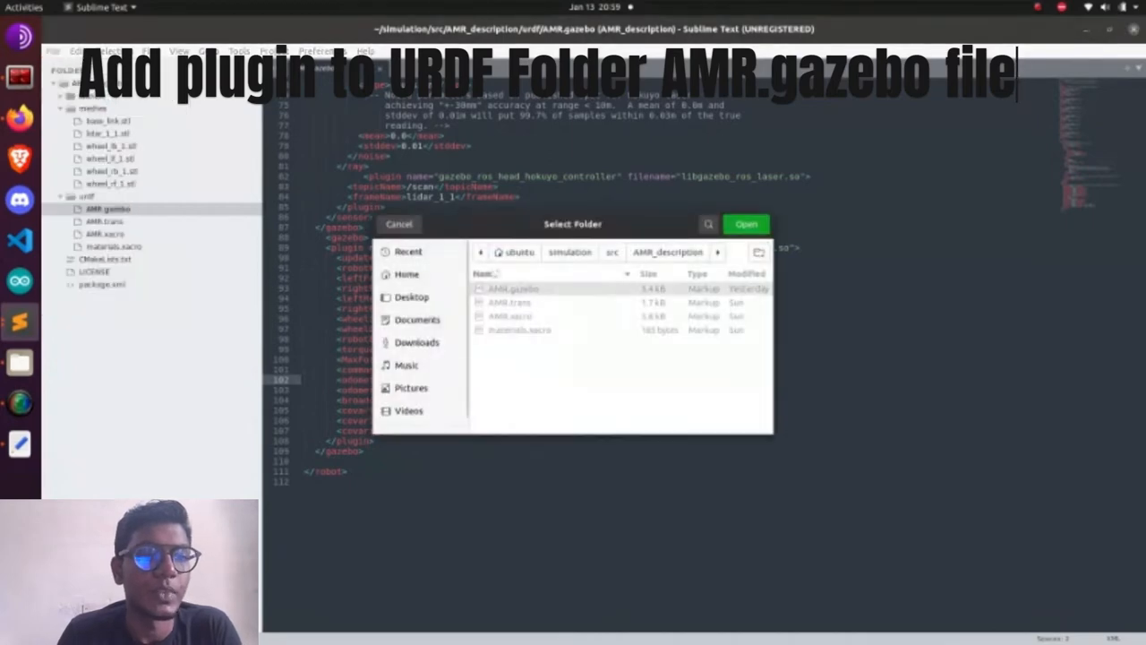
{"action": "left_click", "coordinate": [406, 274]}
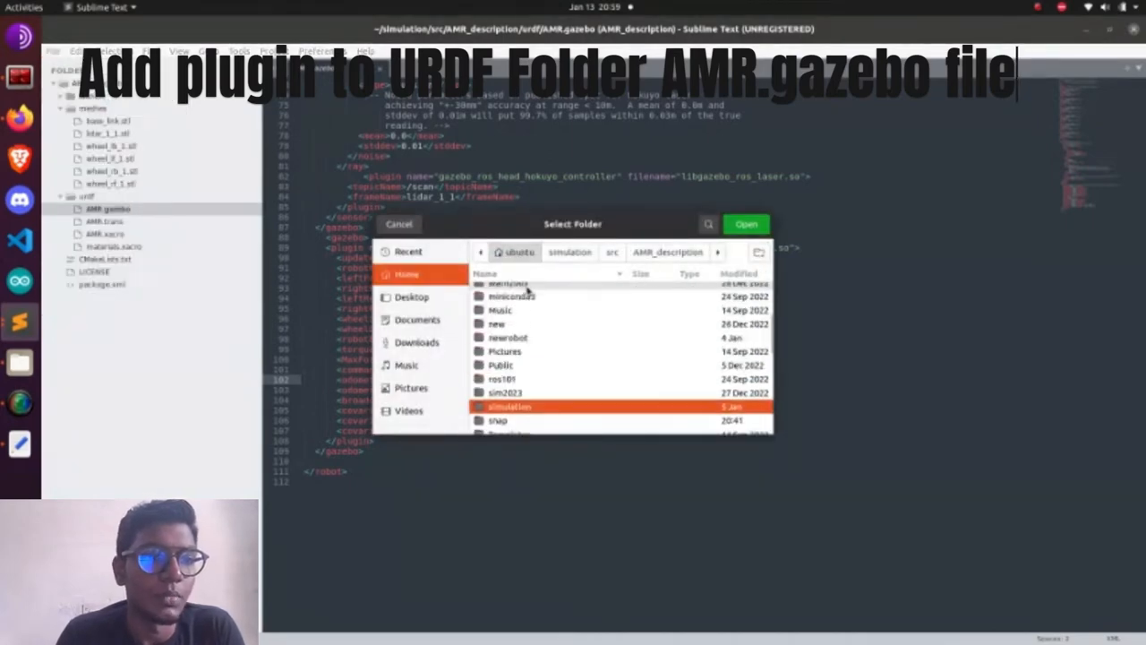
{"action": "double_click", "coordinate": [509, 406]}
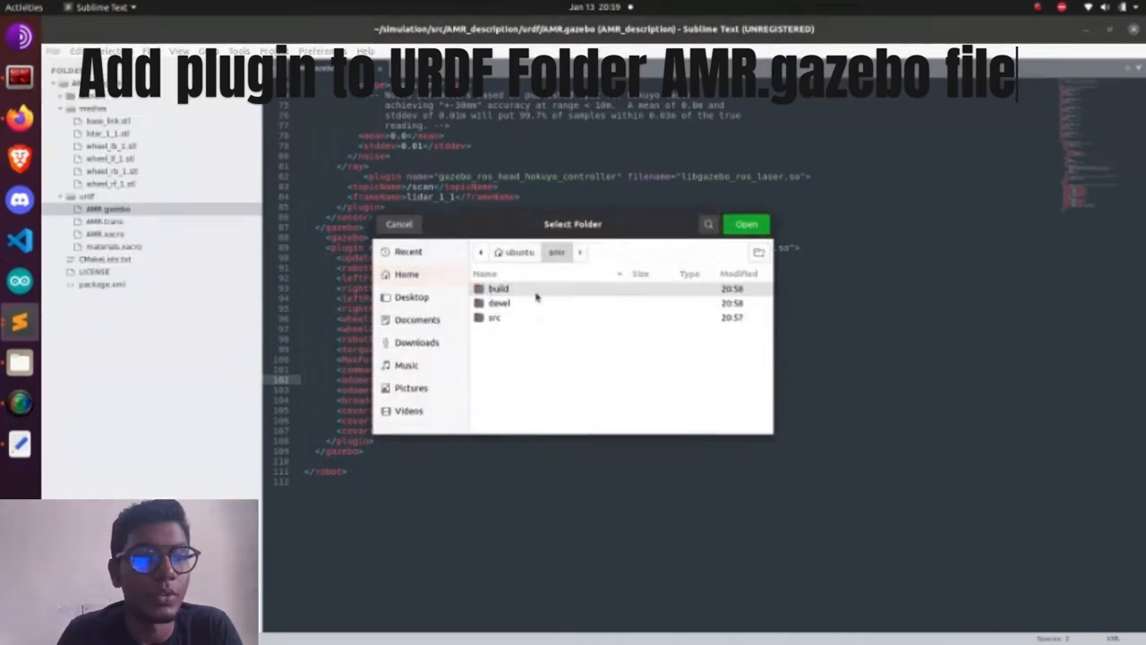
{"action": "double_click", "coordinate": [494, 317]}
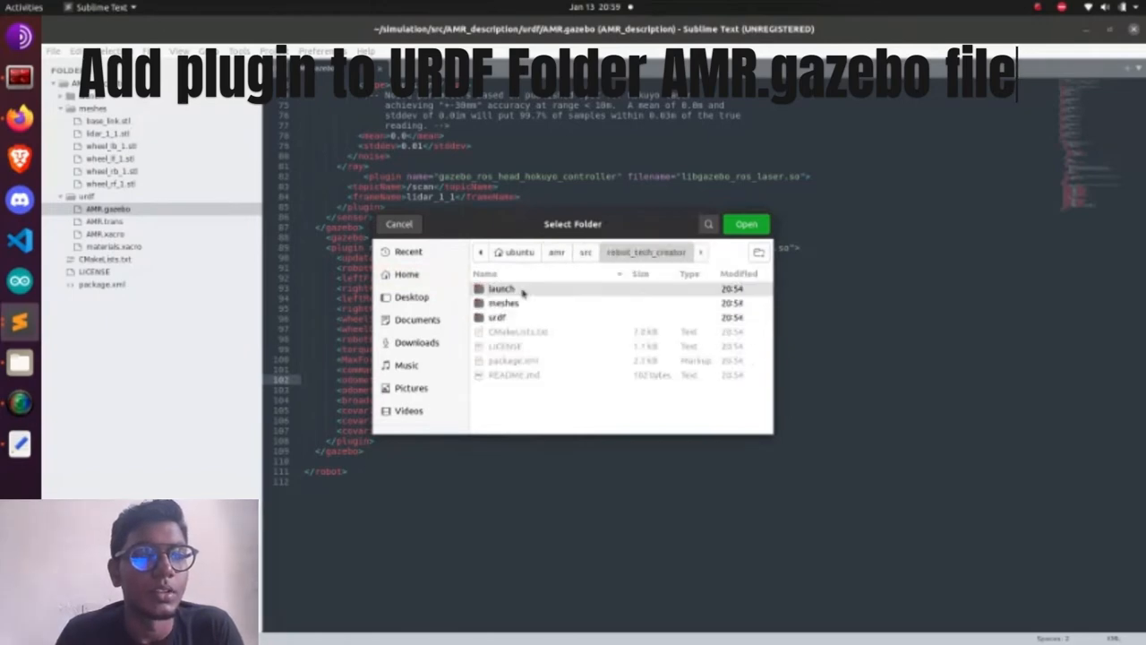
{"action": "left_click", "coordinate": [746, 224]}
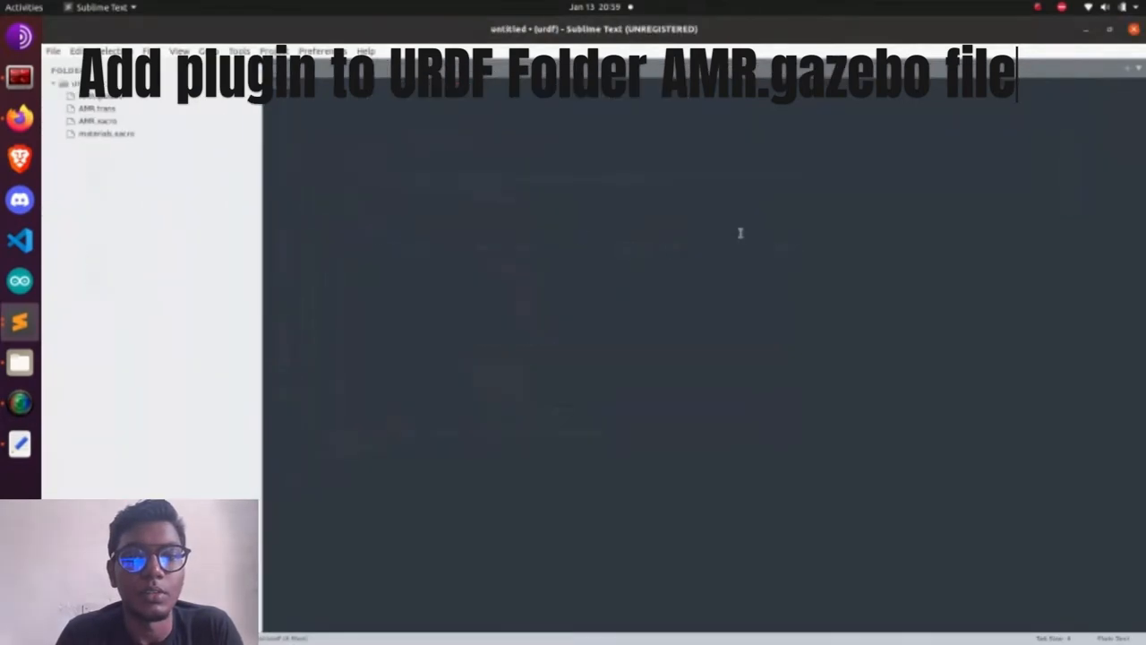
{"action": "left_click", "coordinate": [97, 108]}
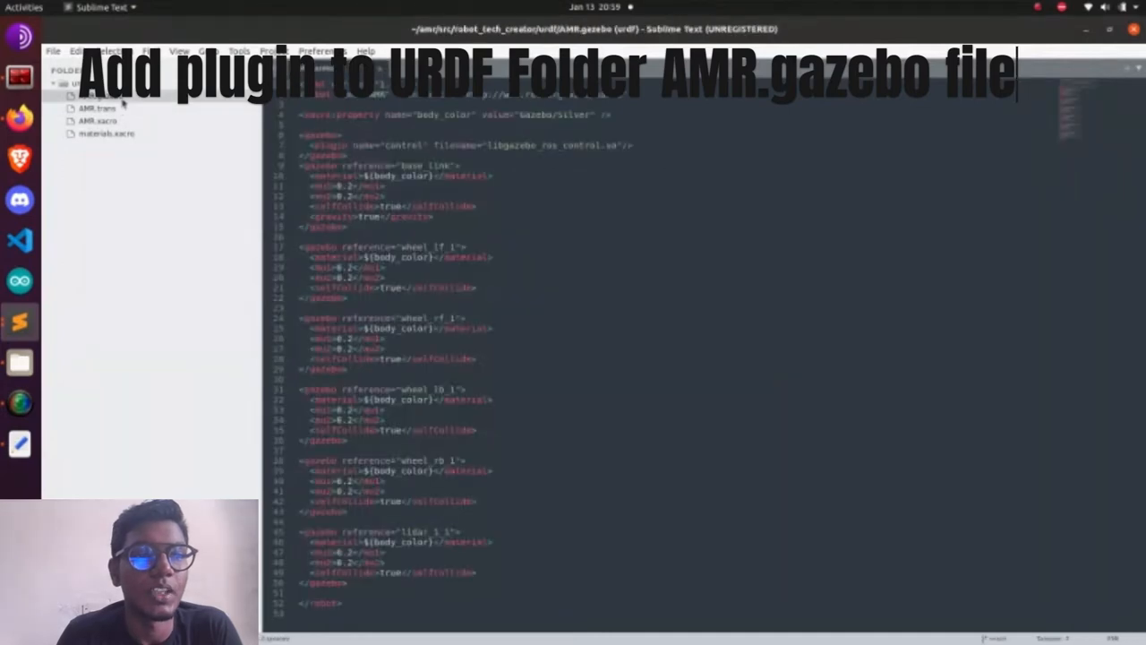
- Scroll down AMR.gazebo to the skid_steer_drive_controller plugin block before </robot>
{"action": "scroll", "scroll_direction": "down", "scroll_amount": 3}
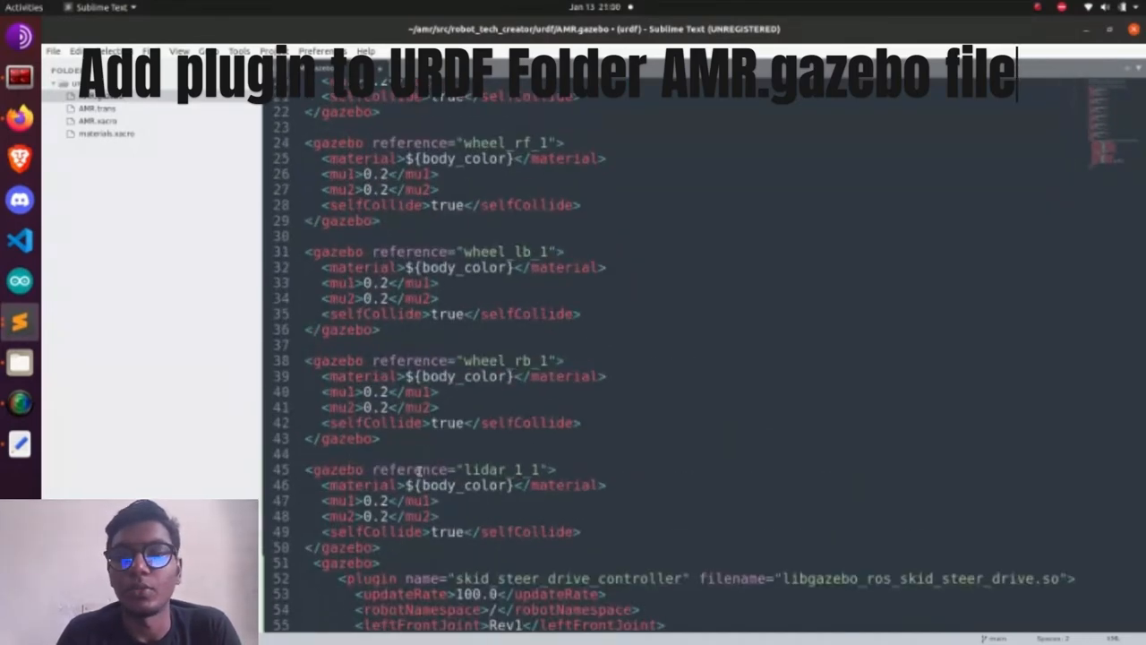
{"action": "scroll", "scroll_direction": "down", "scroll_amount": 3}
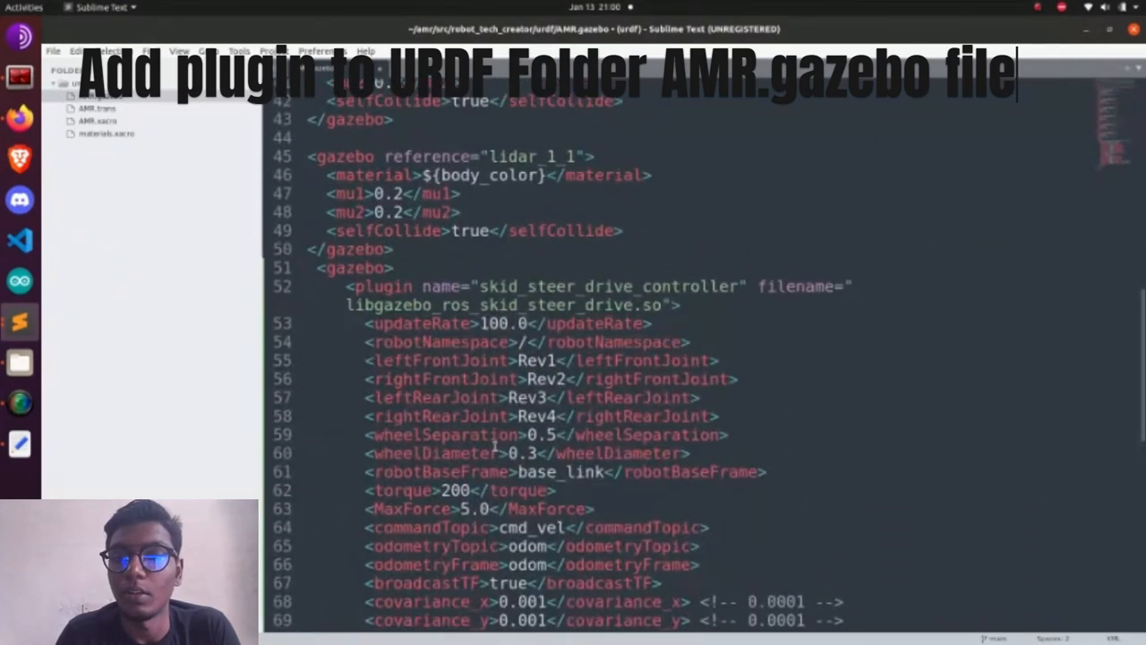
{"action": "scroll", "scroll_direction": "down", "scroll_amount": 3}
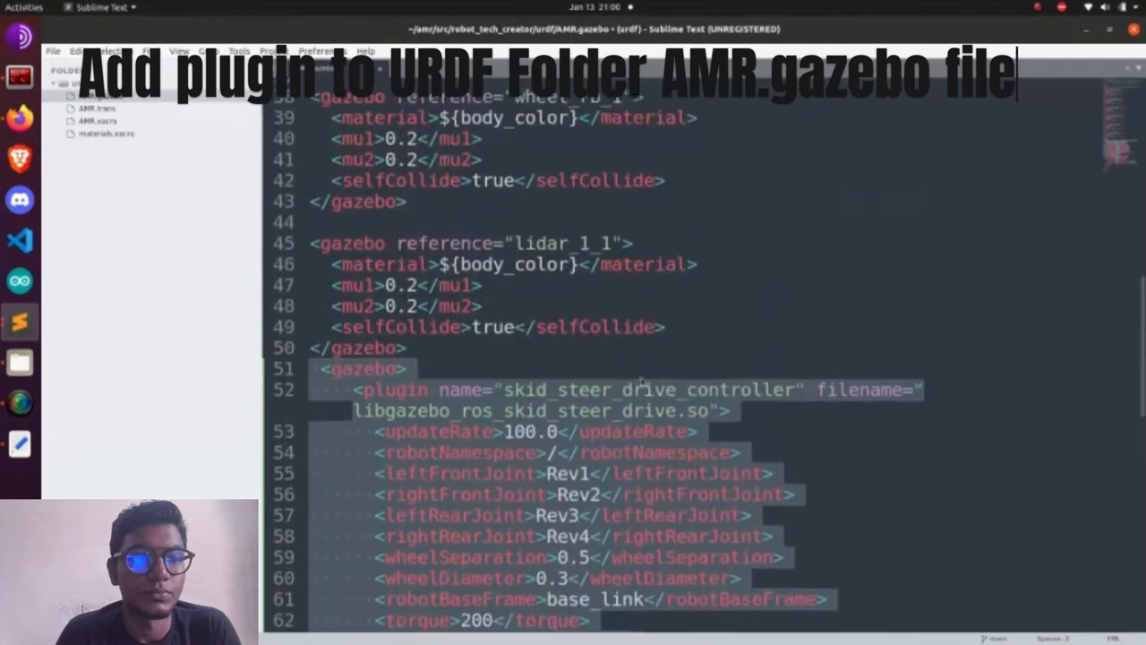
{"action": "scroll", "scroll_direction": "down", "scroll_amount": 3}
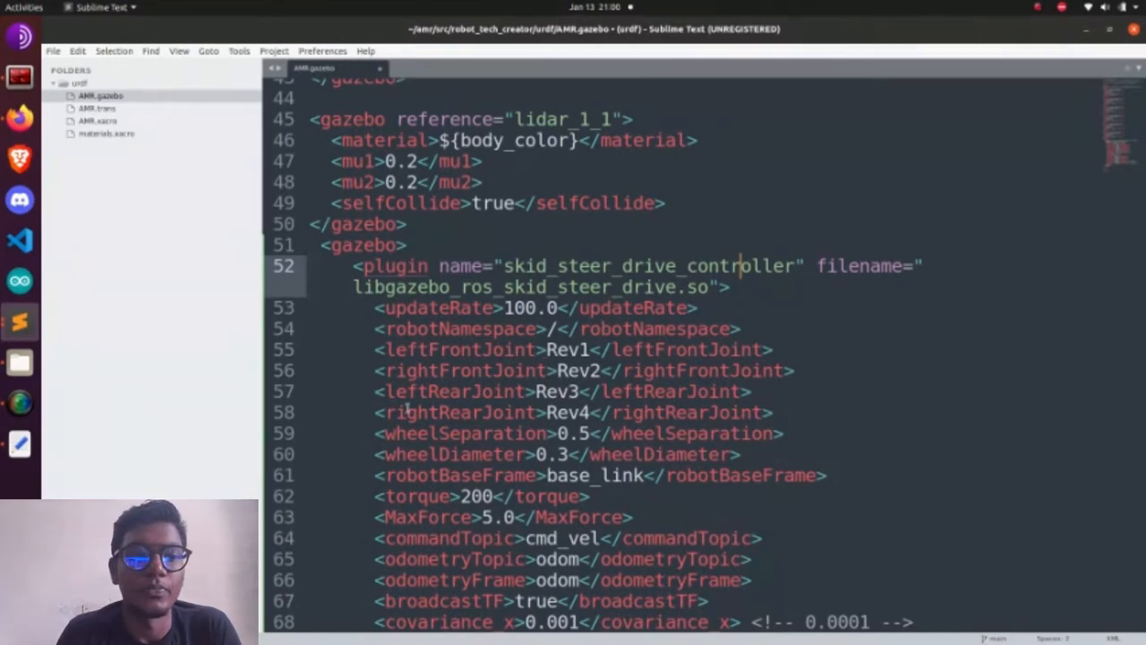
{"action": "mouse_move", "coordinate": [609, 474]}
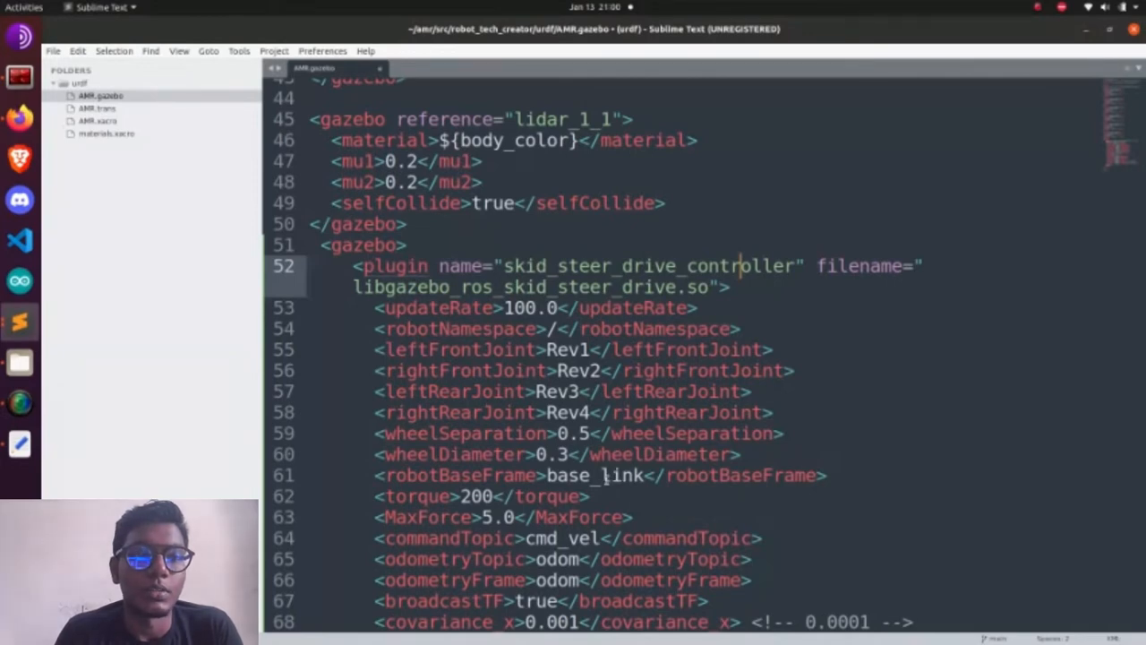
{"action": "scroll", "scroll_direction": "down", "scroll_amount": 3}
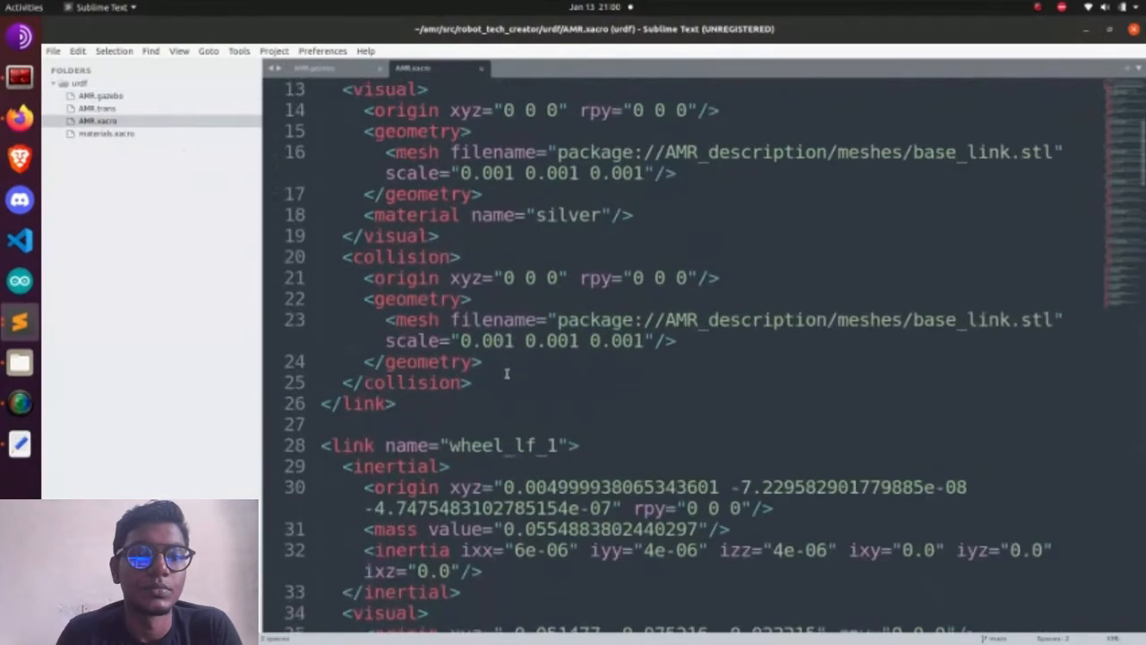
- Scroll through AMR.xacro's link definitions and the Rev1–Rev4 wheel joints
{"action": "scroll", "scroll_direction": "down", "scroll_amount": 3}
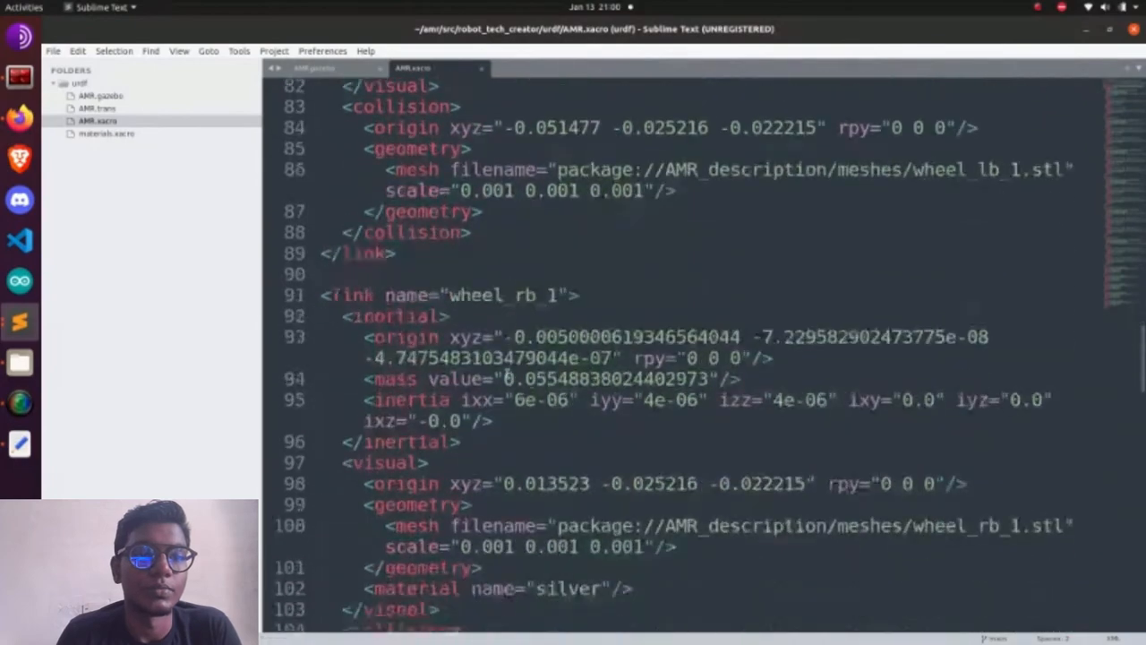
{"action": "scroll", "scroll_direction": "down", "scroll_amount": 3}
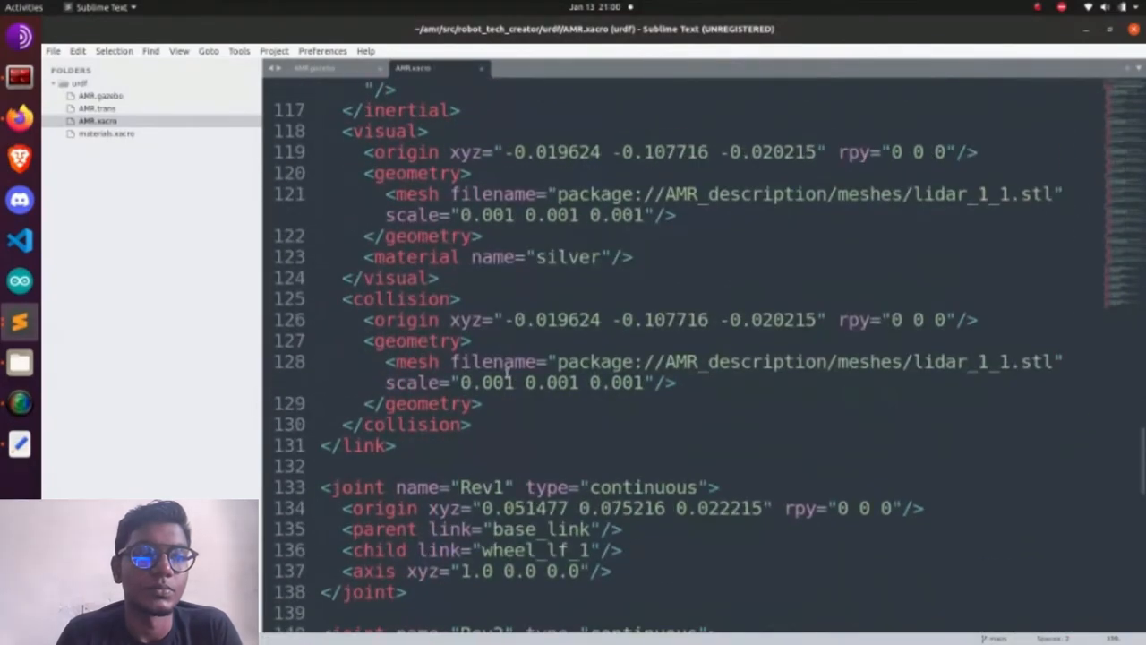
{"action": "scroll", "scroll_direction": "up", "scroll_amount": 3}
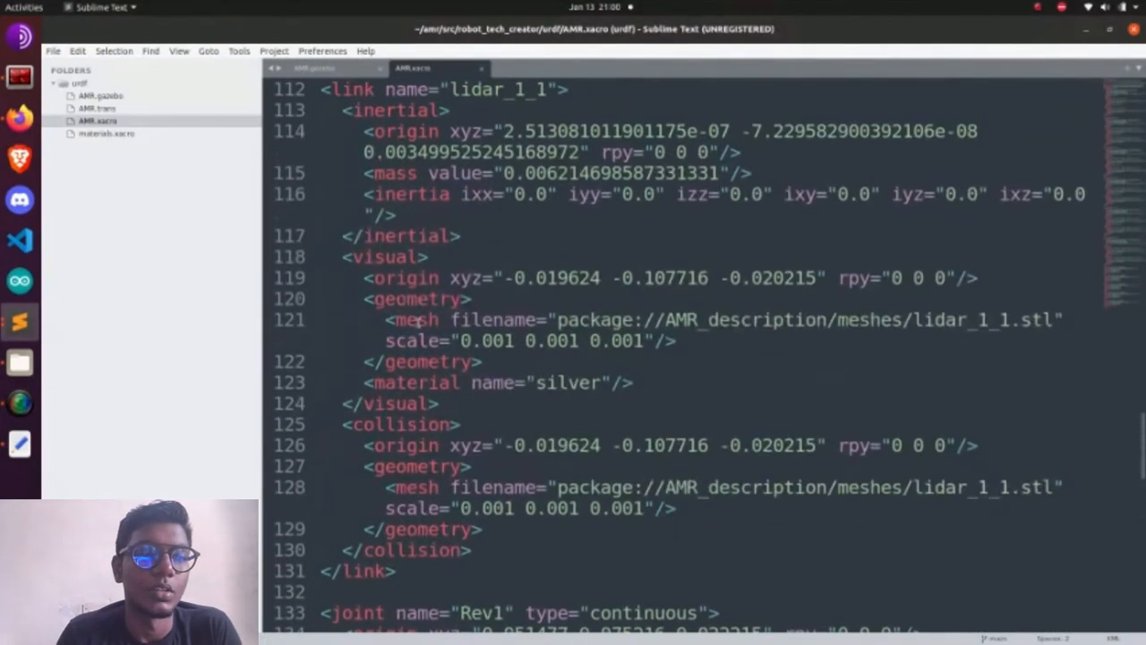
{"action": "scroll", "scroll_direction": "down", "scroll_amount": 3}
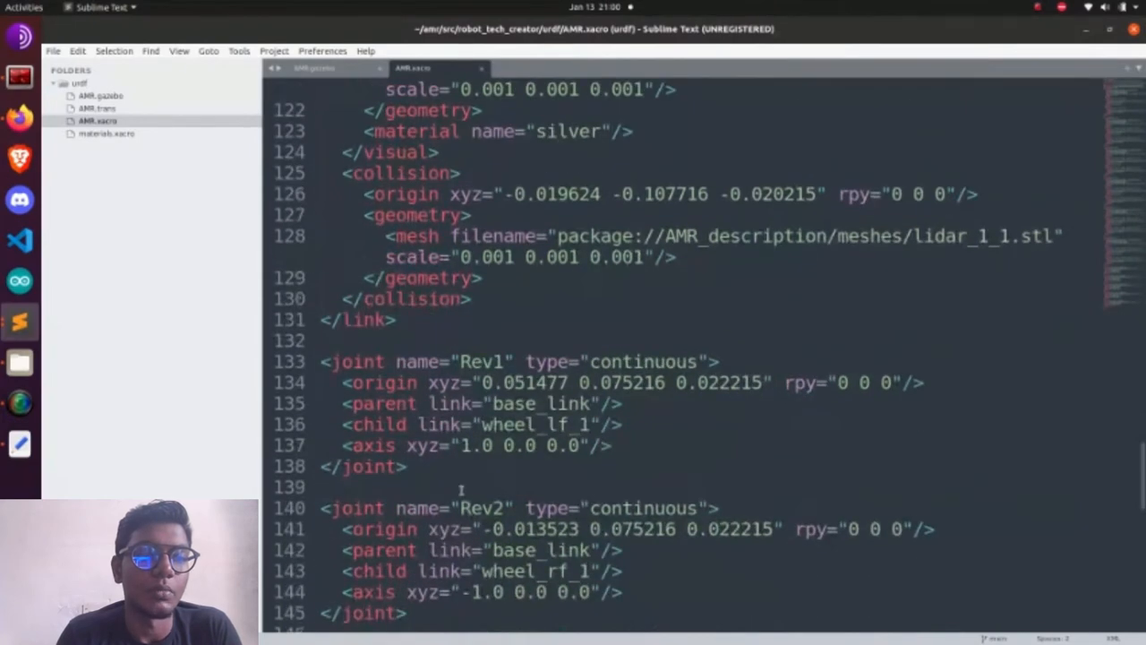
{"action": "scroll", "scroll_direction": "down", "scroll_amount": 3}
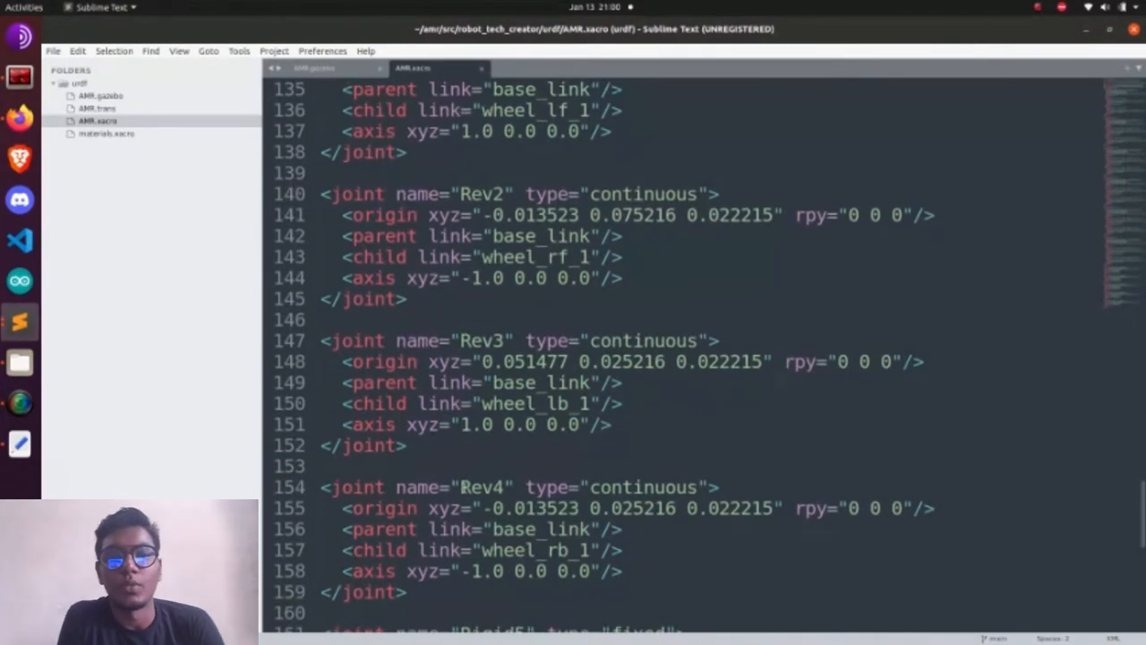
{"action": "scroll", "scroll_direction": "up", "scroll_amount": 3}
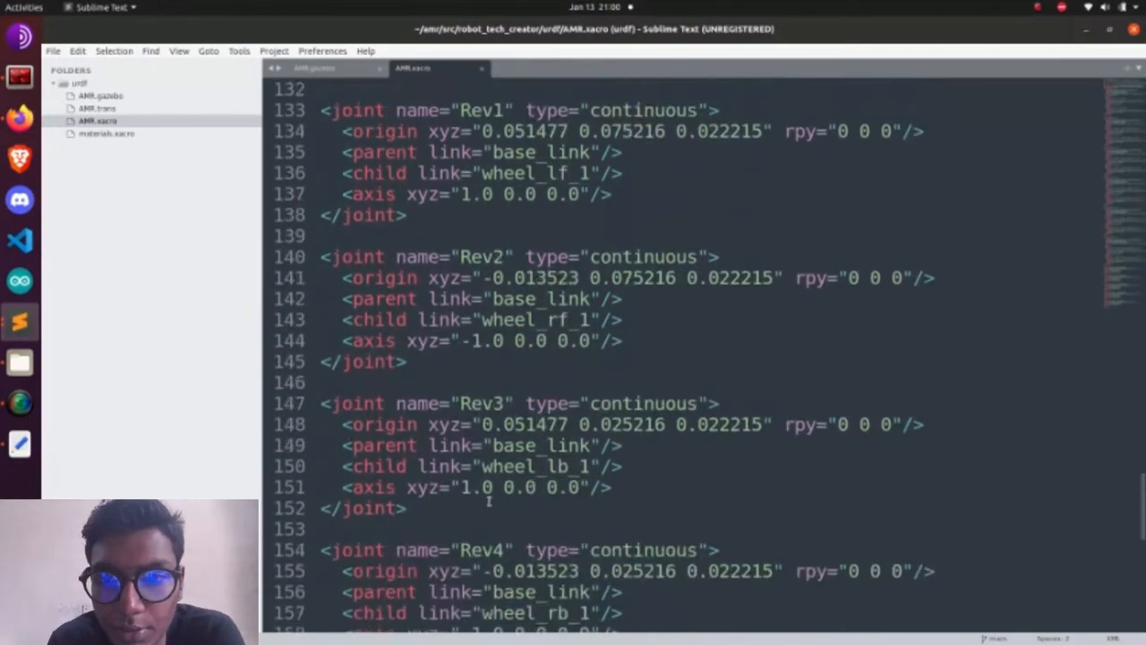
{"action": "scroll", "scroll_direction": "up", "scroll_amount": 3}
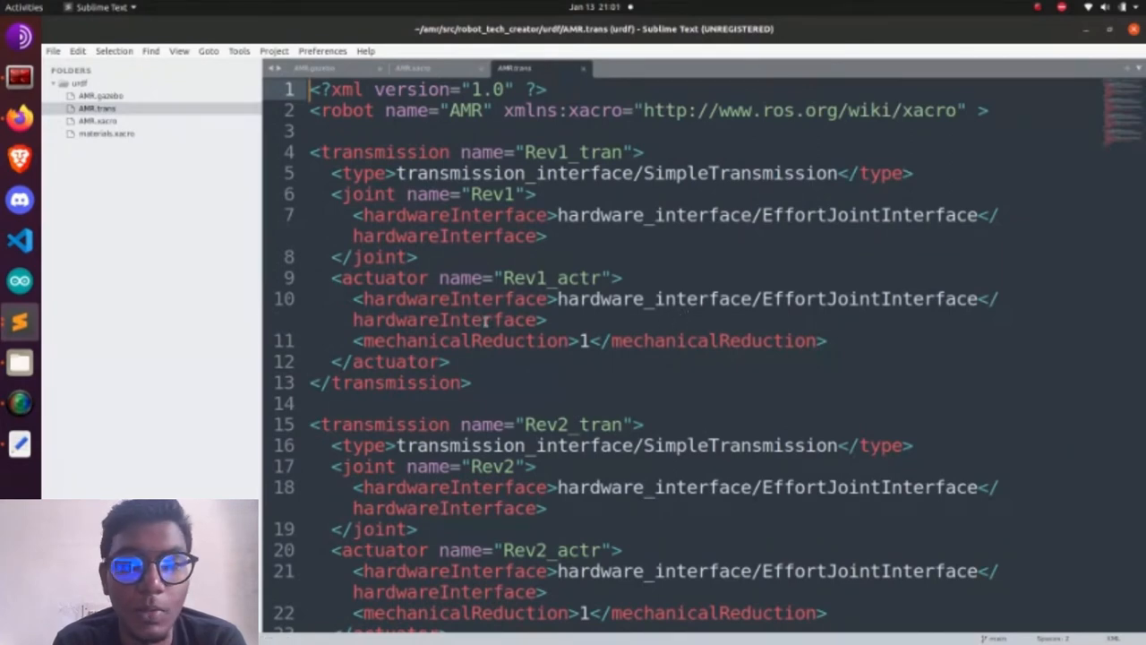
{"action": "scroll", "scroll_direction": "down", "scroll_amount": 3}
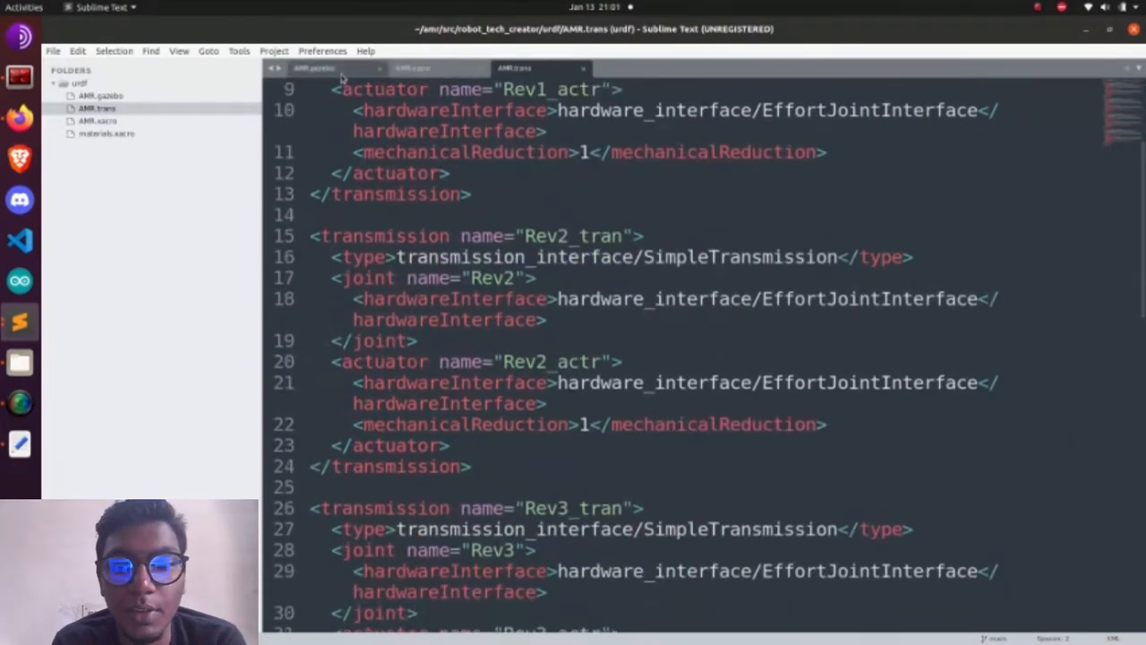
{"action": "left_click", "coordinate": [313, 67]}
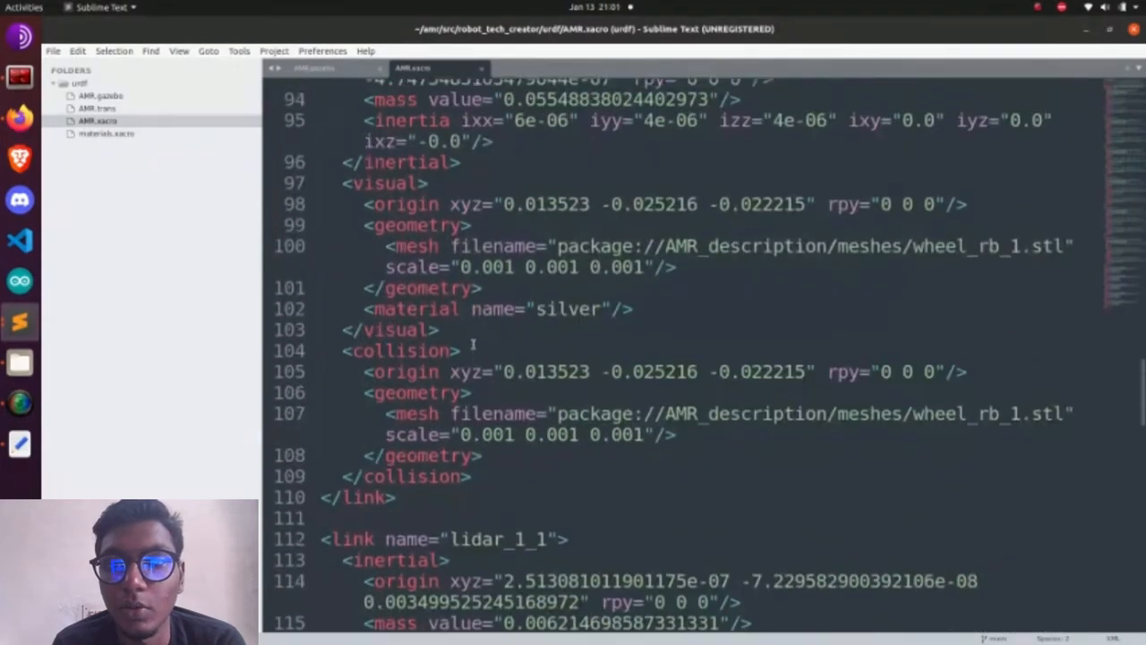
{"action": "scroll", "scroll_direction": "up", "scroll_amount": 3}
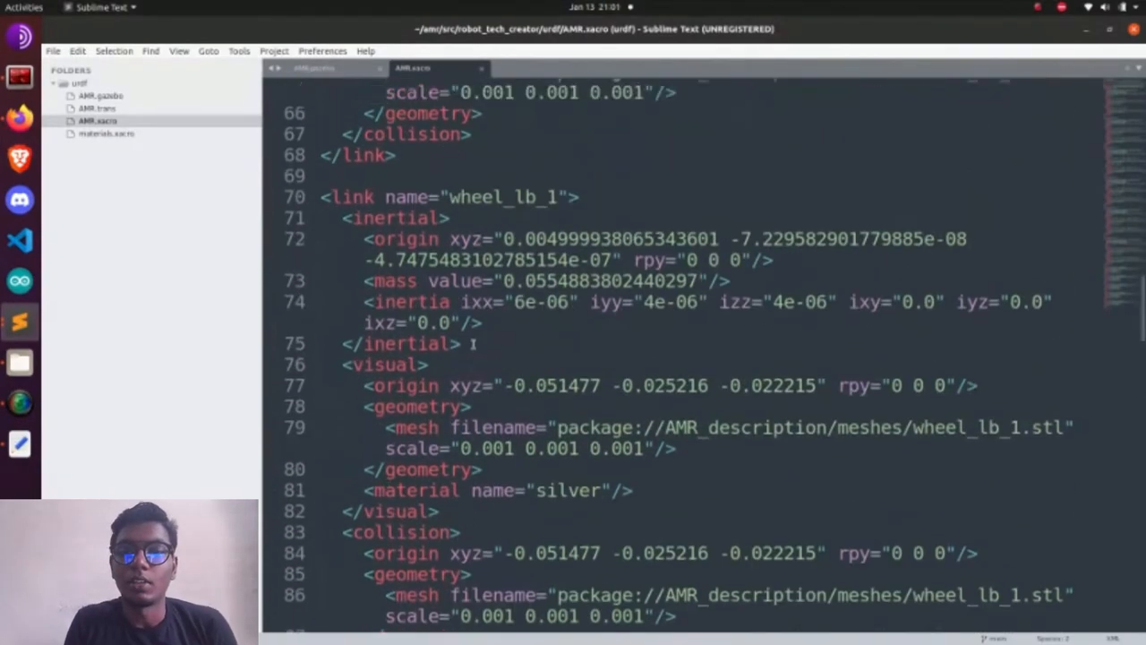
{"action": "scroll", "scroll_direction": "up", "scroll_amount": 3}
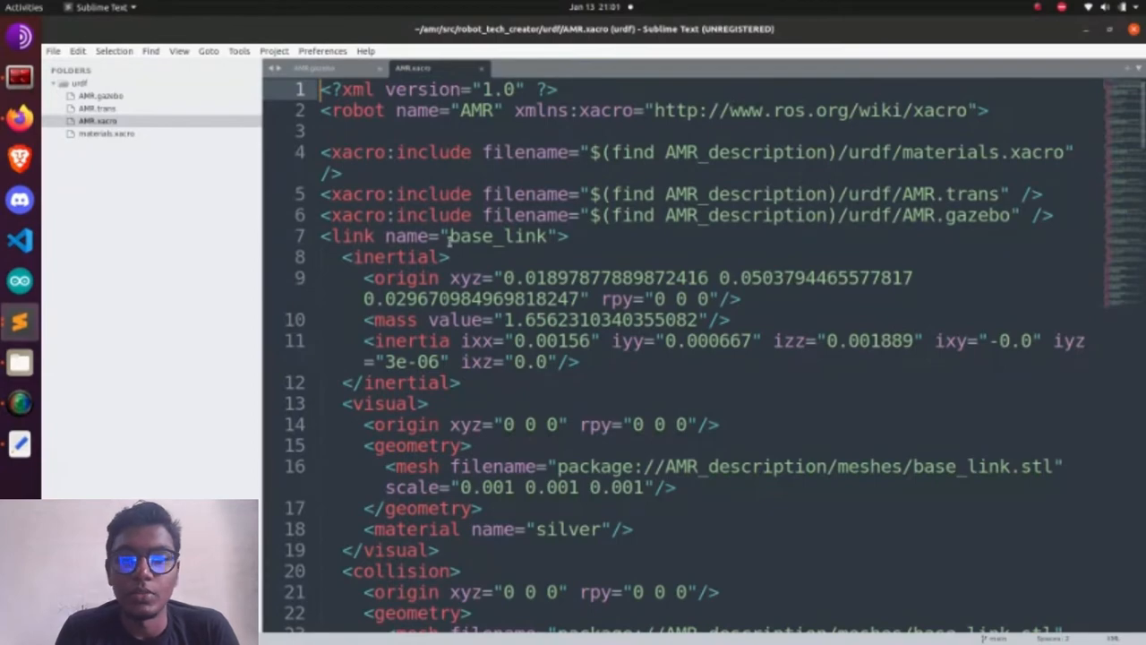
{"action": "scroll", "scroll_direction": "down", "scroll_amount": 3}
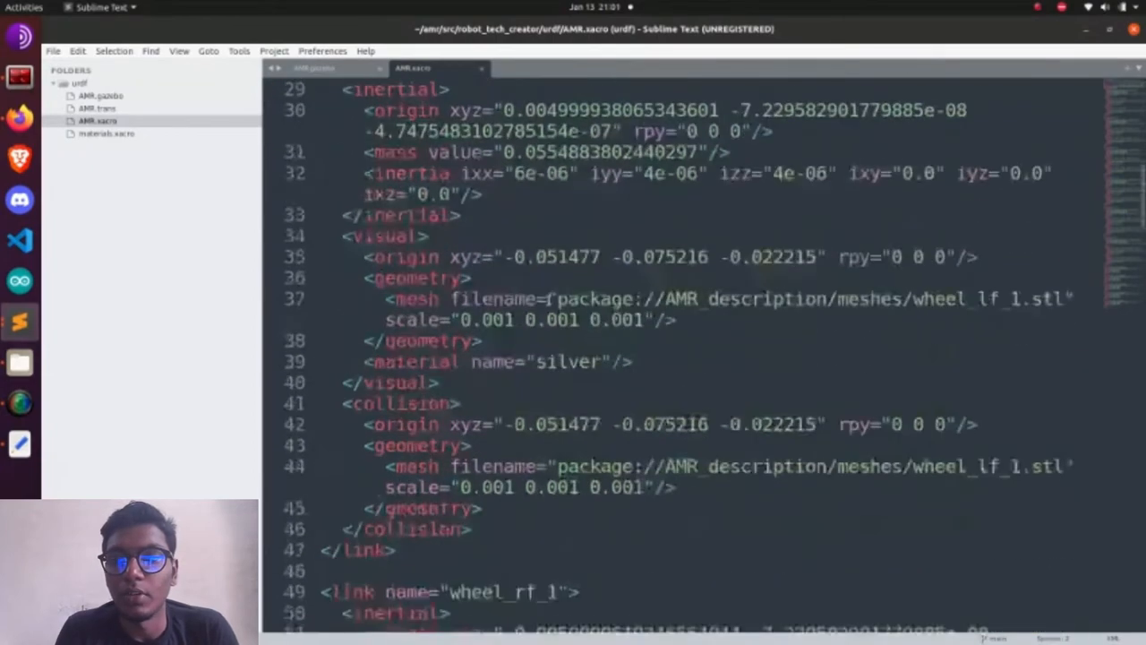
{"action": "scroll", "scroll_direction": "down", "scroll_amount": 3}
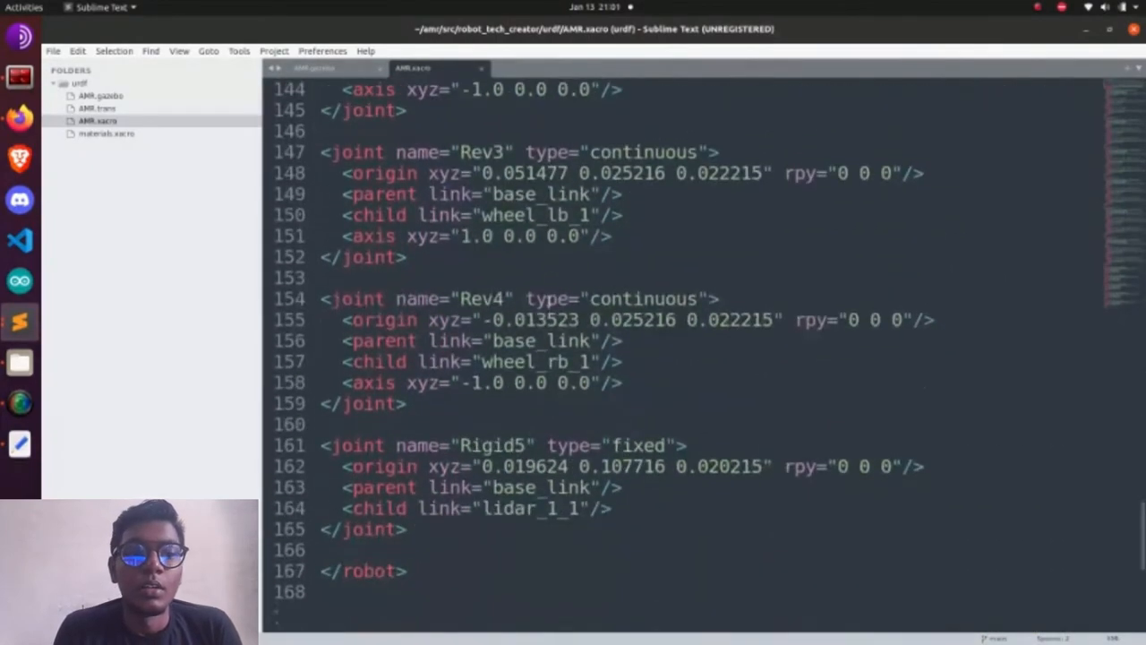
{"action": "scroll", "scroll_direction": "up", "scroll_amount": 3}
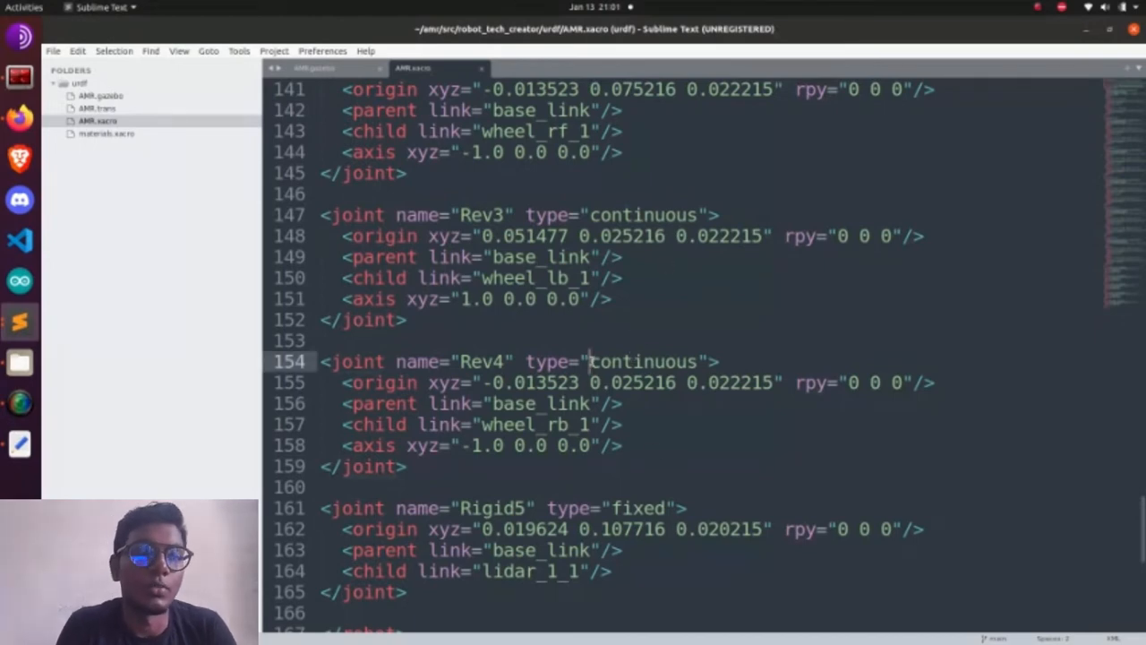
{"action": "left_click", "coordinate": [490, 402]}
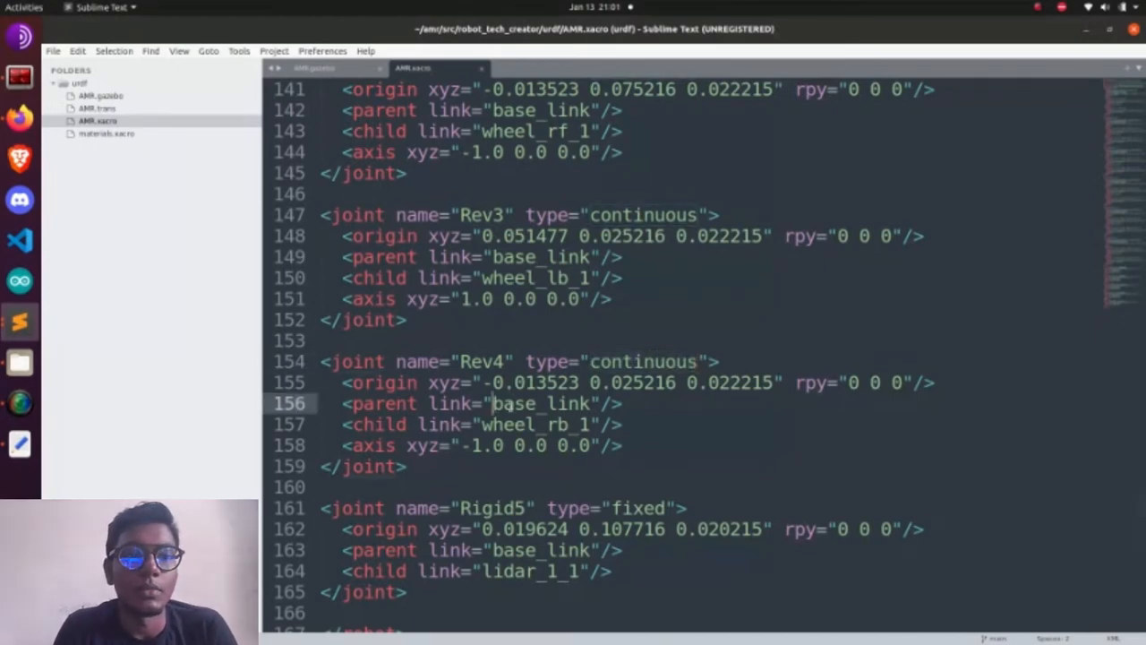
{"action": "scroll", "scroll_direction": "up", "scroll_amount": 3}
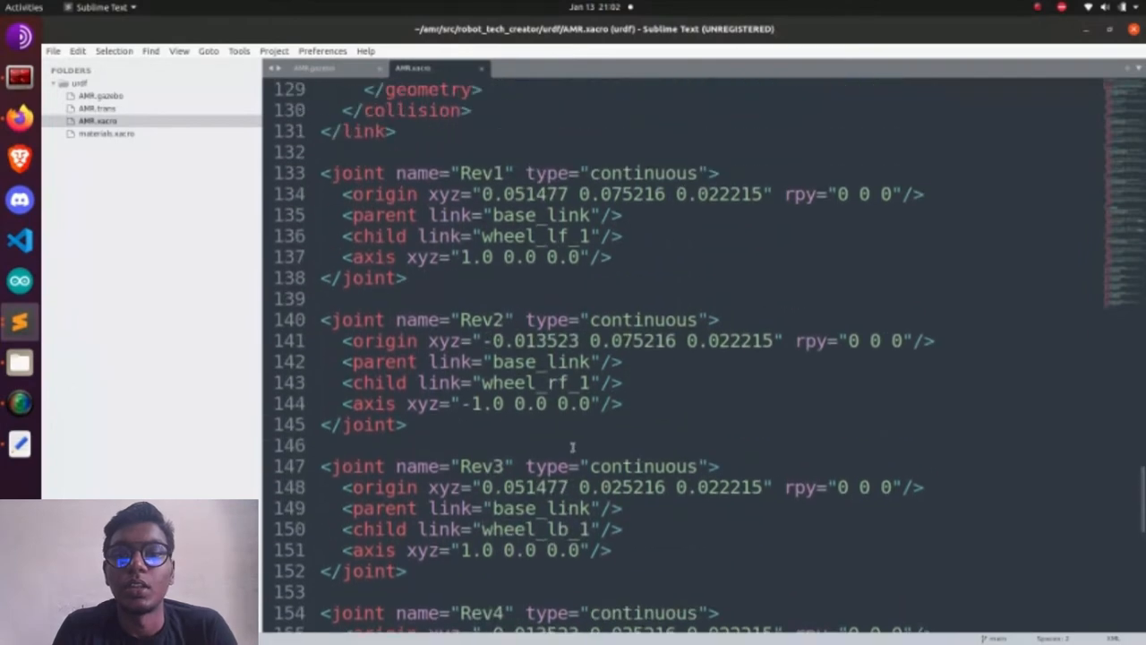
{"action": "scroll", "scroll_direction": "up", "scroll_amount": 3}
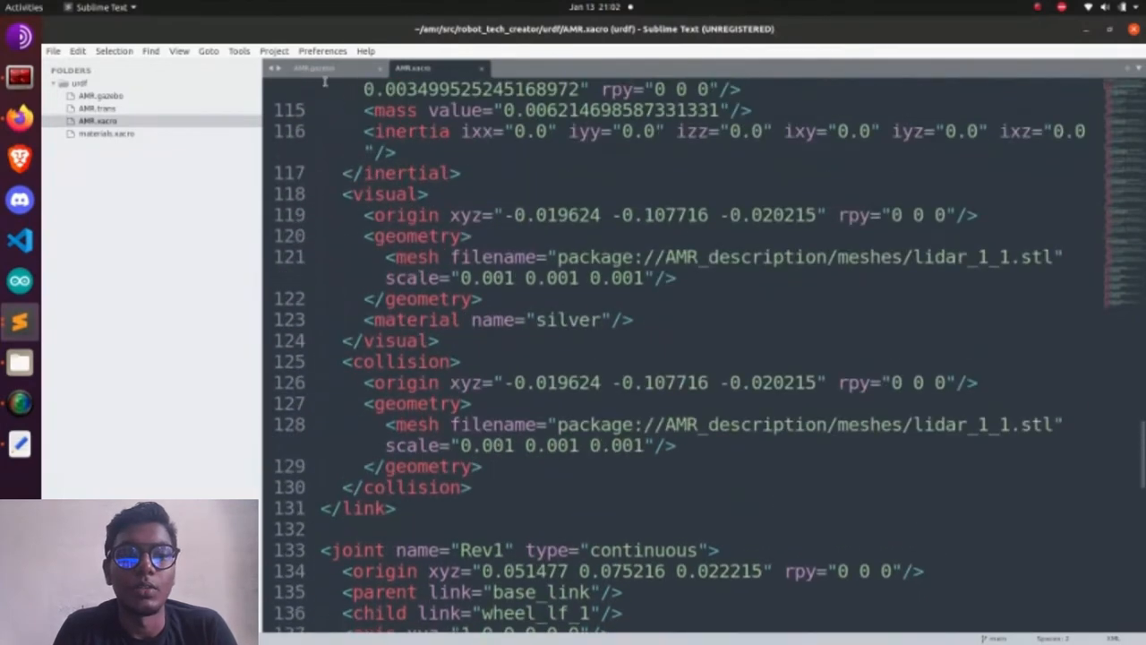
{"action": "left_click", "coordinate": [313, 67]}
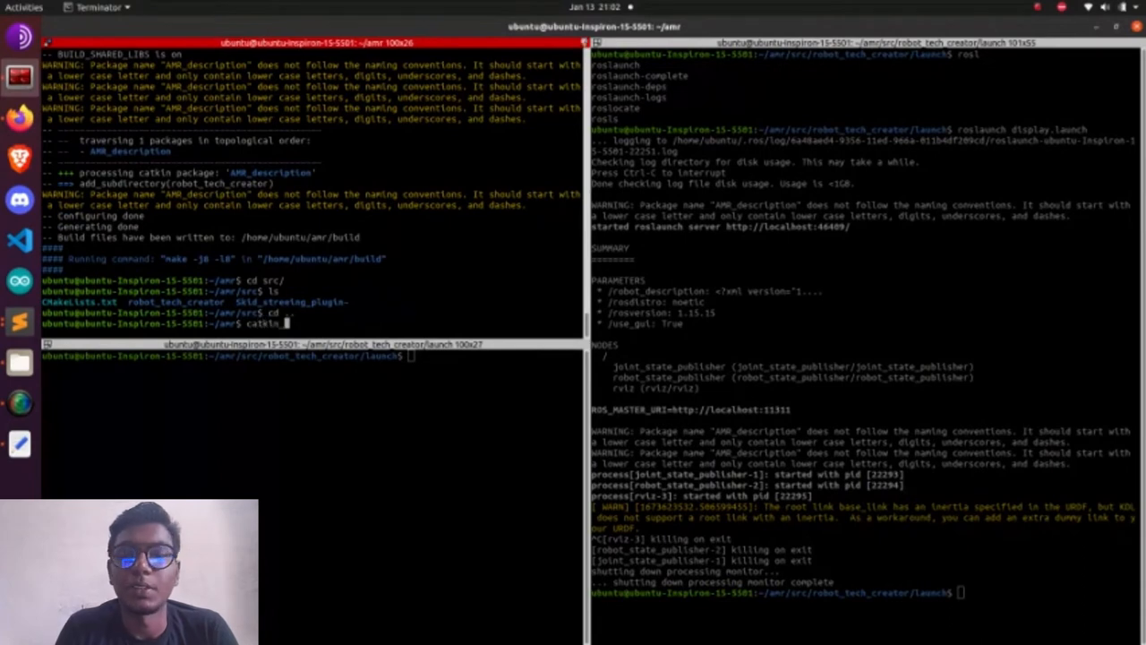
- Rebuild the amr workspace with catkin_make and change into robot_tech_creator/launch
{"action": "key", "text": "Return"}
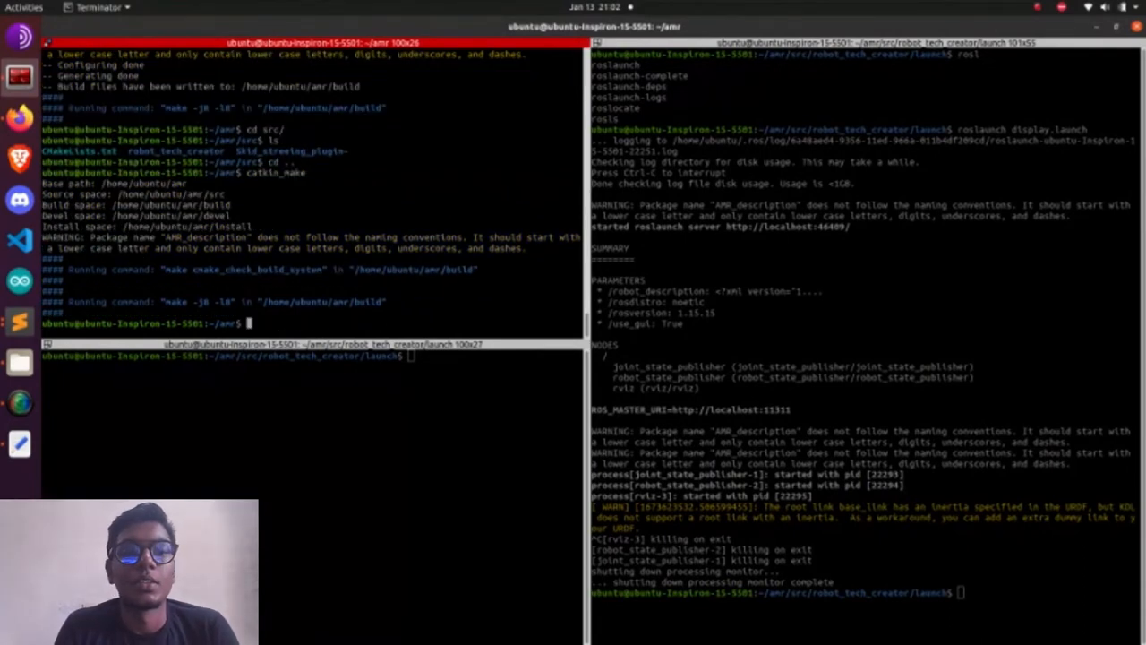
{"action": "type", "text": "cd src/"}
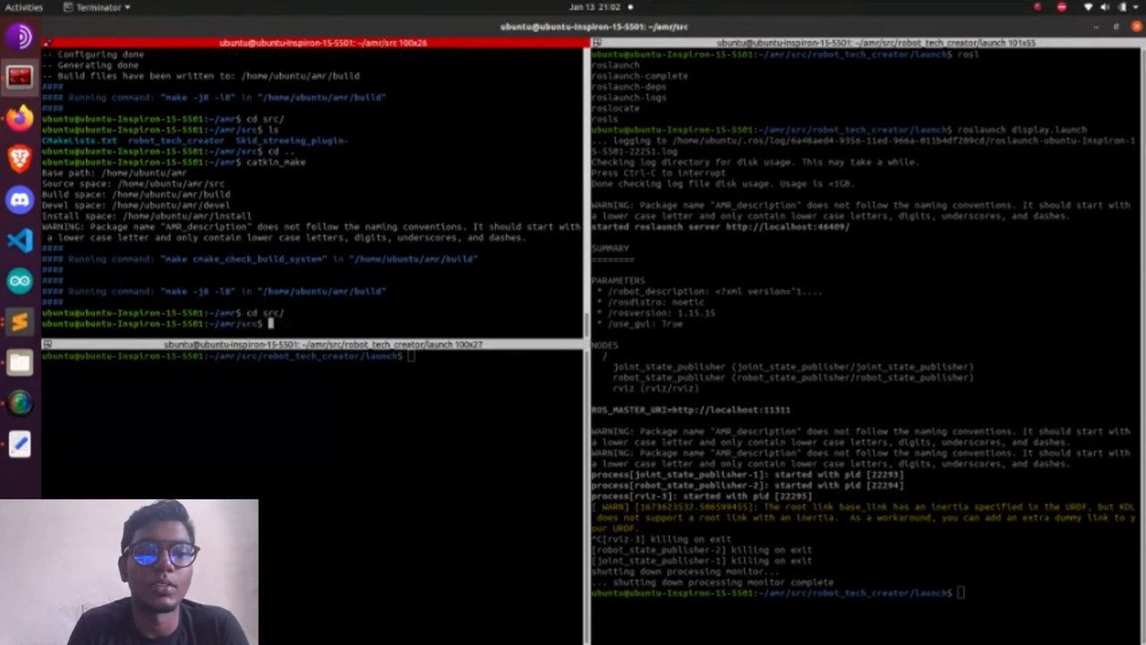
{"action": "type", "text": "cd robot_tech_creator/l"}
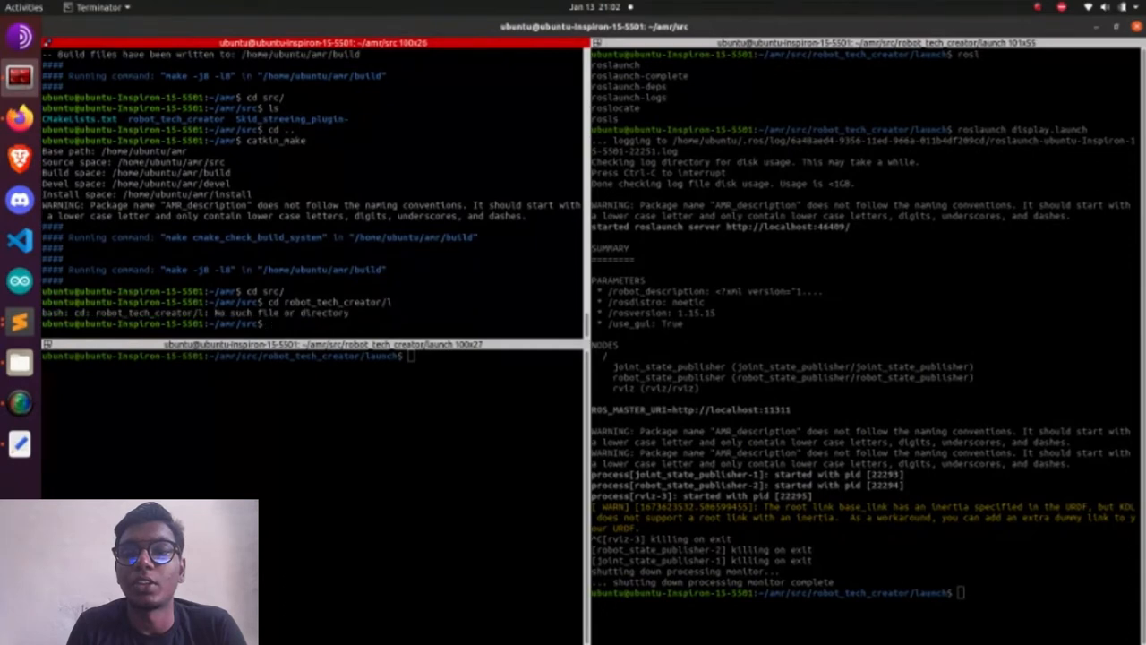
{"action": "type", "text": "cd robot_tech_creator/launch/"}
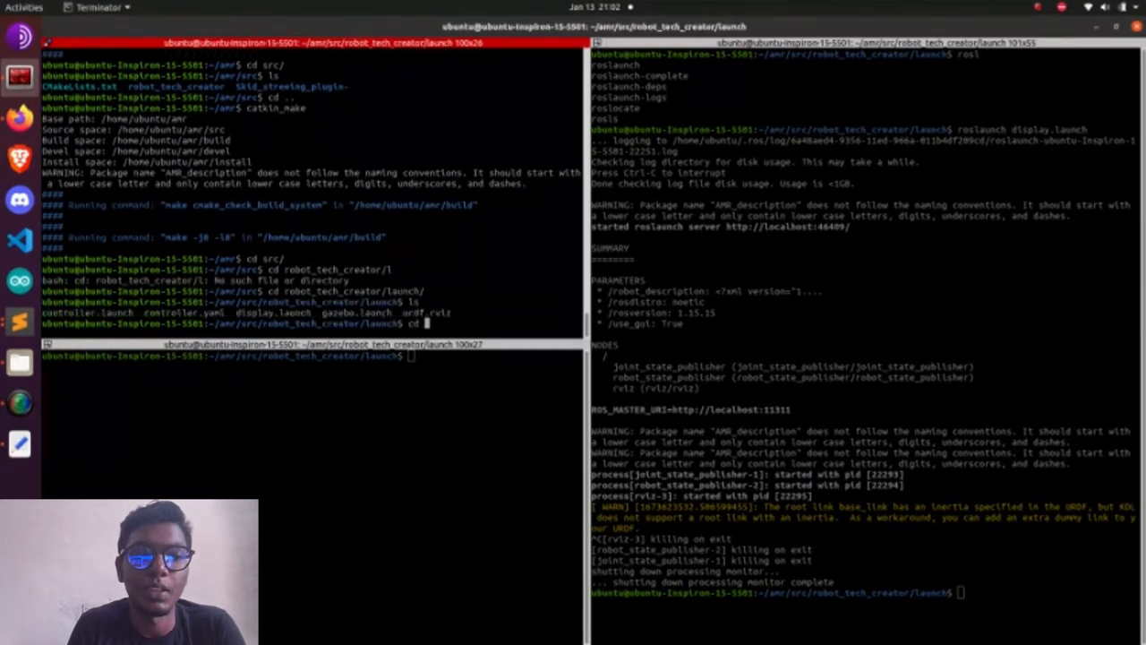
- Run roslaunch gazebo.launch to spawn the robot in Gazebo
{"action": "type", "text": "roslaunch"}
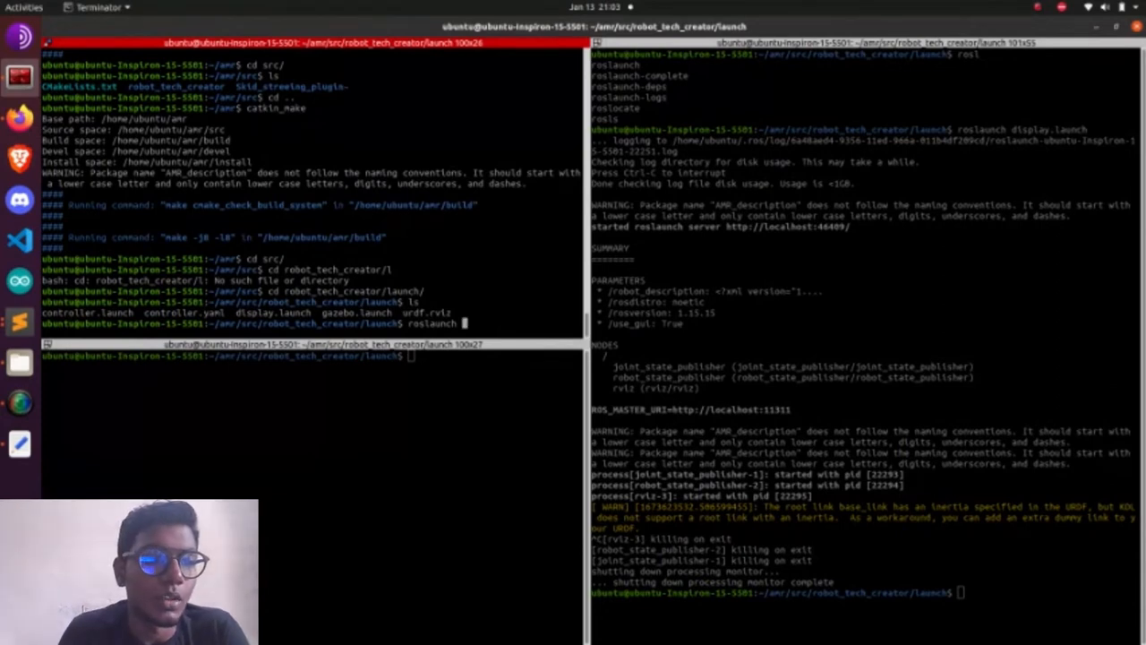
{"action": "type", "text": "ga"}
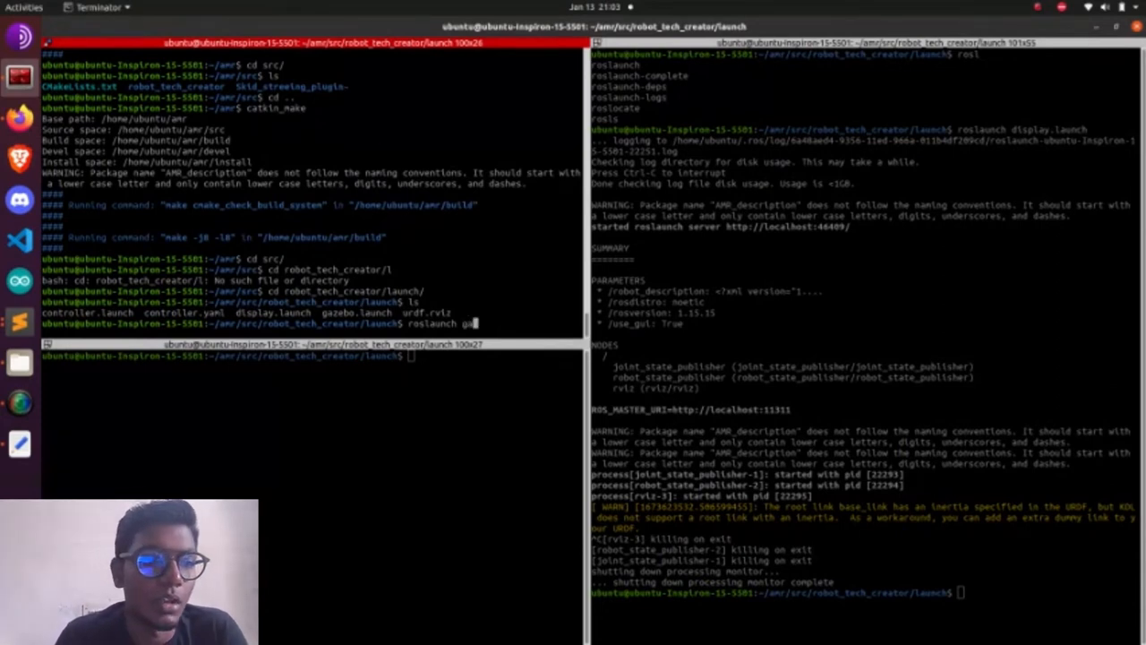
{"action": "key", "text": "Return"}
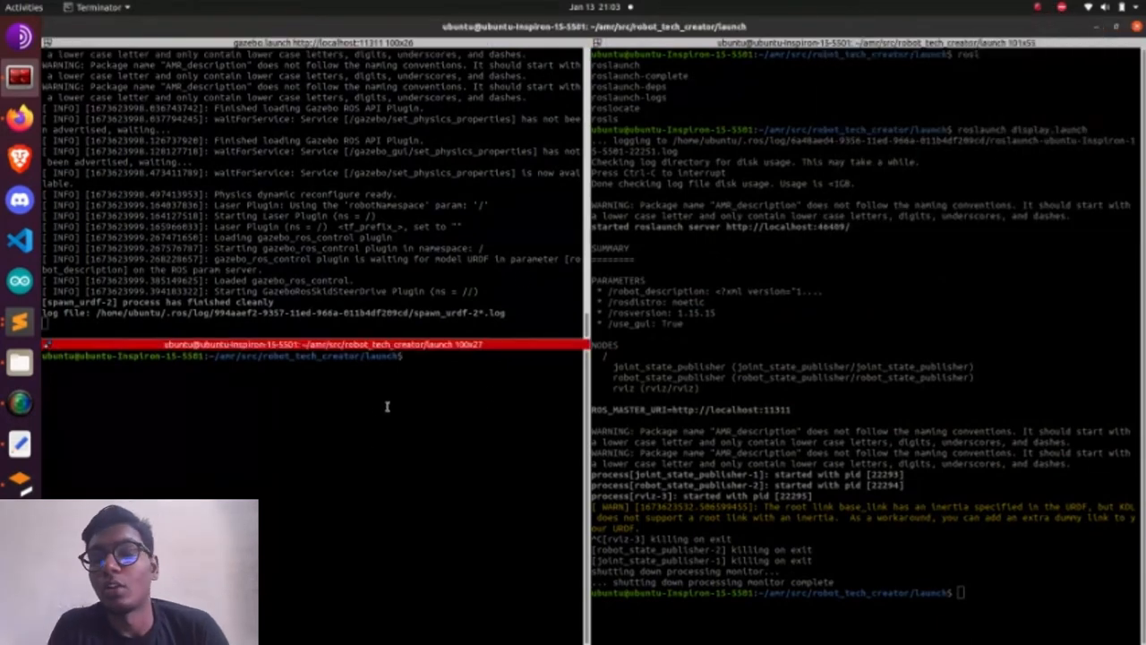
- Run rostopic list to show /cmd_vel, /odom and /scan, then begin echoing cmd_vel
{"action": "type", "text": "rostopic list"}
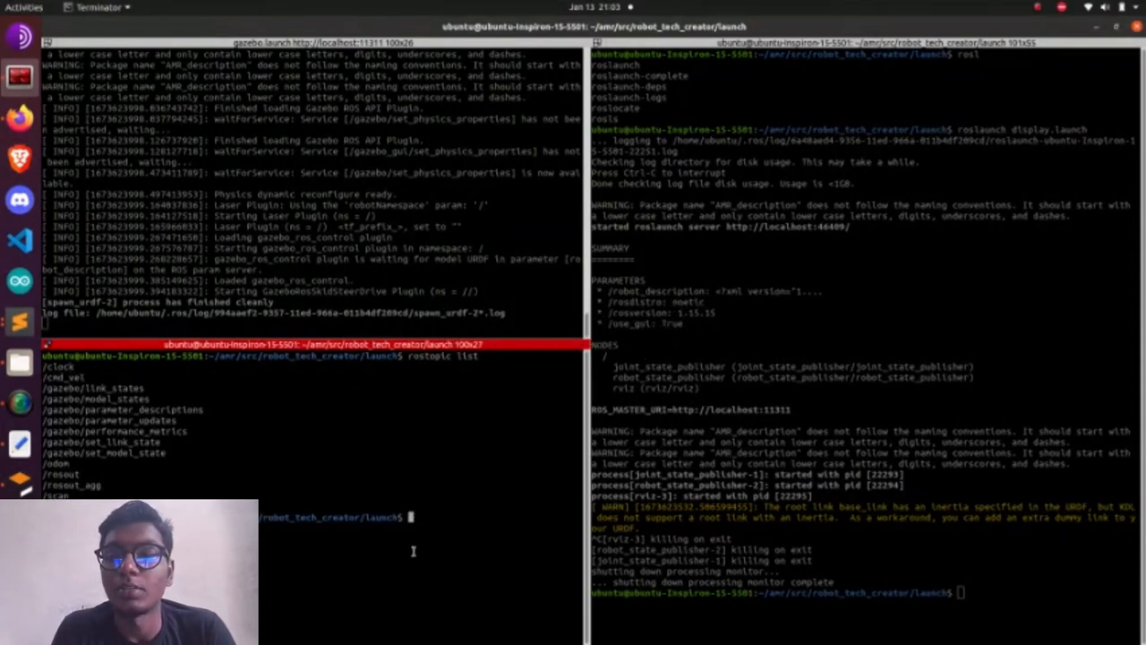
{"action": "type", "text": "rostopic"}
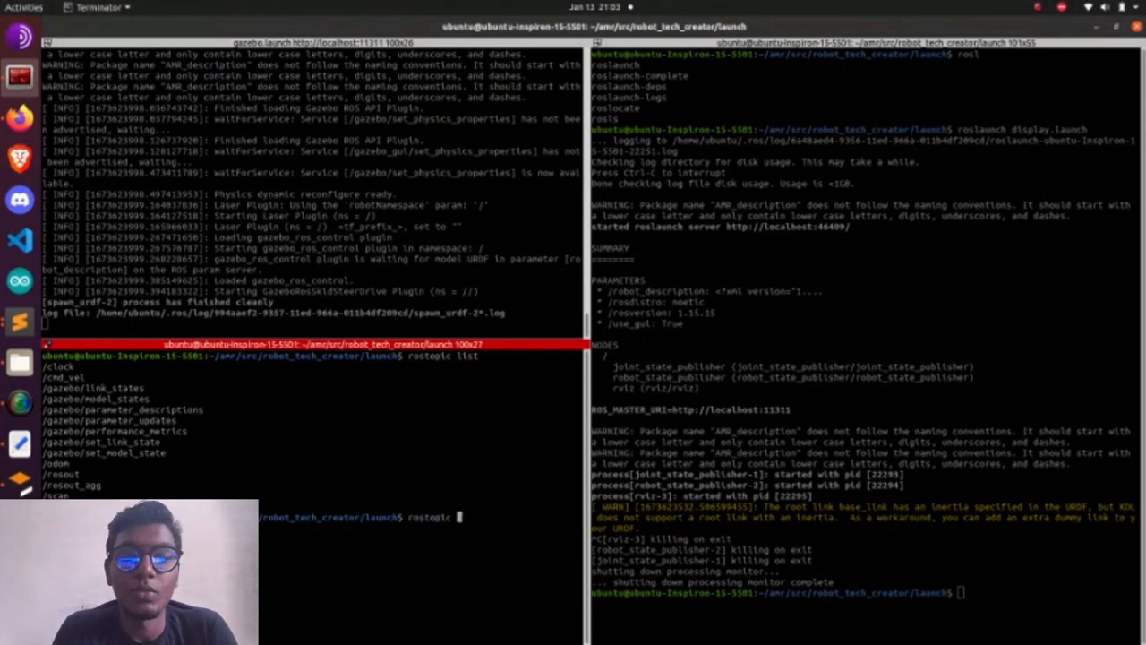
{"action": "type", "text": "echo cmd"}
{"action": "left_click", "coordinate": [866, 592]}
{"action": "type", "text": "r"}
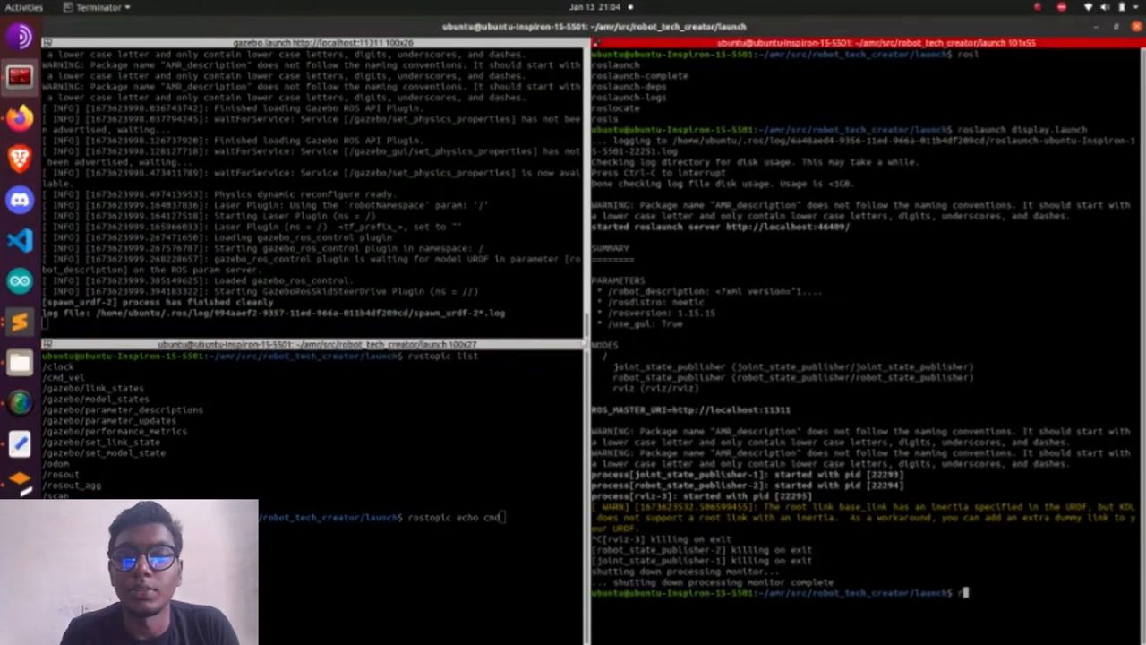
{"action": "type", "text": "osrun t"}
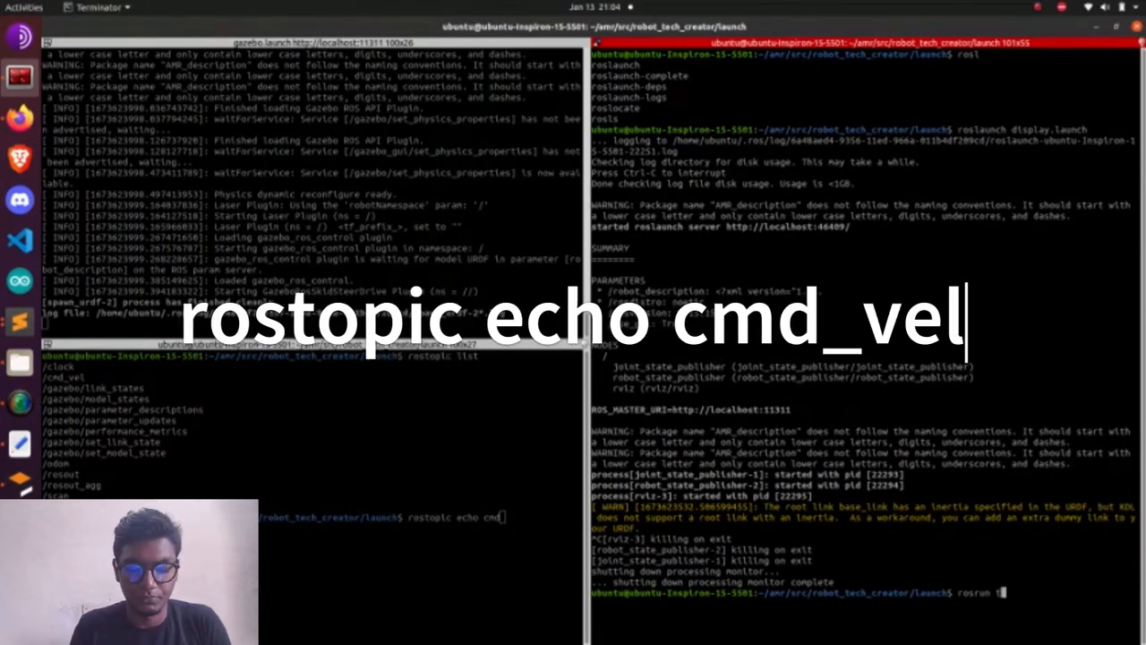
{"action": "key", "text": "Tab"}
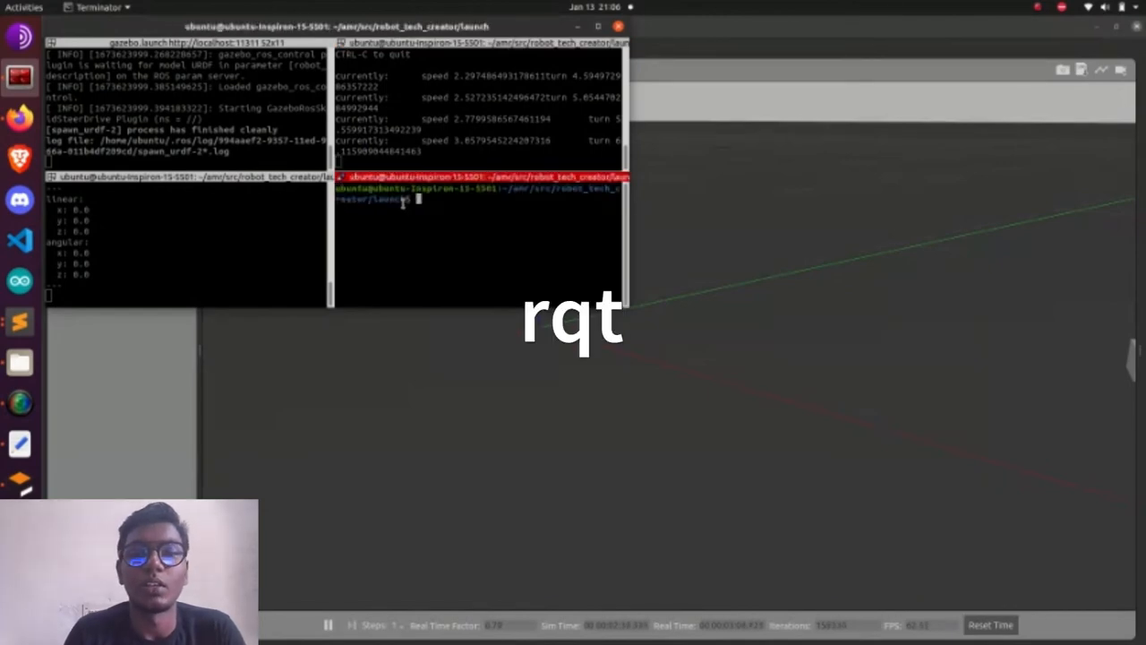
- Start rqt and move its window so Gazebo stays visible
{"action": "type", "text": "rqt"}
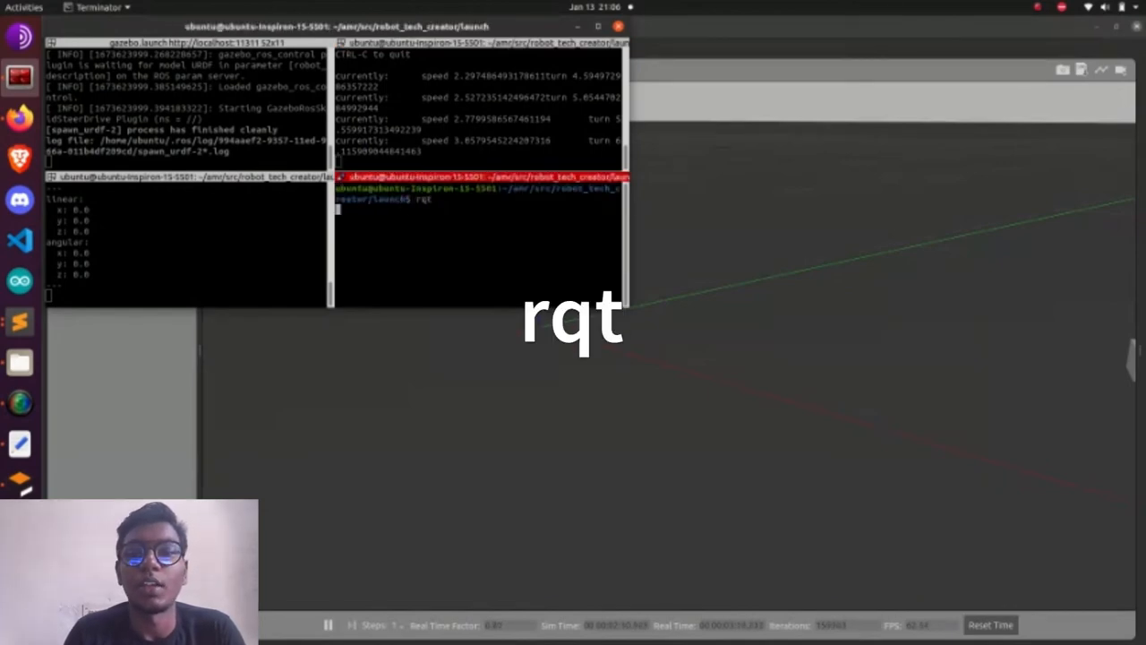
{"action": "key", "text": "Return"}
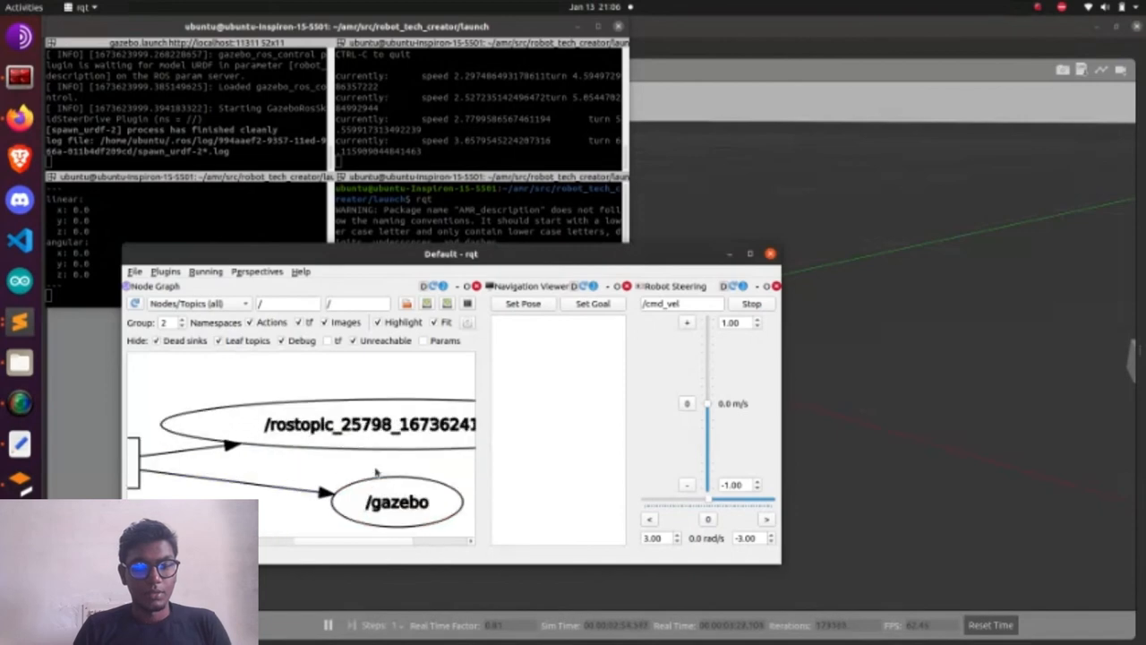
{"action": "left_click_drag", "start_coordinate": [451, 254], "coordinate": [401, 327]}
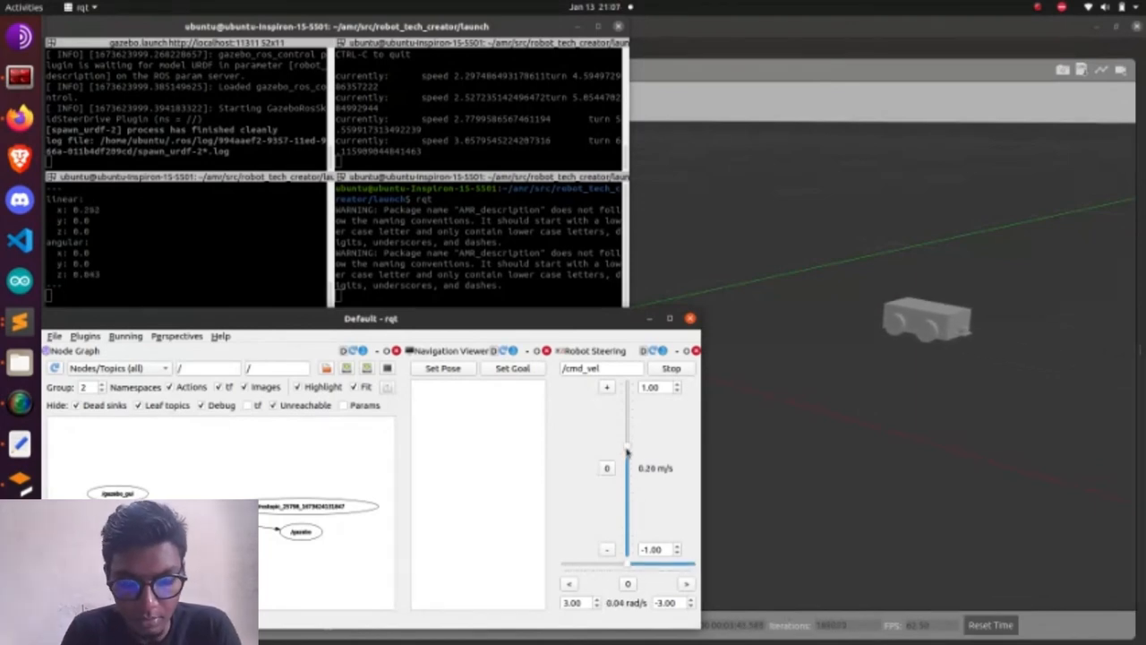
- Drive the robot with Robot Steering's linear and angular sliders, stopping and spinning right
{"action": "left_click_drag", "start_coordinate": [627, 452], "coordinate": [631, 566]}
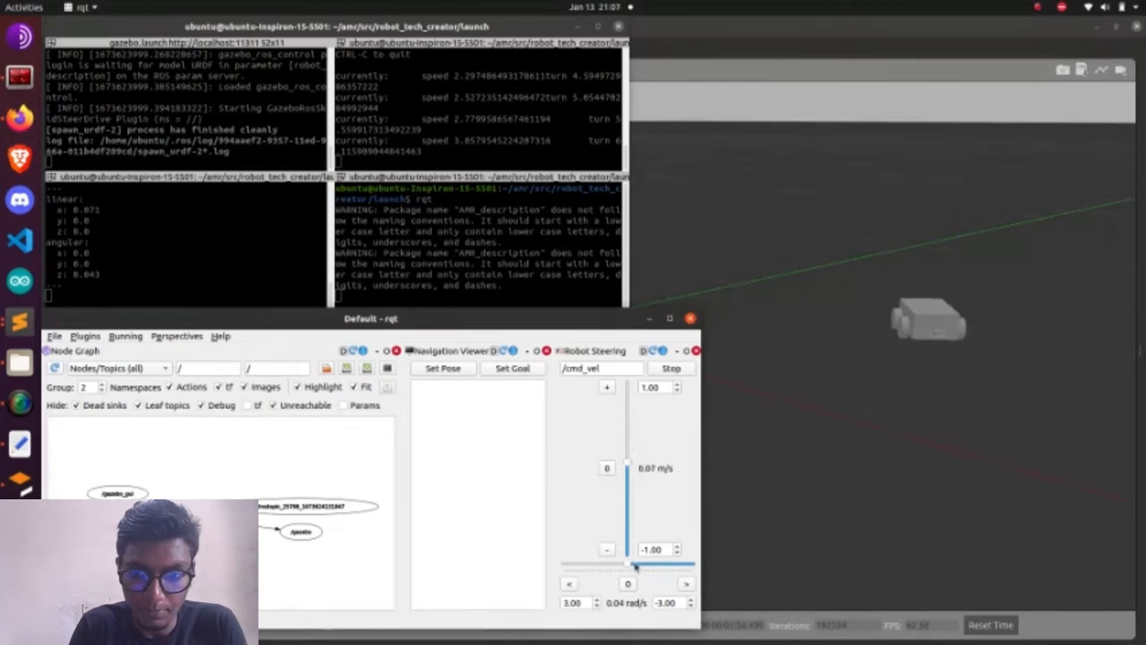
{"action": "left_click_drag", "start_coordinate": [636, 570], "coordinate": [560, 570]}
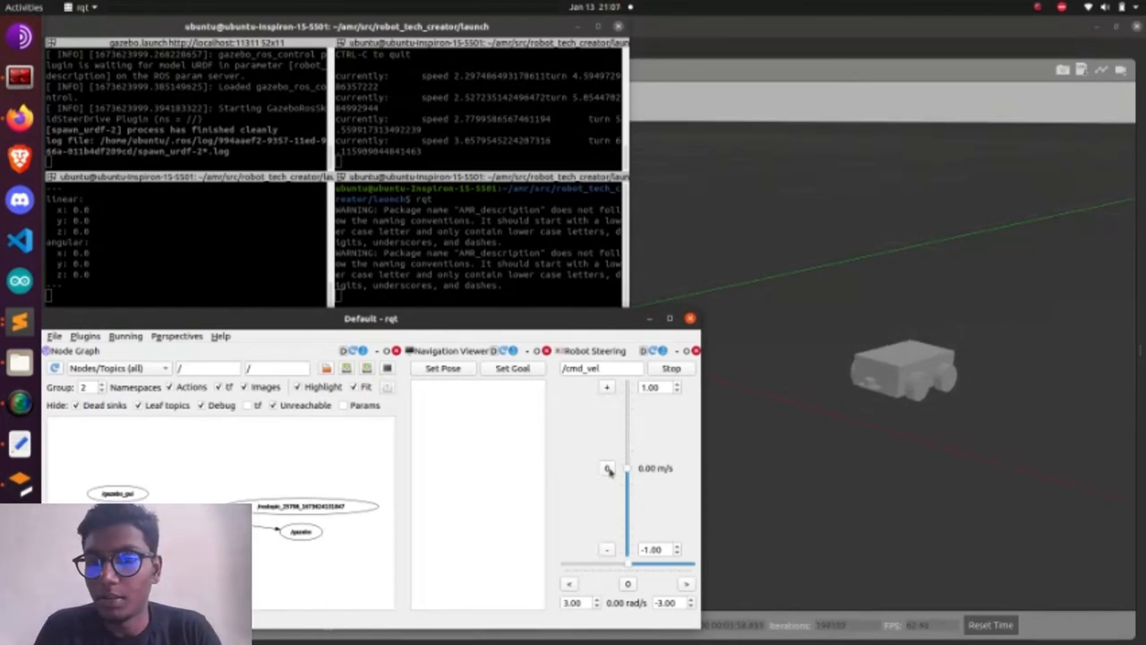
{"action": "left_click_drag", "start_coordinate": [625, 483], "coordinate": [624, 387]}
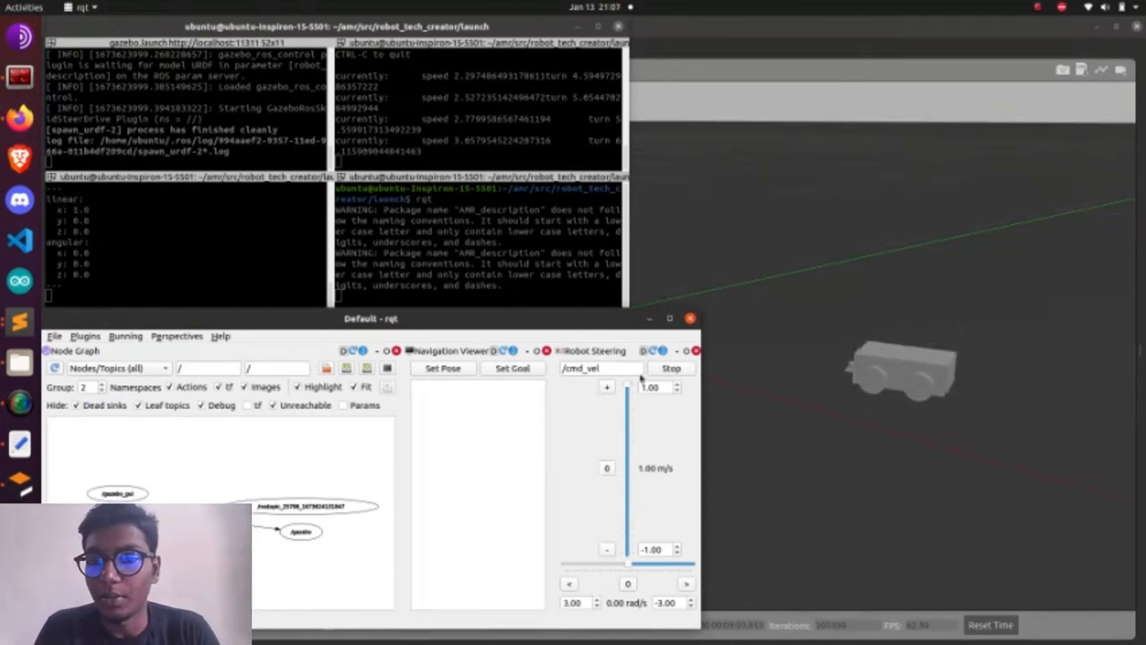
{"action": "left_click", "coordinate": [157, 257]}
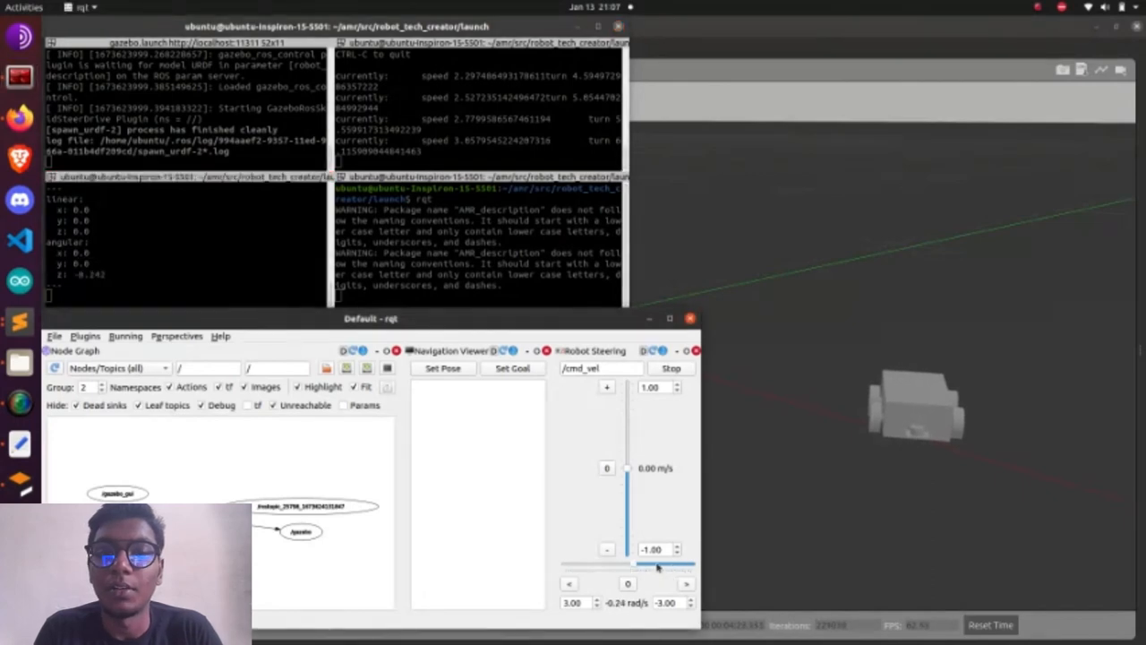
{"action": "left_click_drag", "start_coordinate": [636, 564], "coordinate": [680, 564]}
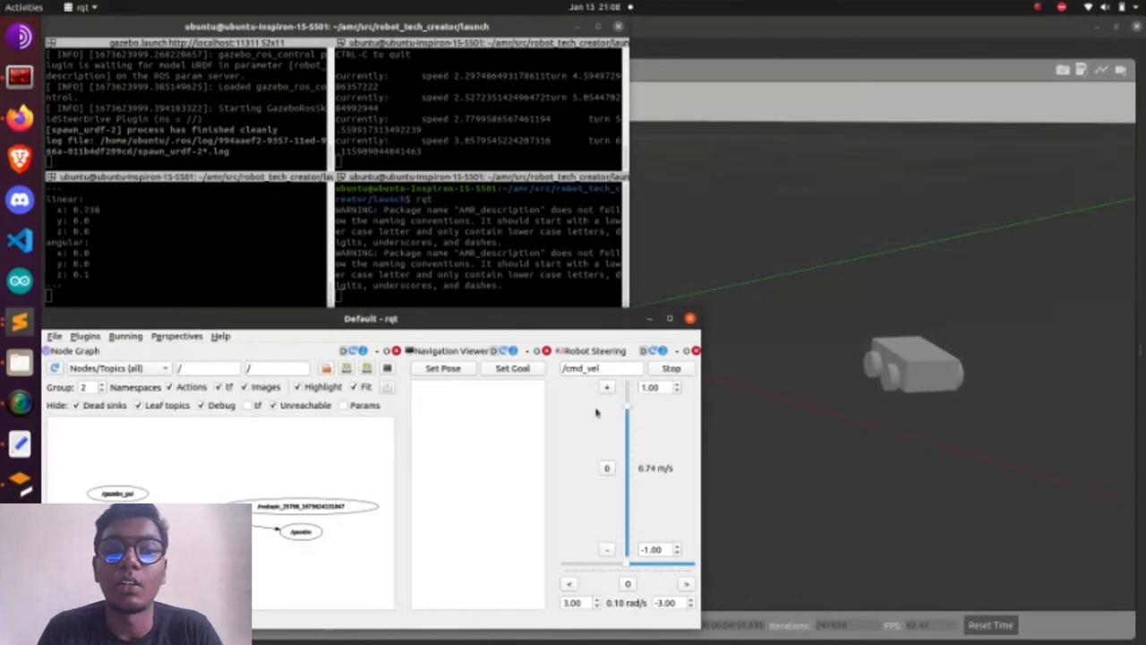
{"action": "left_click_drag", "start_coordinate": [626, 407], "coordinate": [626, 479]}
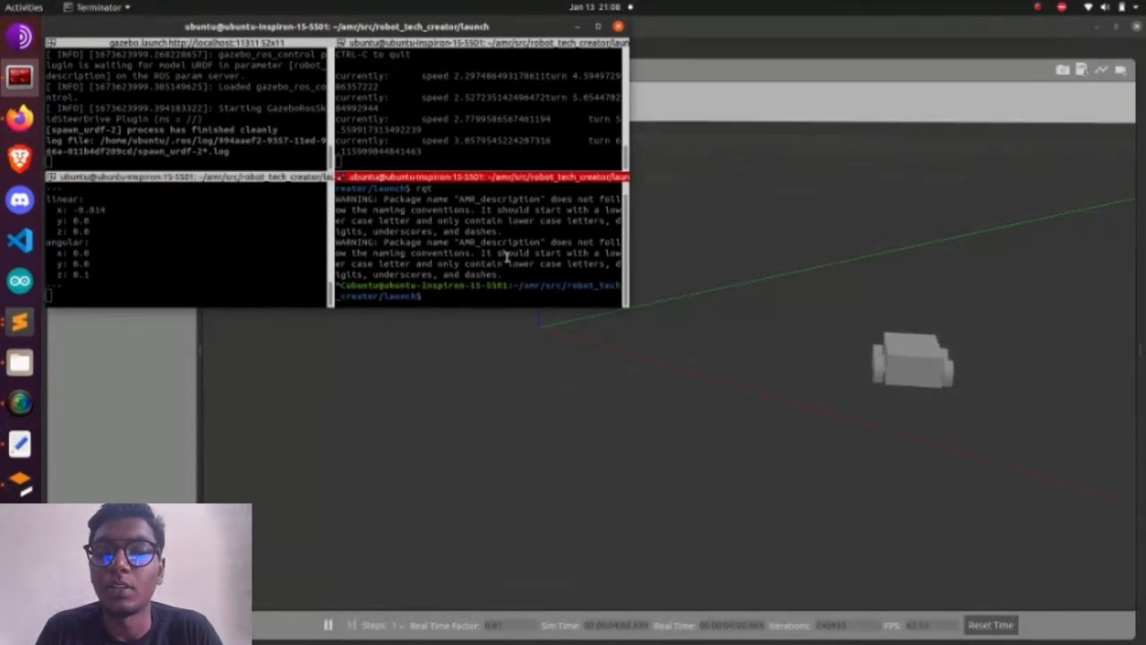
- Launch display.launch to open RViz with the robot model and TF frames including odom
{"action": "type", "text": "roslaunch"}
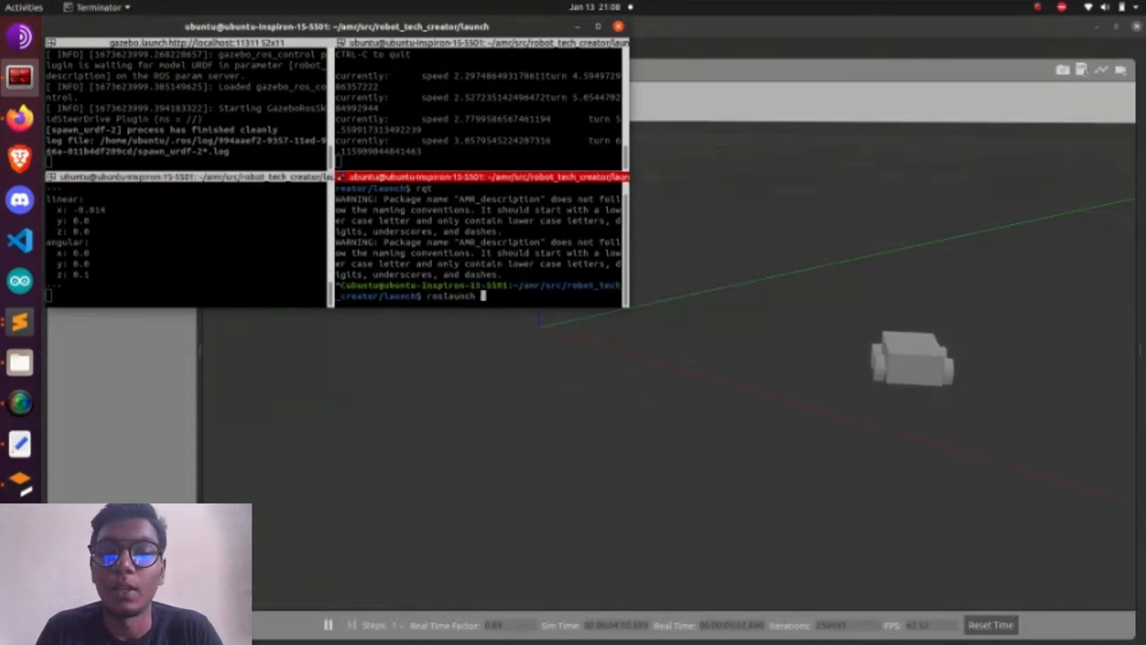
{"action": "type", "text": "display.launch"}
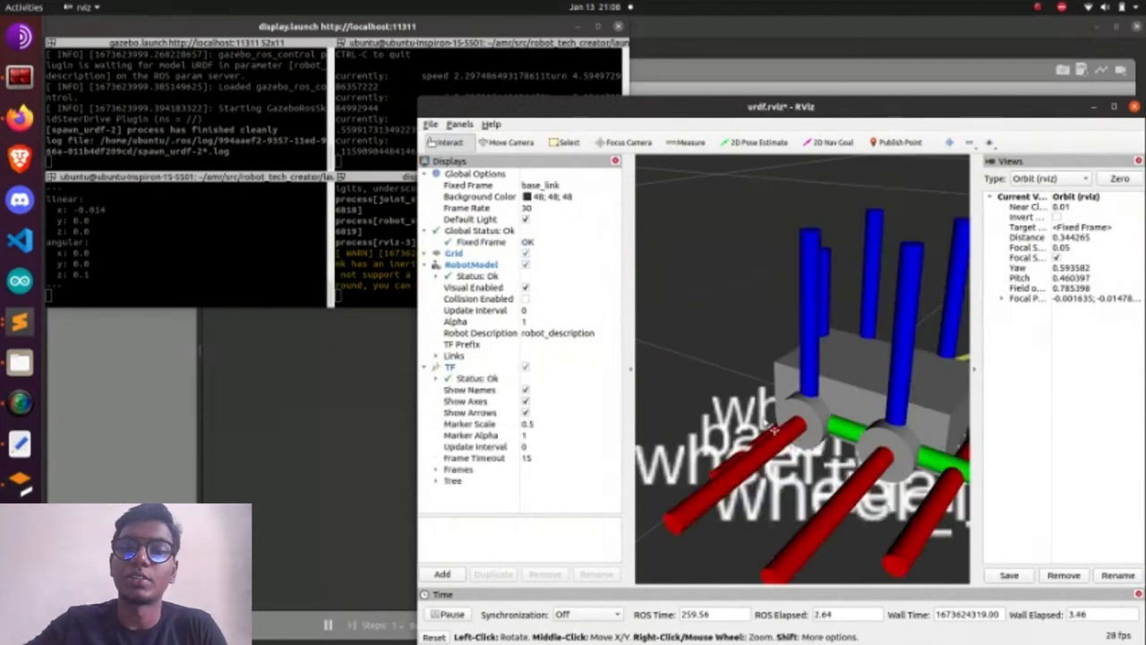
{"action": "scroll", "scroll_direction": "down", "scroll_amount": 3}
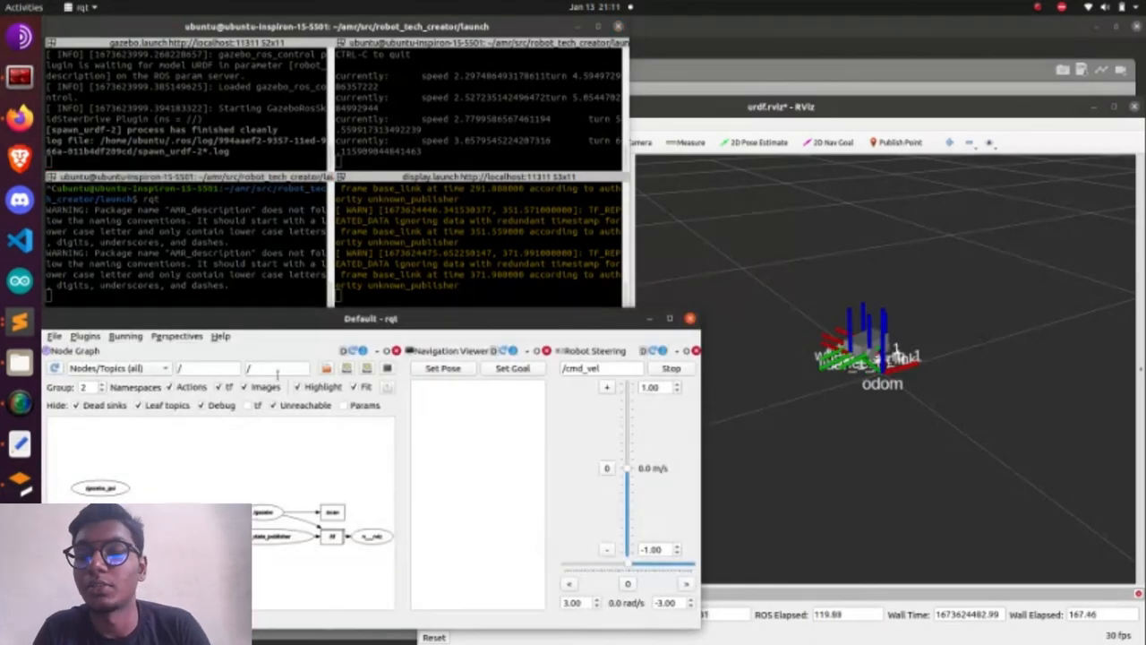
- Add the Visualization > TF Tree plugin in rqt and maximize the window
{"action": "left_click", "coordinate": [85, 336]}
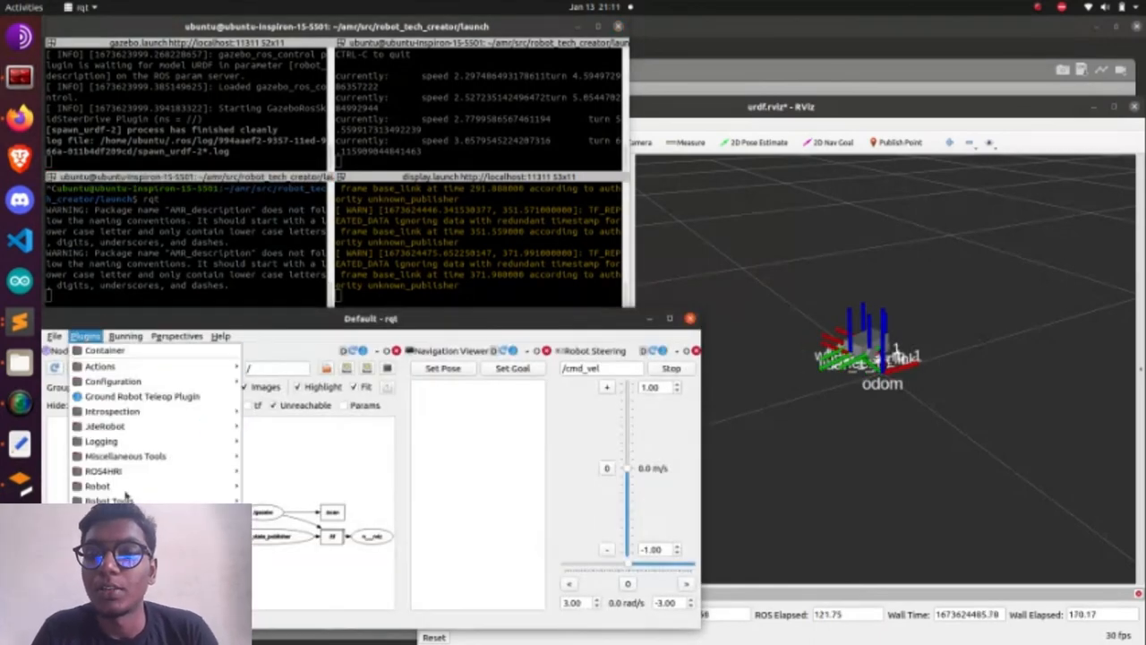
{"action": "left_click", "coordinate": [108, 500]}
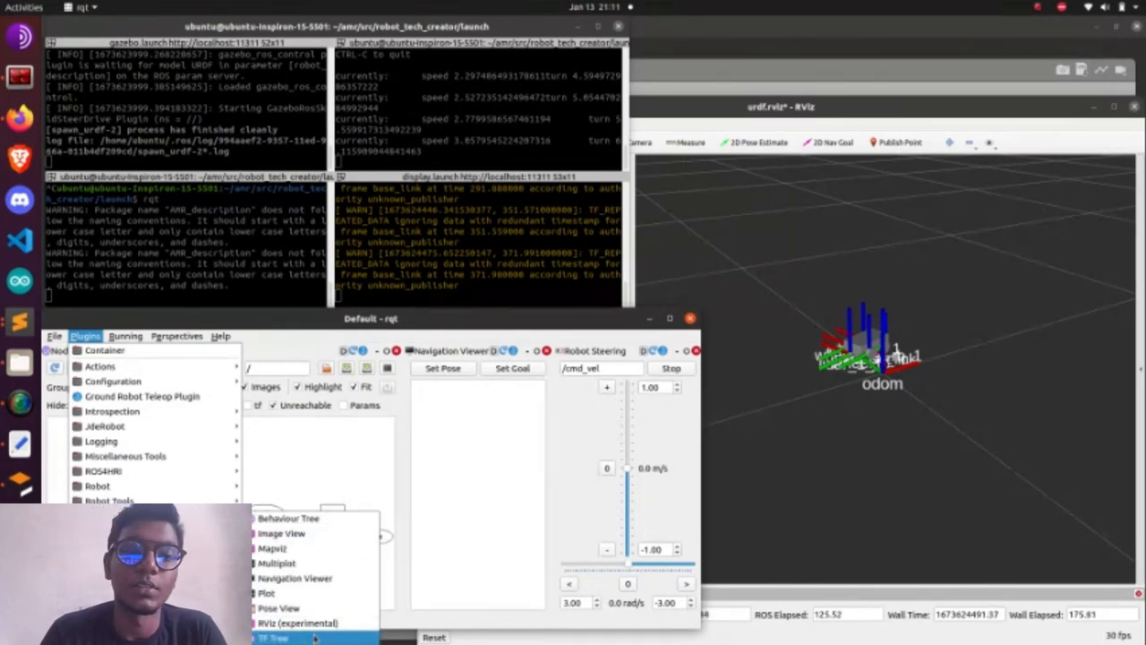
{"action": "left_click", "coordinate": [273, 636]}
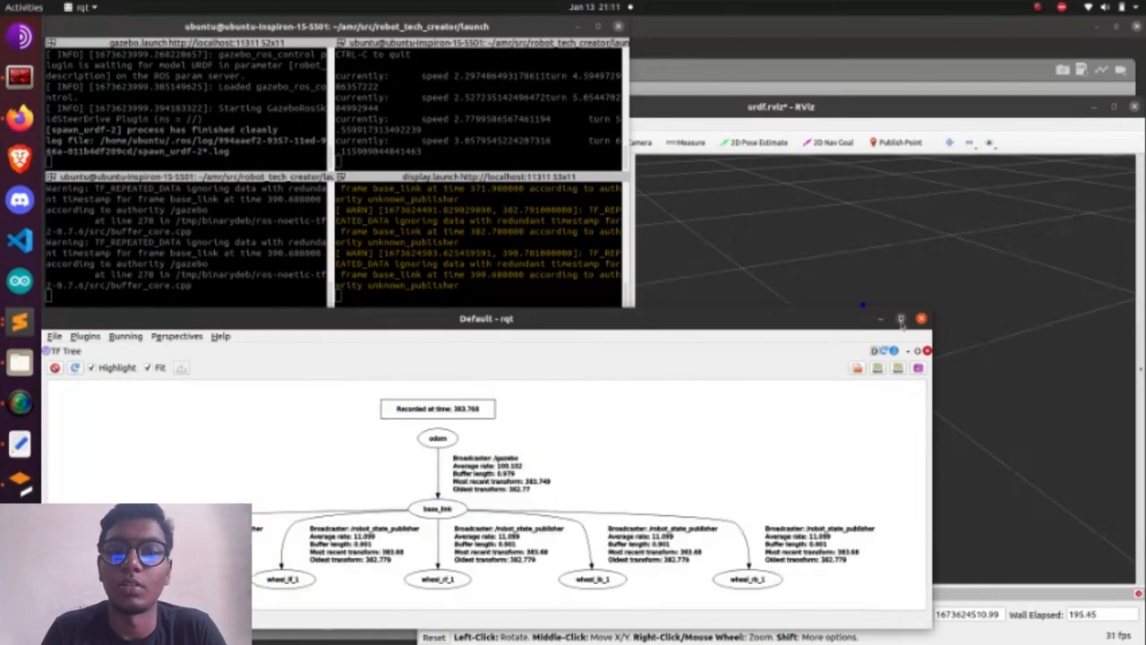
{"action": "left_click", "coordinate": [900, 319]}
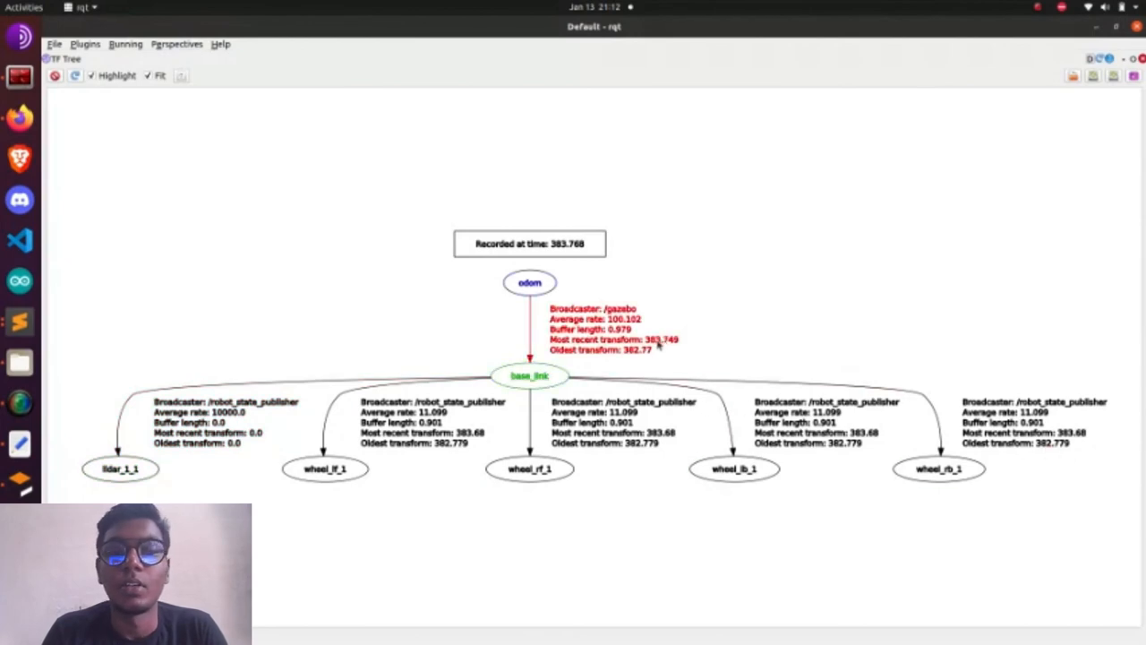
{"action": "left_click", "coordinate": [529, 242]}
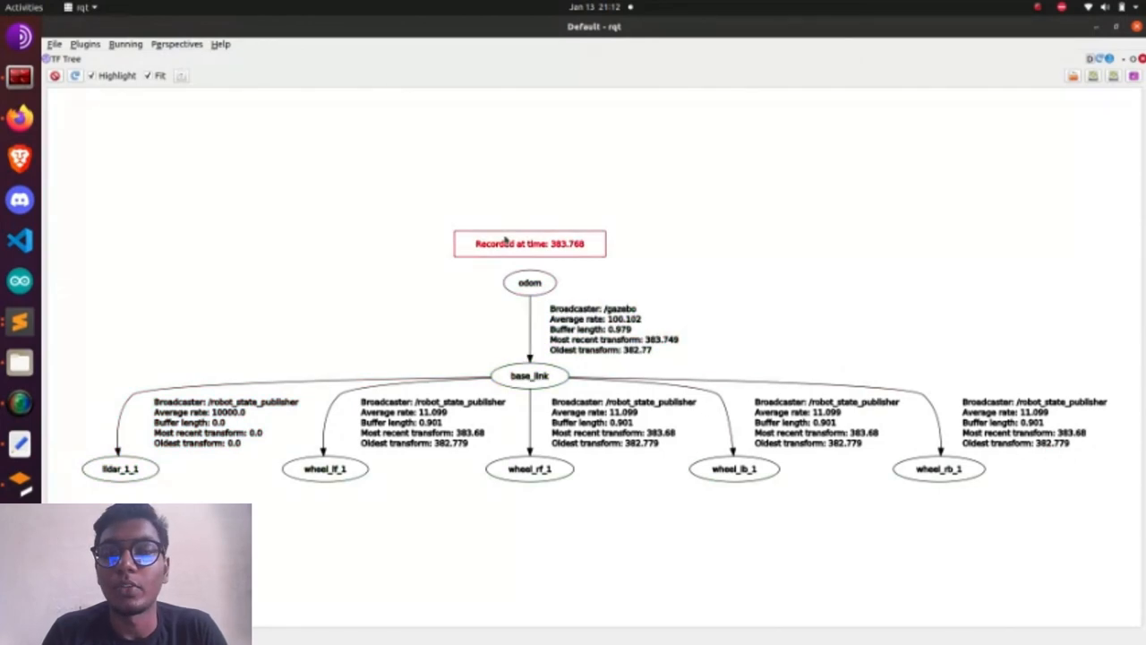